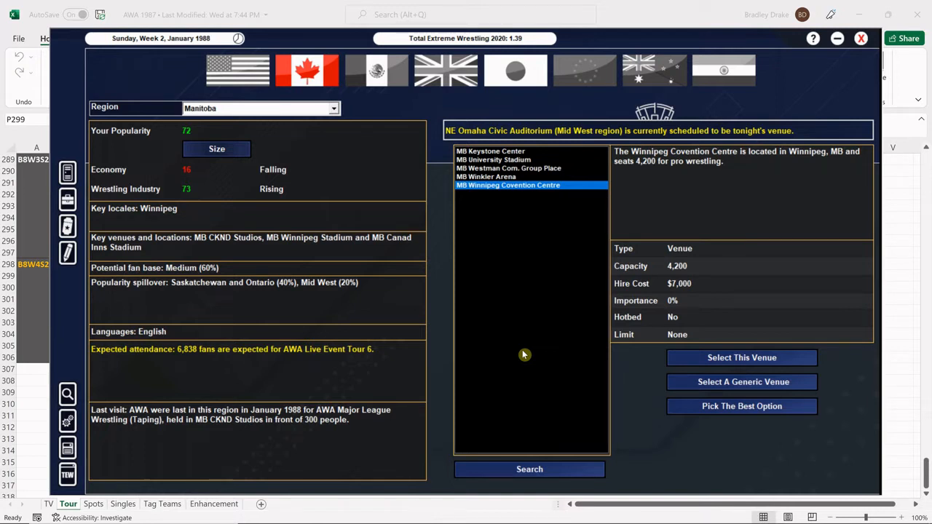
pyautogui.moveTo(485, 233)
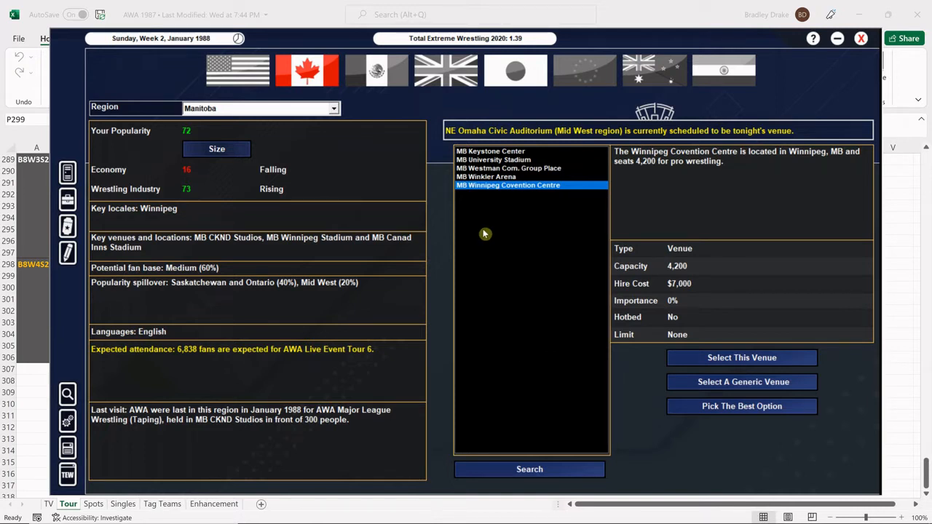
# Step: Review the Manitoba venues and make Winnipeg Convention Centre tonight's venue
pyautogui.click(503, 176)
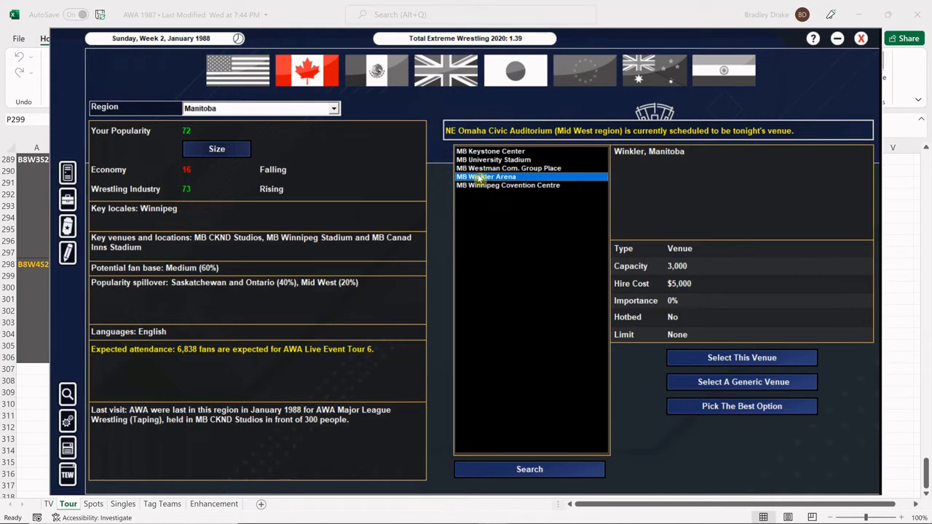
pyautogui.click(490, 150)
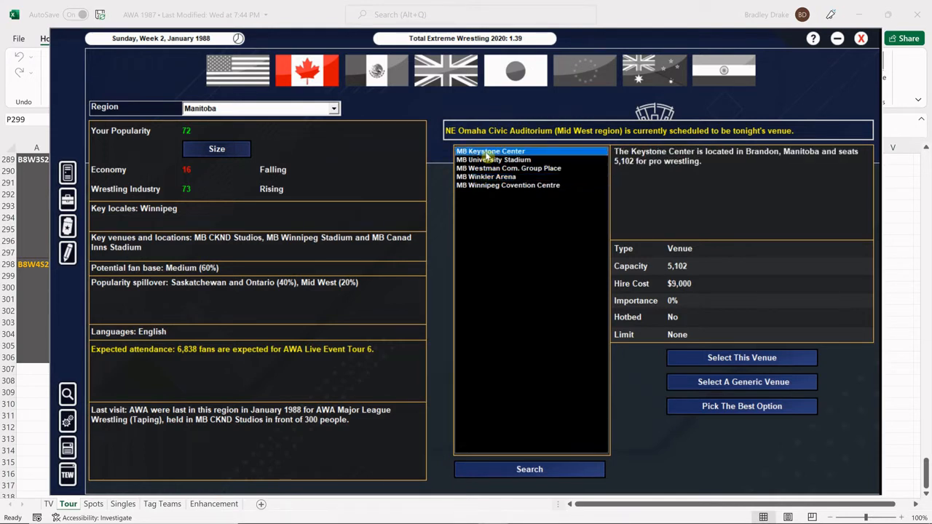
pyautogui.click(492, 159)
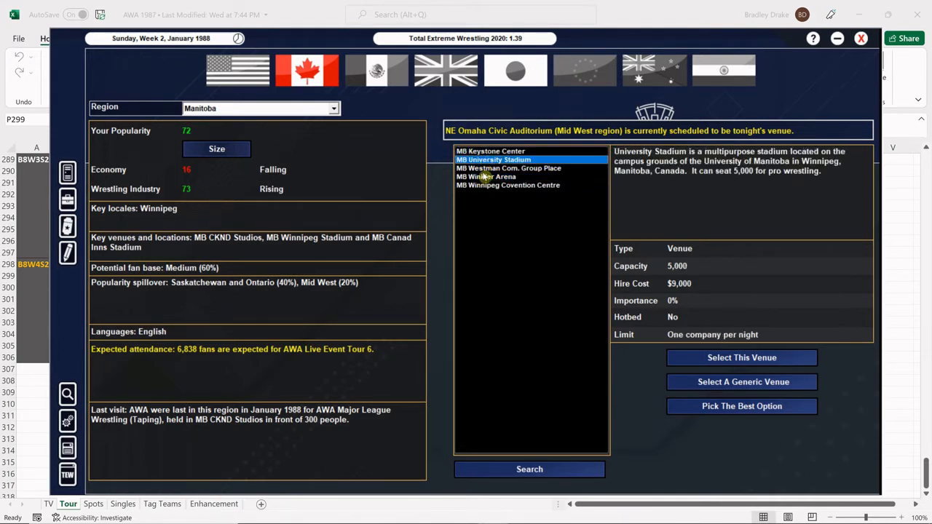
pyautogui.click(508, 169)
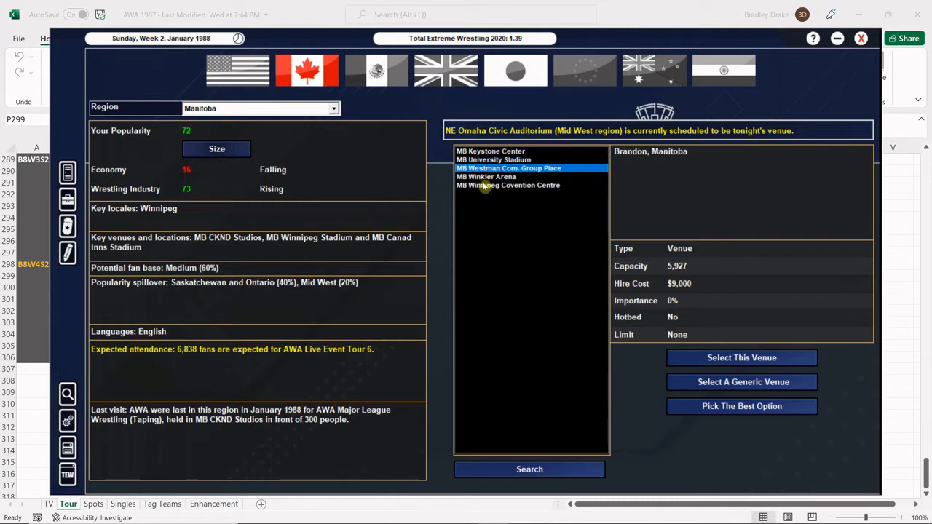
pyautogui.click(508, 185)
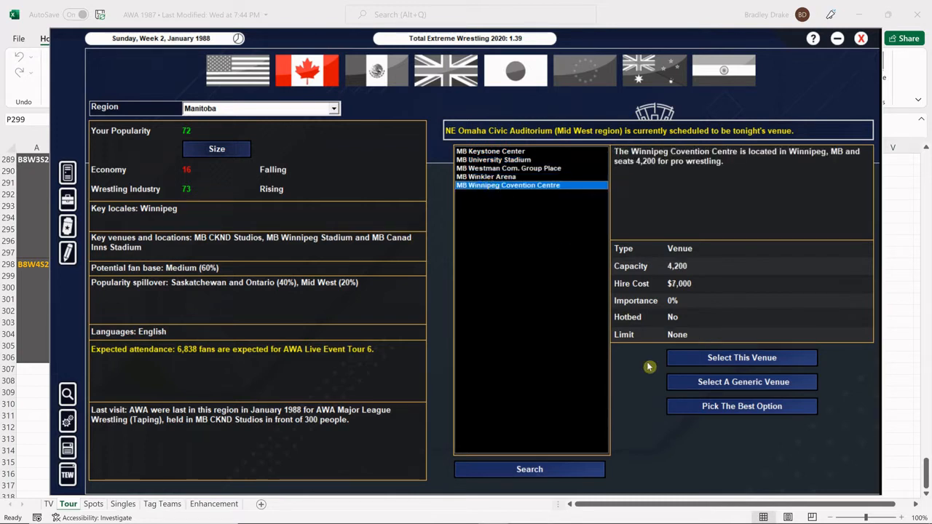
pyautogui.moveTo(743, 358)
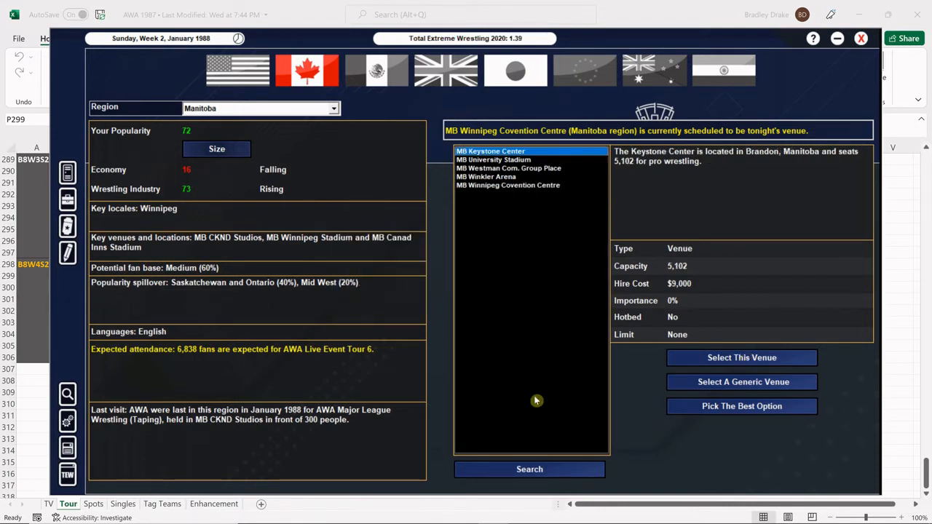
# Step: Widen the venue search to 16,000 max capacity and view MB Winnipeg Arena's details
pyautogui.click(530, 469)
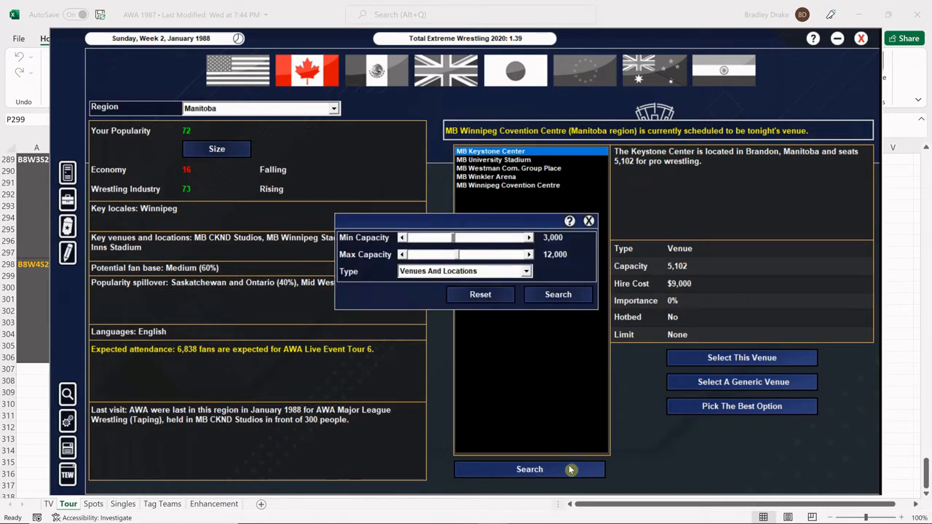
pyautogui.click(530, 253)
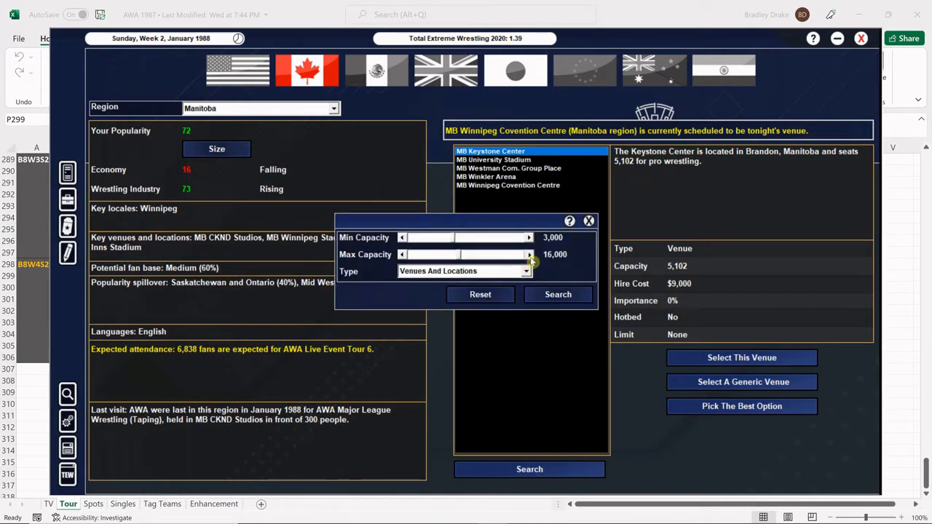
pyautogui.click(558, 295)
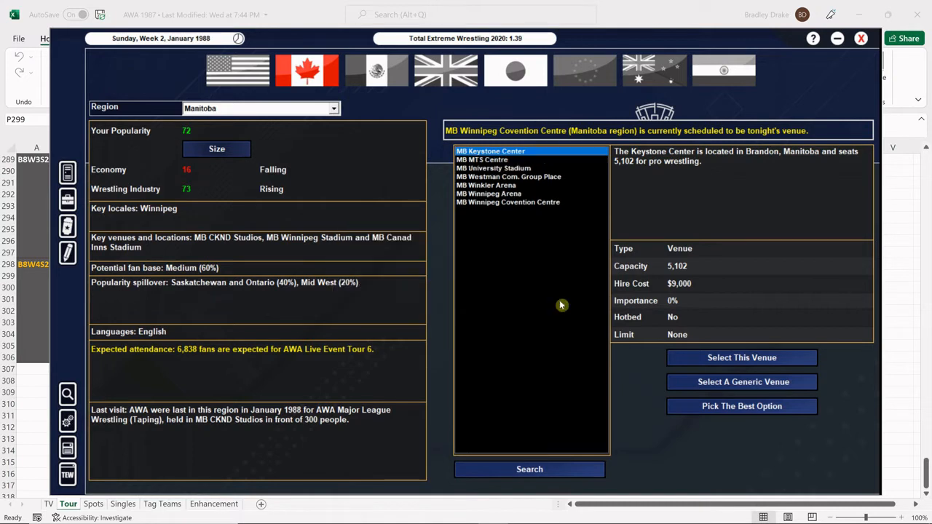
pyautogui.click(490, 194)
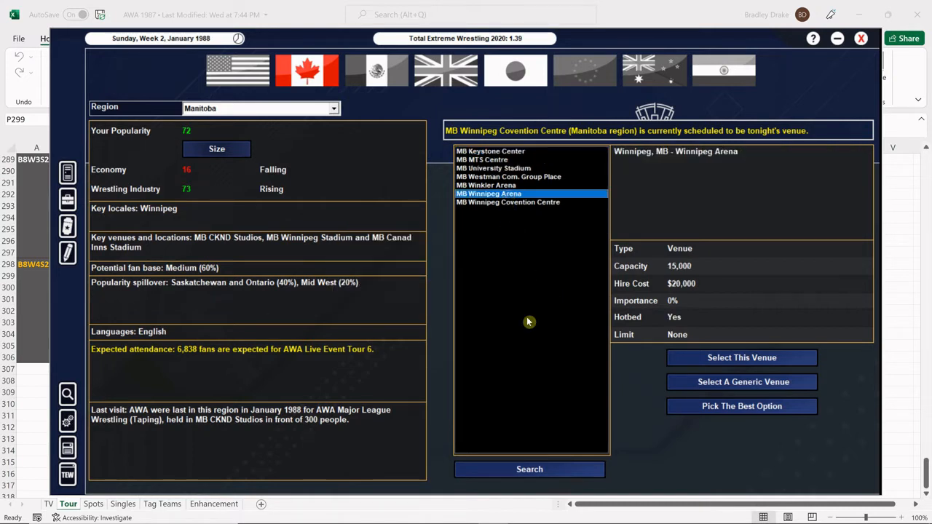
pyautogui.moveTo(120, 229)
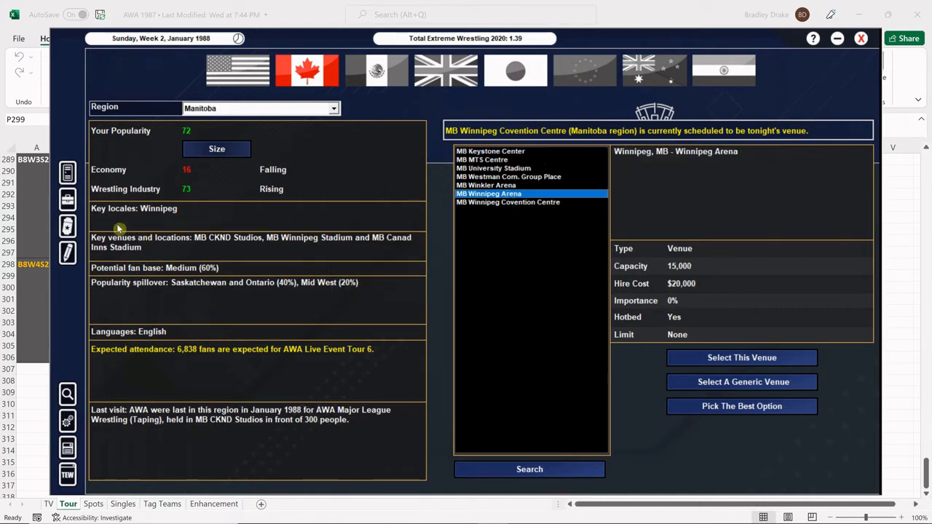
pyautogui.moveTo(67, 171)
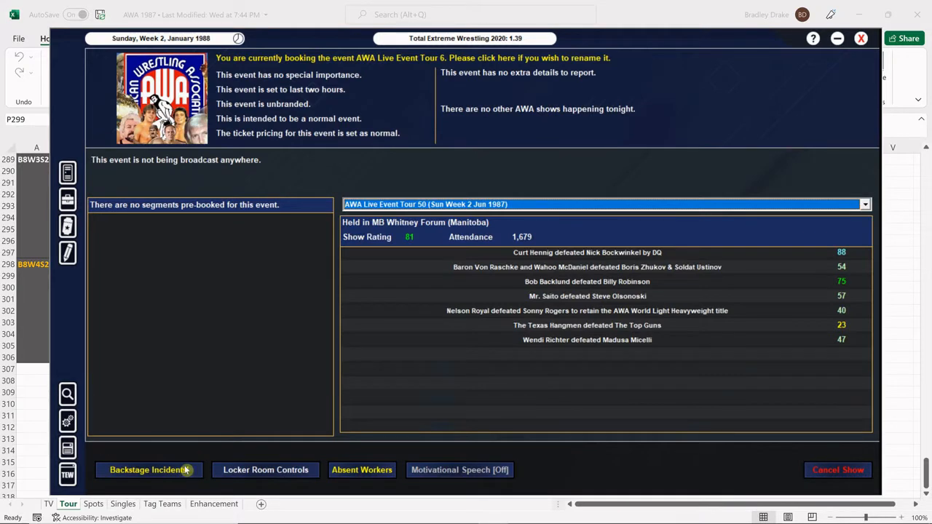
# Step: Clear all backstage incidents, review the absent workers list, and proceed to booking Tour 6
pyautogui.click(149, 469)
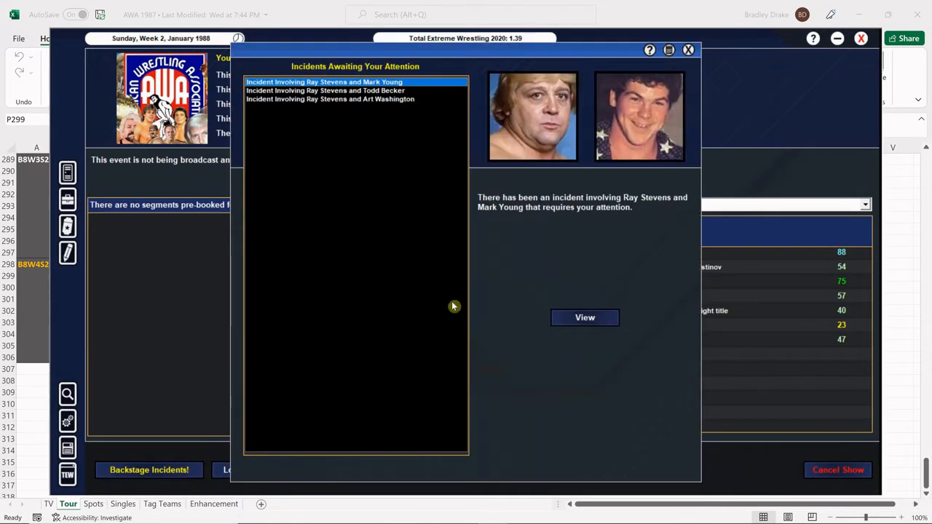
pyautogui.click(585, 318)
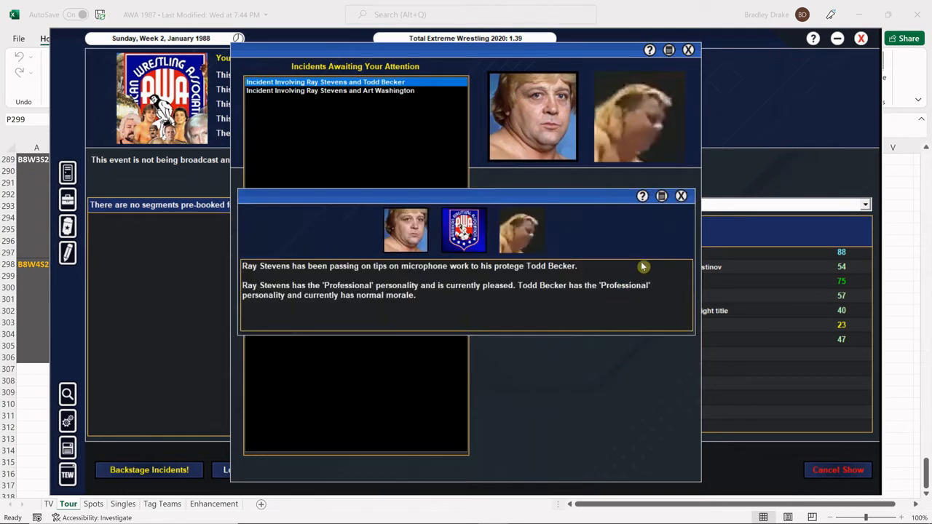
pyautogui.click(682, 195)
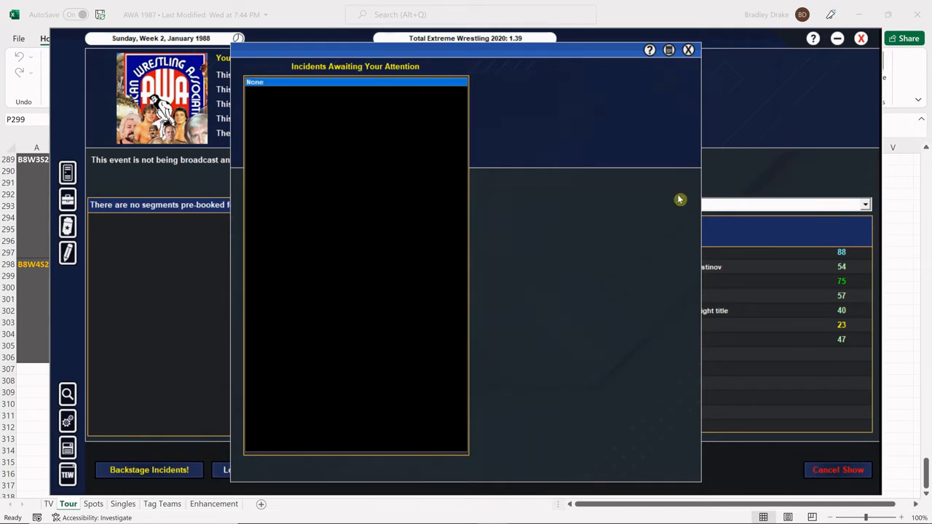
pyautogui.click(361, 470)
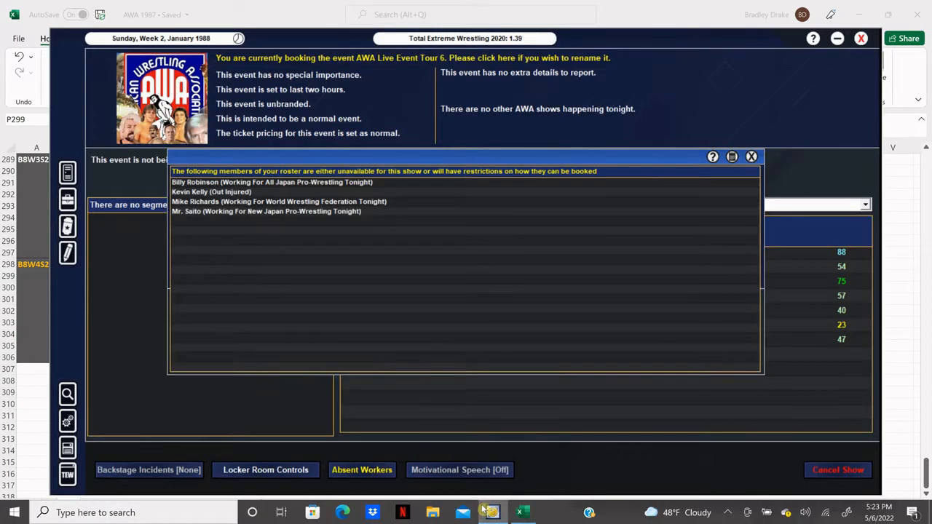
pyautogui.click(752, 158)
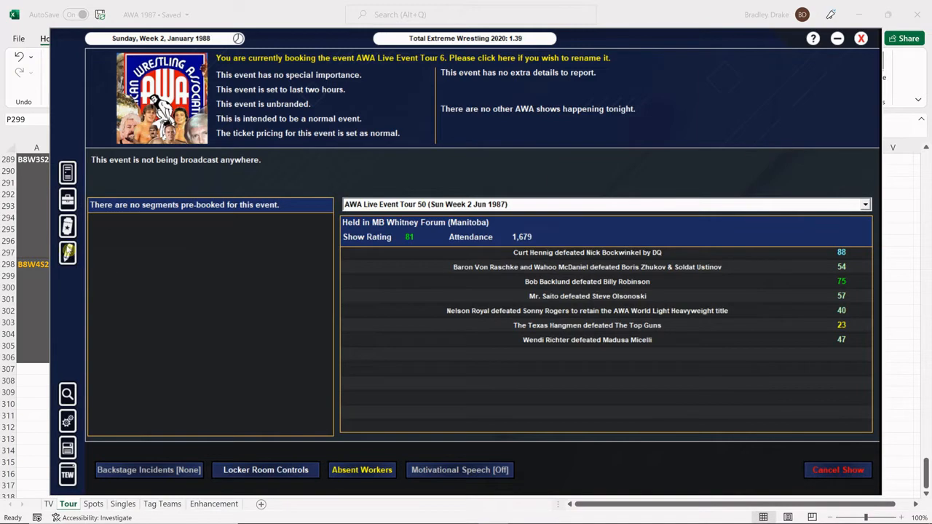
pyautogui.click(522, 510)
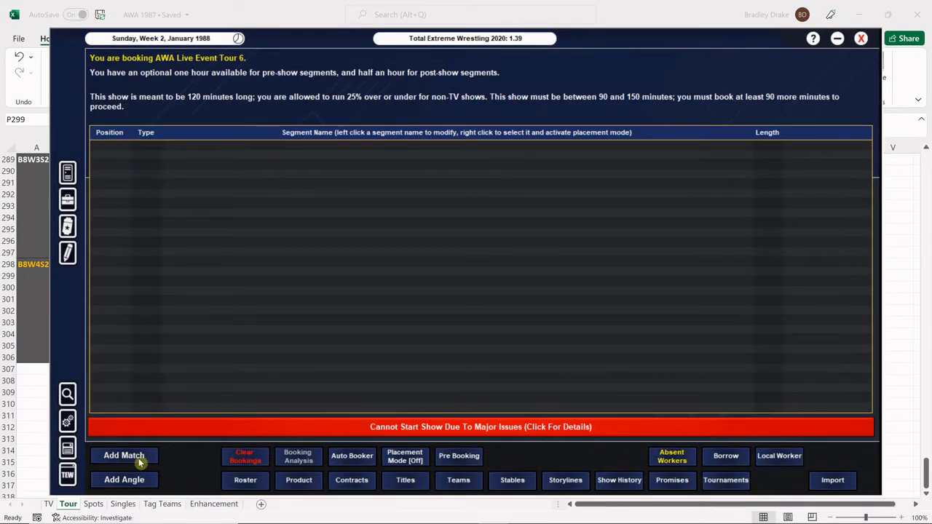
# Step: Add a new 1 vs 1 match named 'St. John vs. Devine'
pyautogui.click(124, 454)
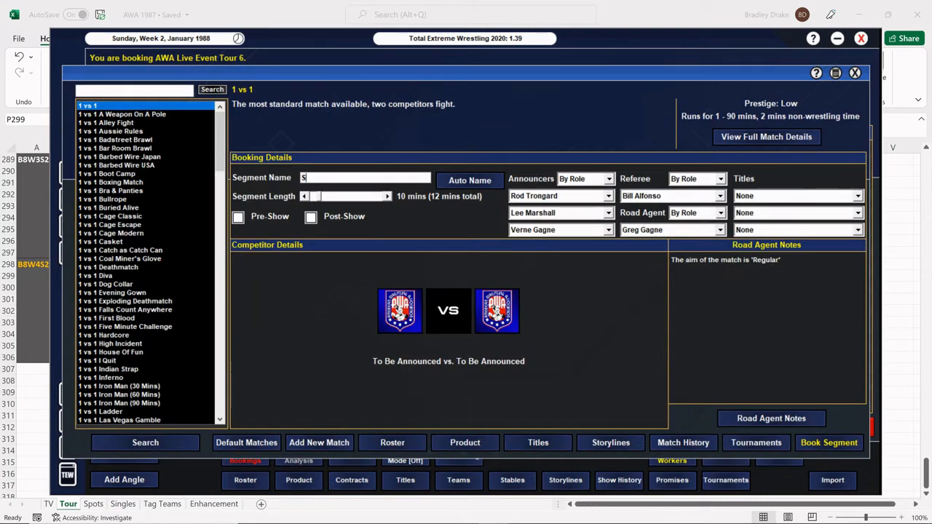
pyautogui.write('t. John vs. Devine')
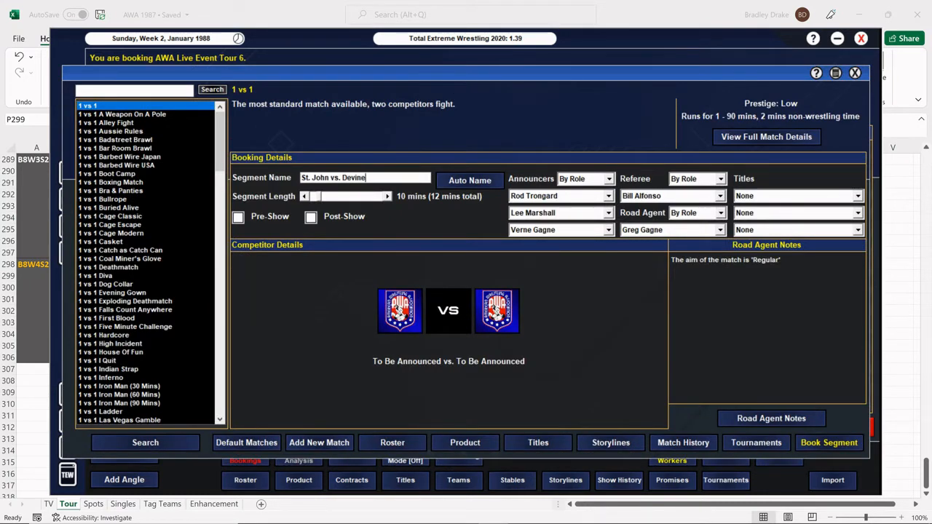
pyautogui.press('BackSpace')
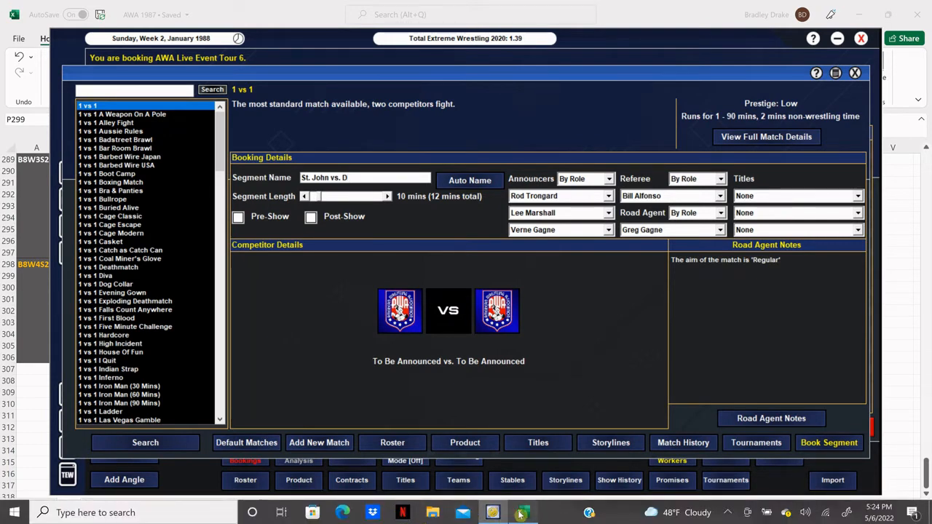
pyautogui.write('e')
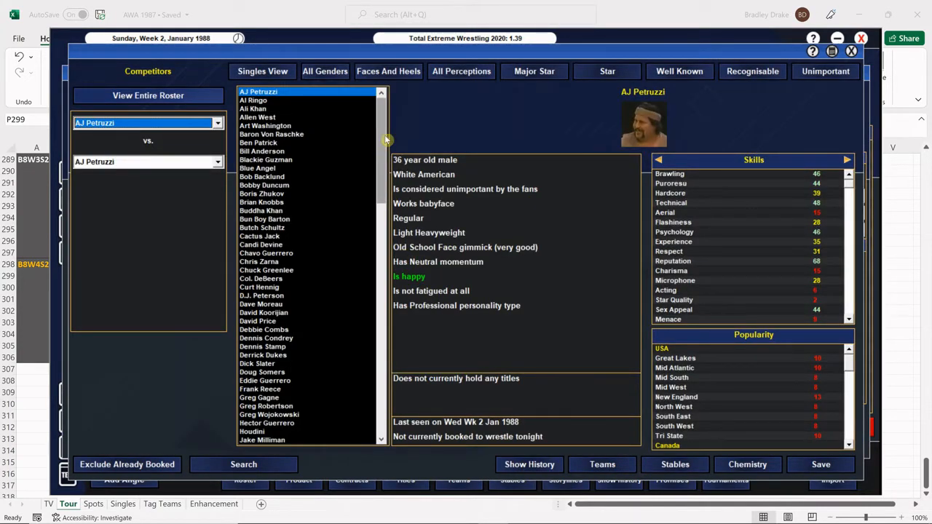
pyautogui.moveTo(394, 137)
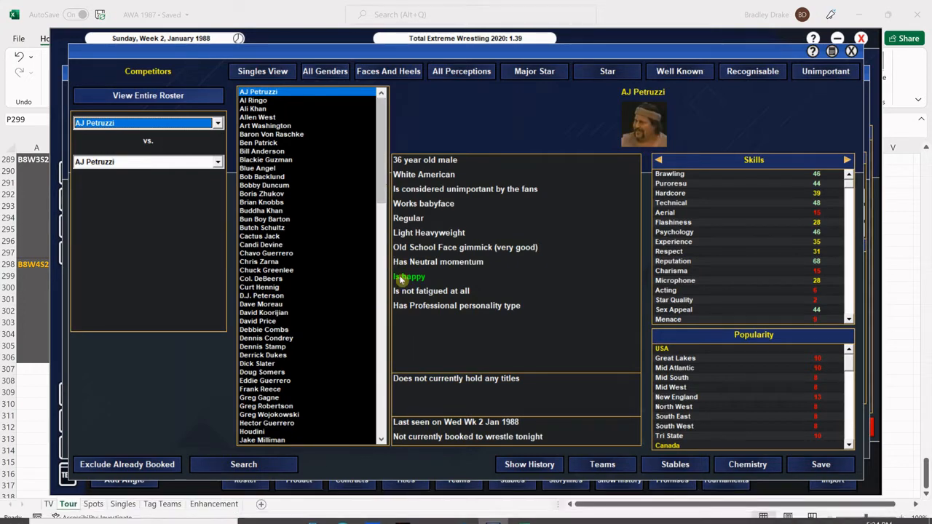
pyautogui.click(520, 510)
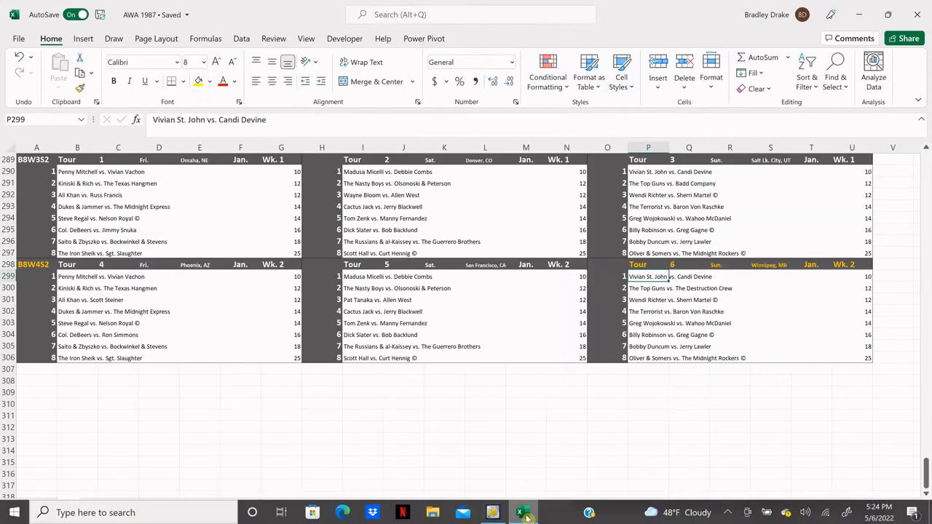
pyautogui.click(519, 510)
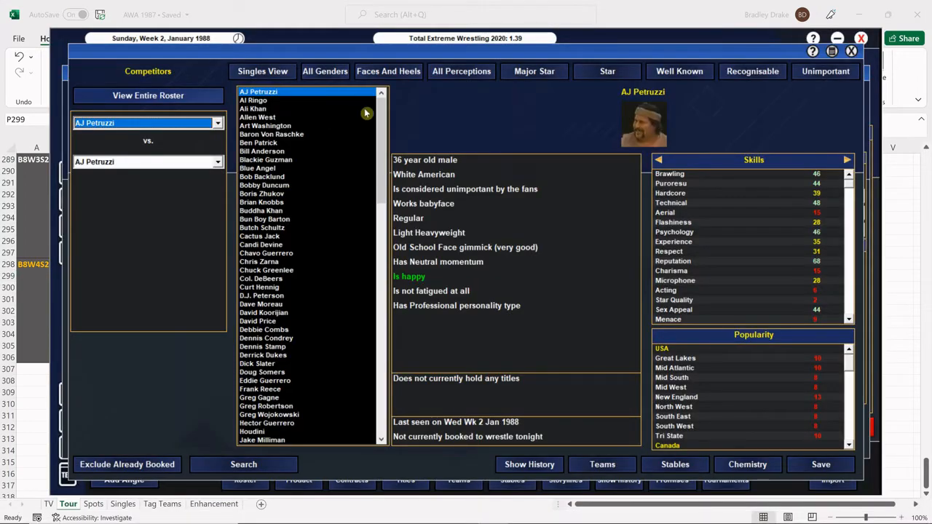
pyautogui.scroll(-3)
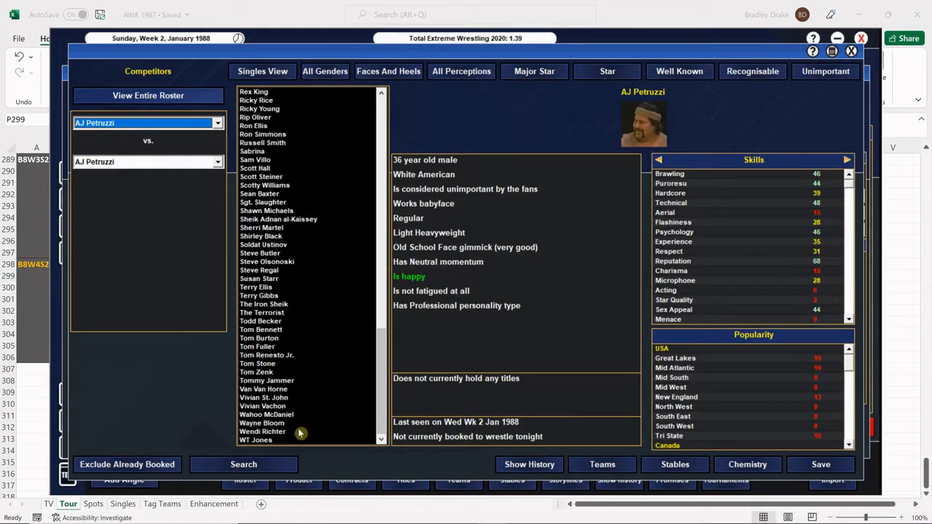
pyautogui.click(264, 398)
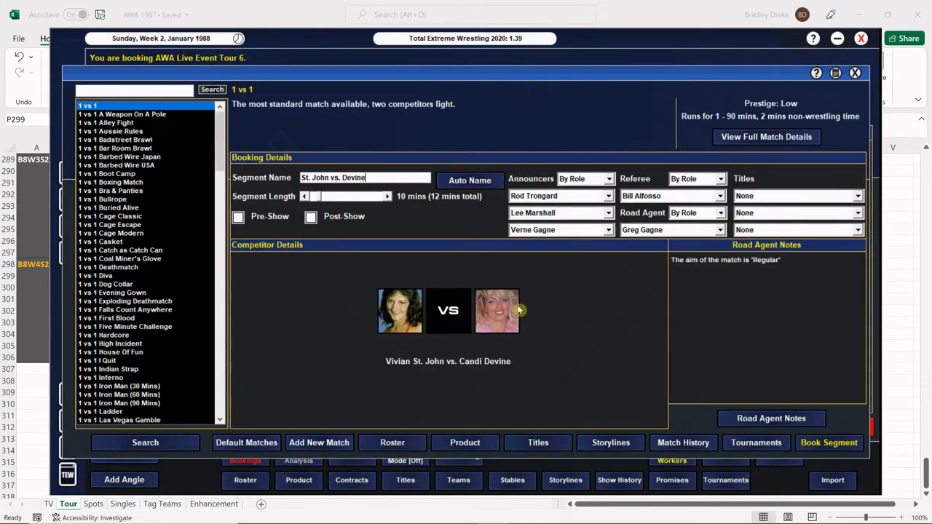
# Step: Check Candi Devine's match history, note Vivian St. John as victor, and book the segment
pyautogui.click(497, 311)
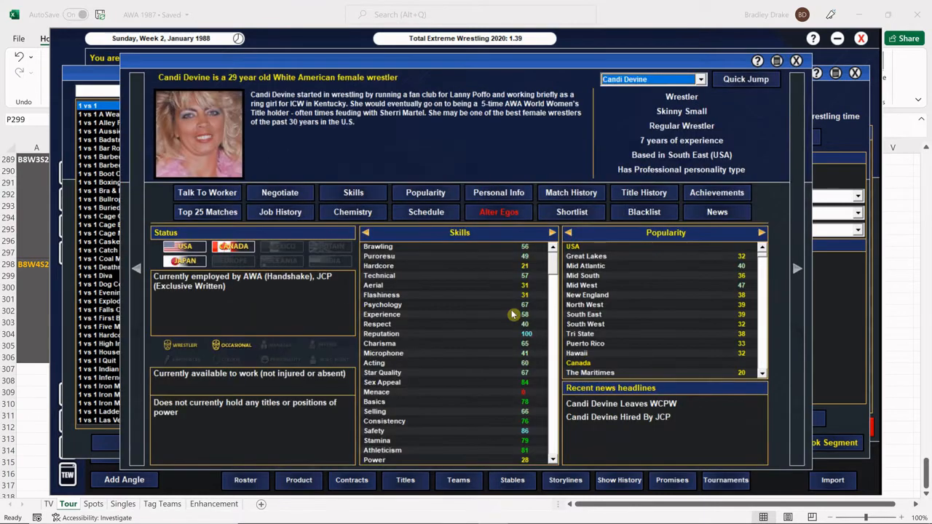
pyautogui.click(571, 192)
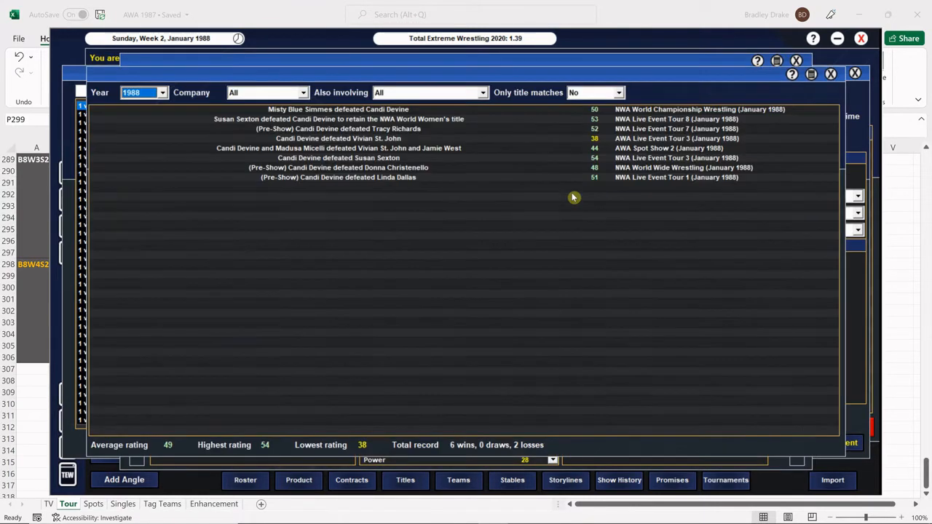
pyautogui.moveTo(224, 131)
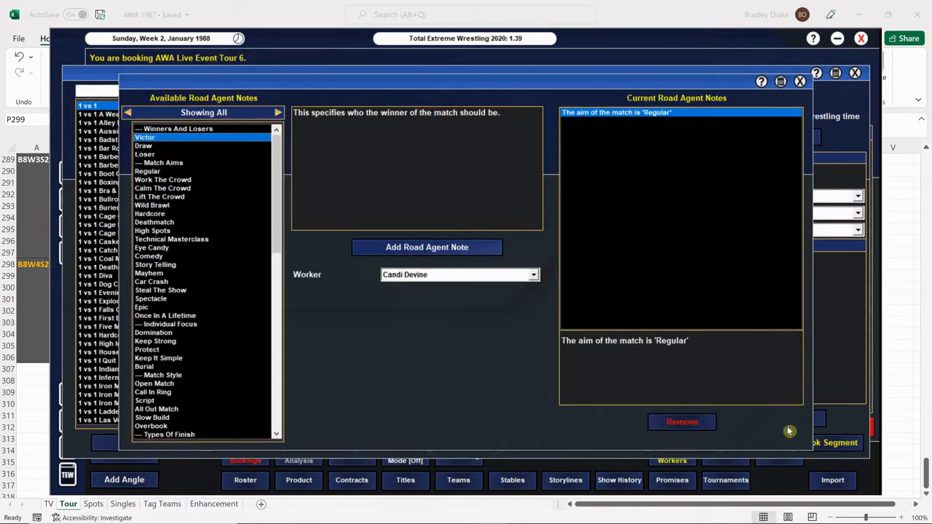
pyautogui.click(427, 248)
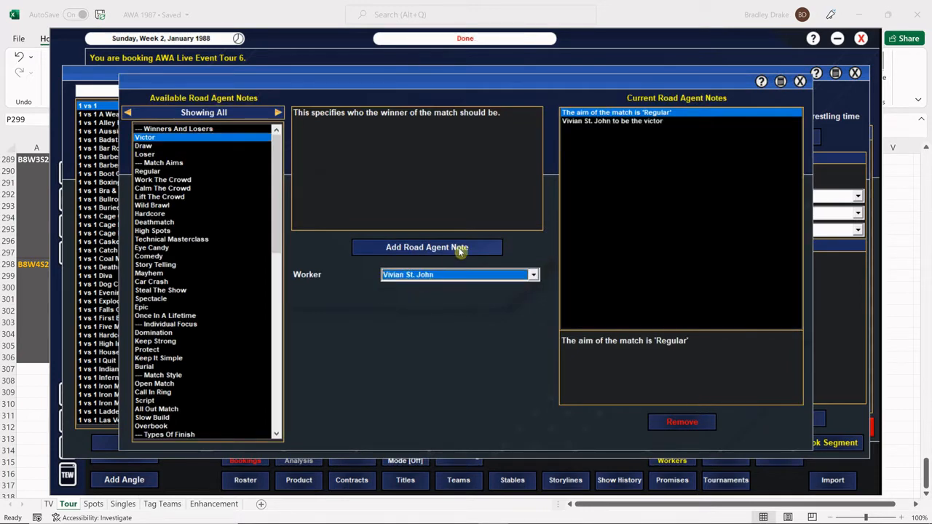
pyautogui.click(800, 81)
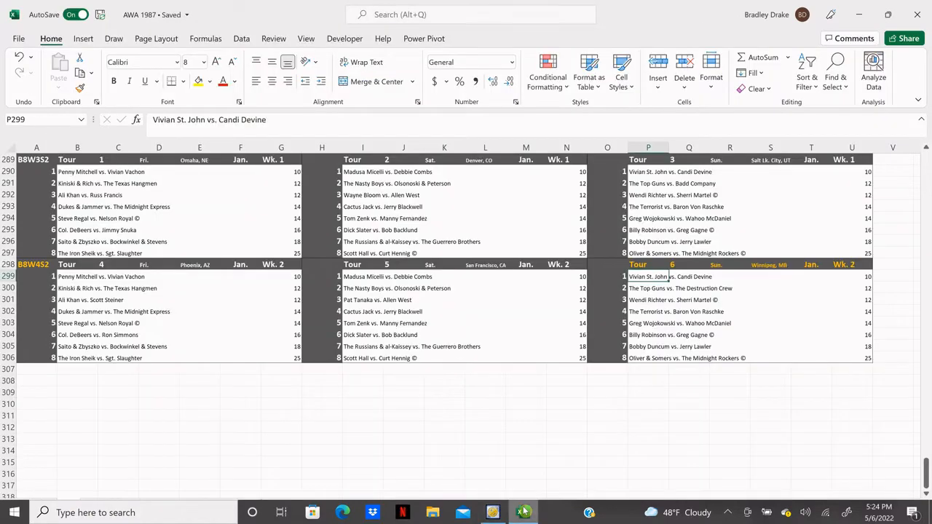
pyautogui.click(649, 288)
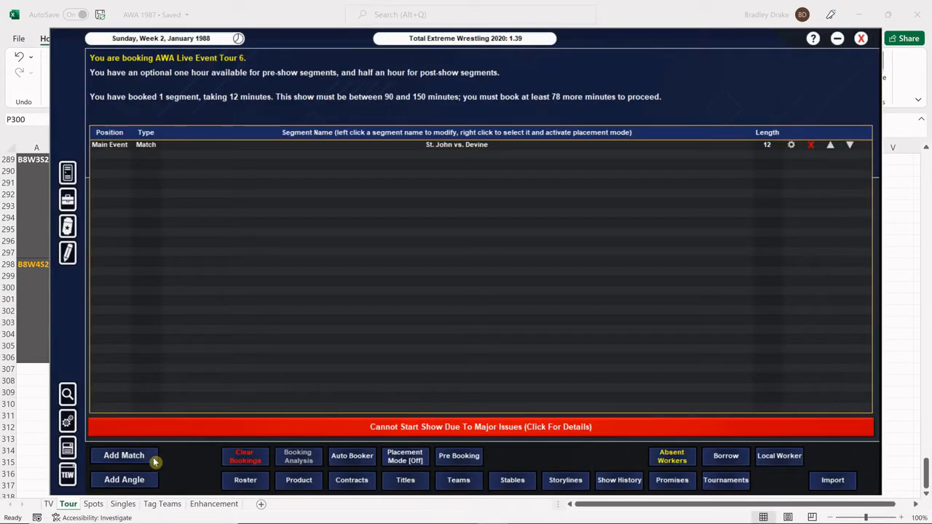
# Step: Book The Top Guns vs. The Destruction Crew tag match via Tag Team View, checking the tour sheet
pyautogui.click(124, 455)
pyautogui.write('The Top Guns vs. The Des')
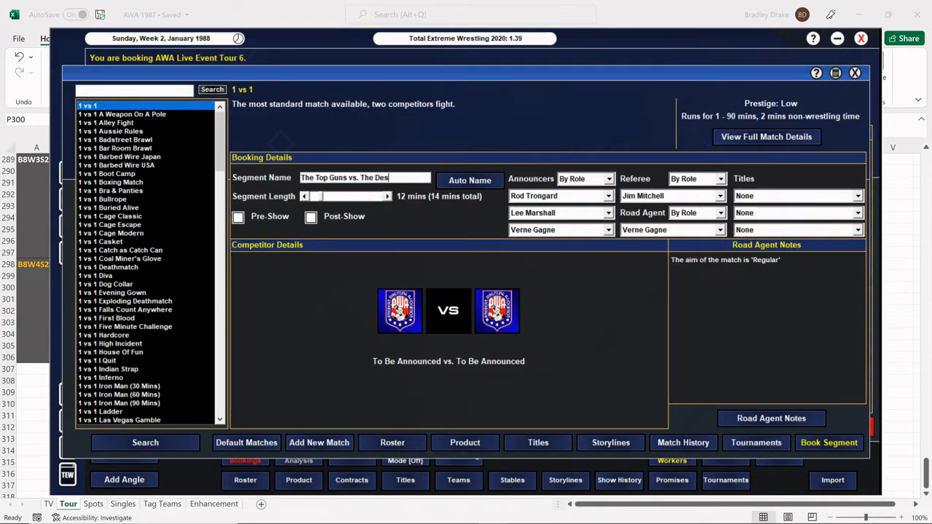
pyautogui.write('truction')
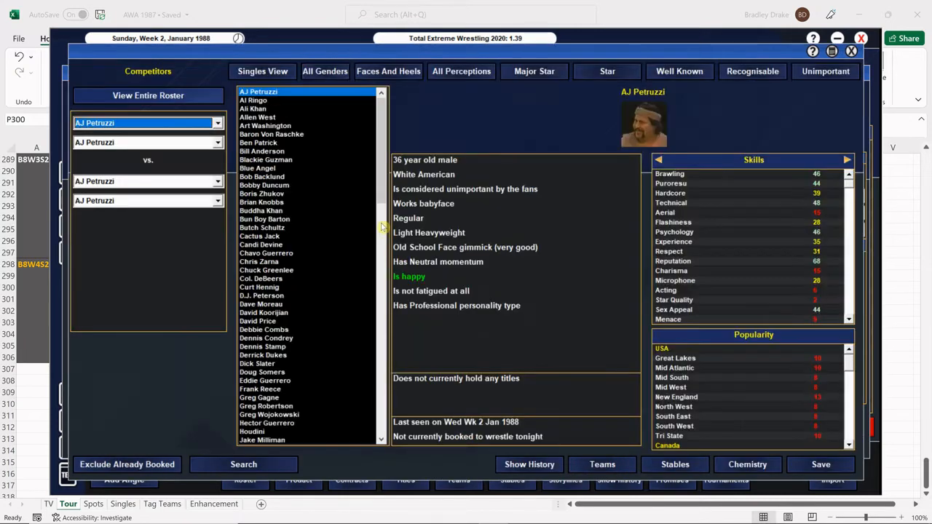
pyautogui.click(262, 70)
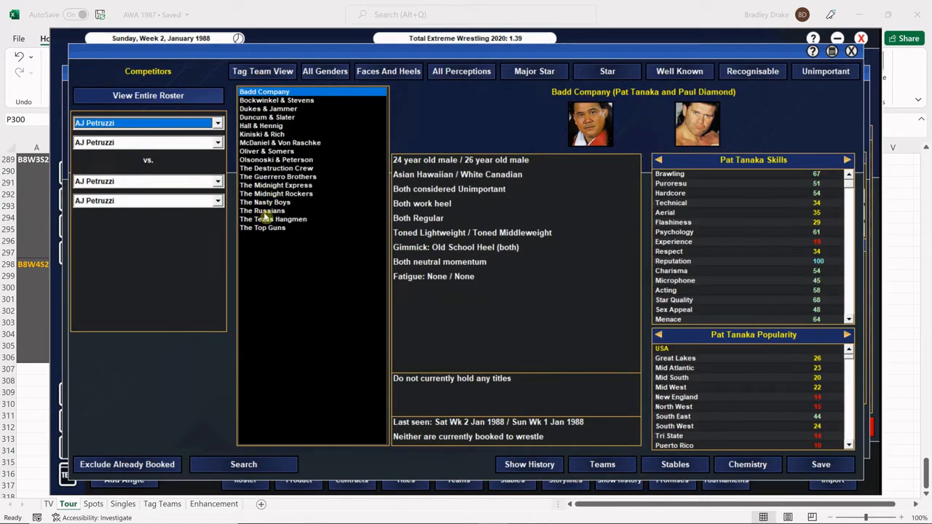
pyautogui.click(263, 227)
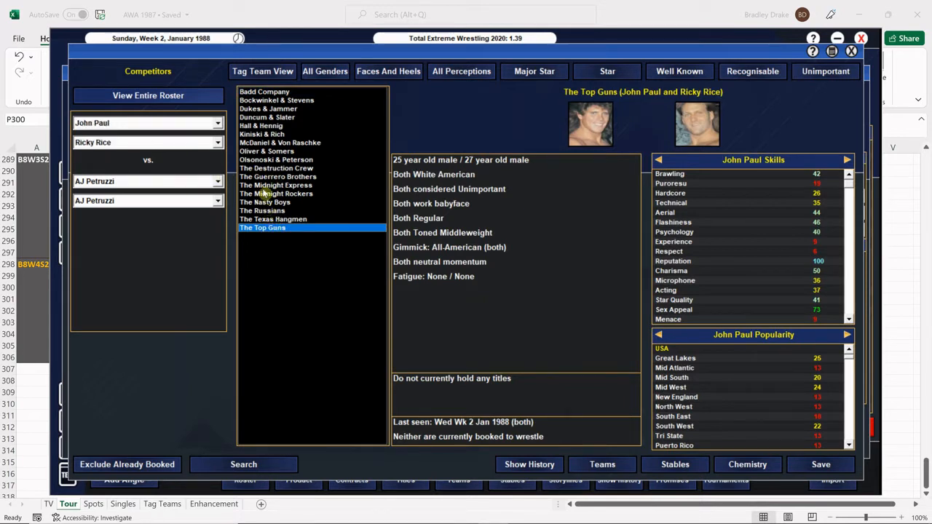
pyautogui.click(277, 168)
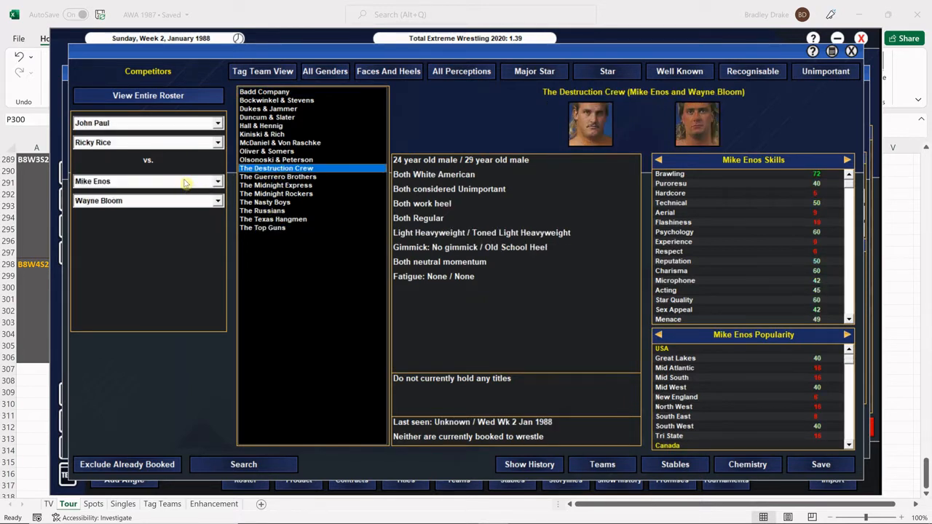
pyautogui.moveTo(851, 495)
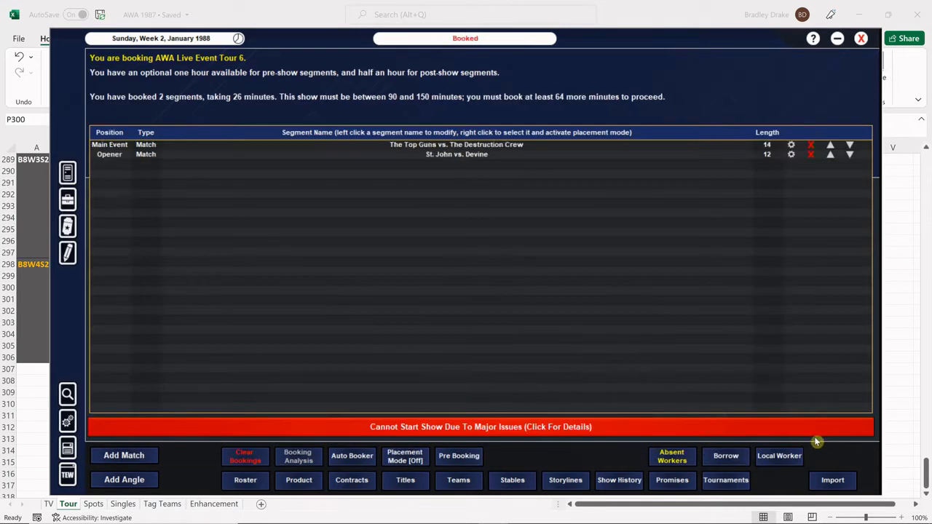
pyautogui.click(522, 510)
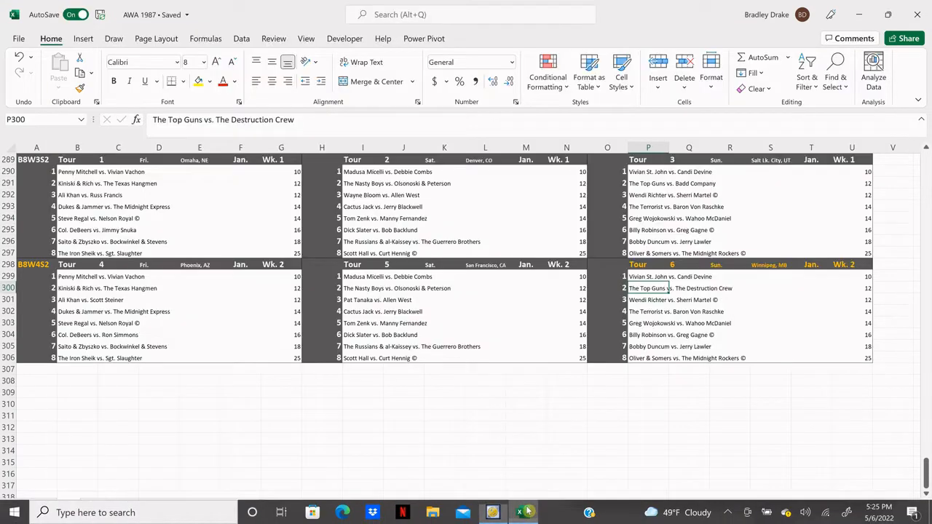
pyautogui.click(646, 300)
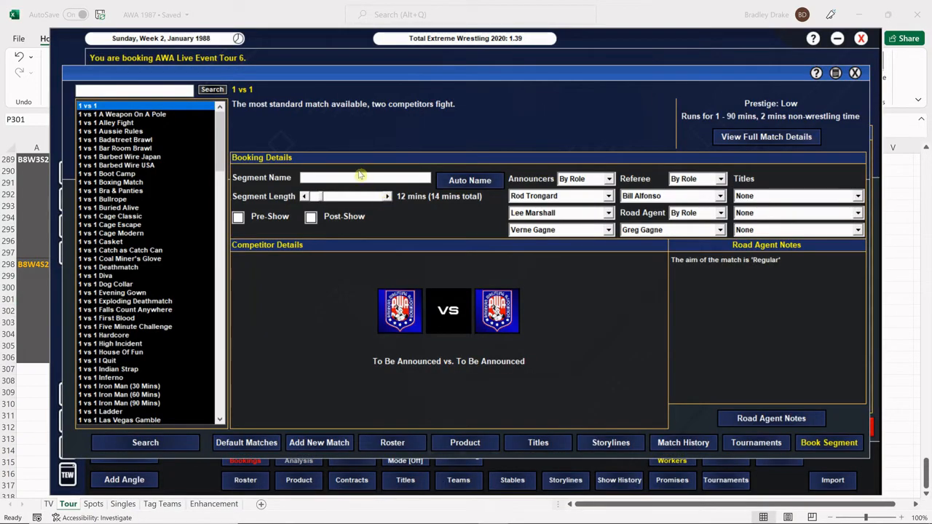
# Step: Name the match 'Richter vs. Martel (C)' for the AWA World Women's title with Wendi Richter and Sherri Martel
pyautogui.write('Richter vs. R')
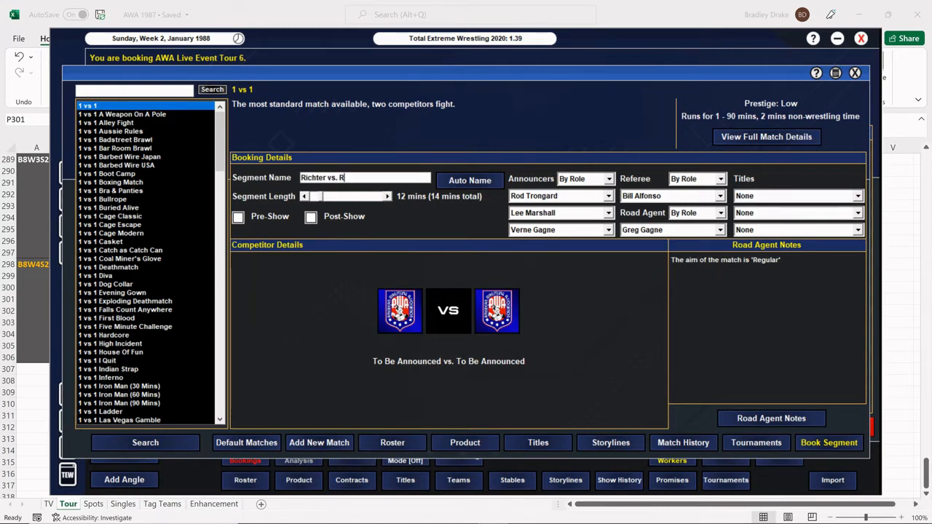
pyautogui.write('artel (C')
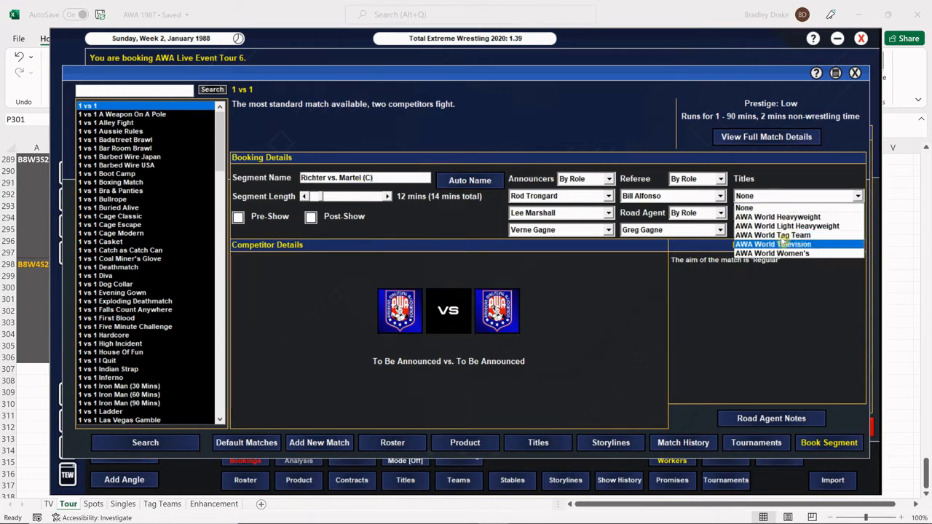
pyautogui.click(772, 254)
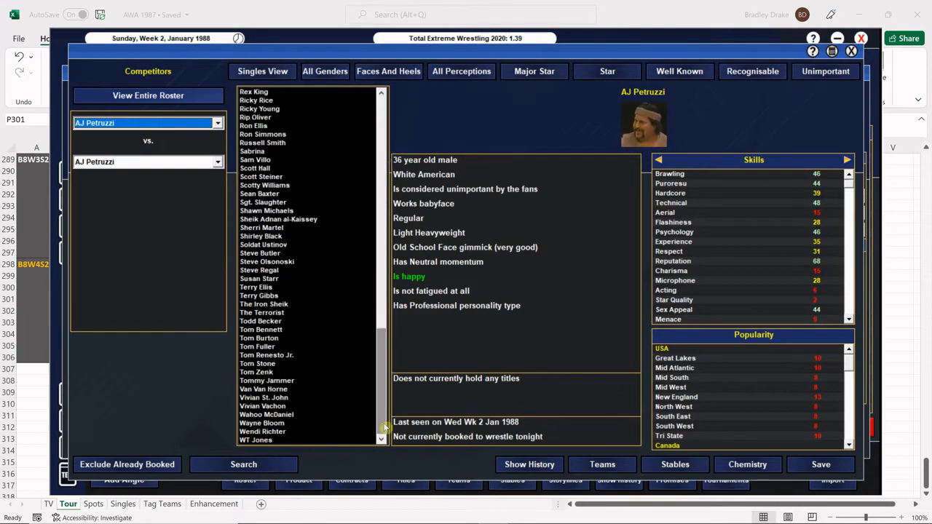
pyautogui.click(263, 431)
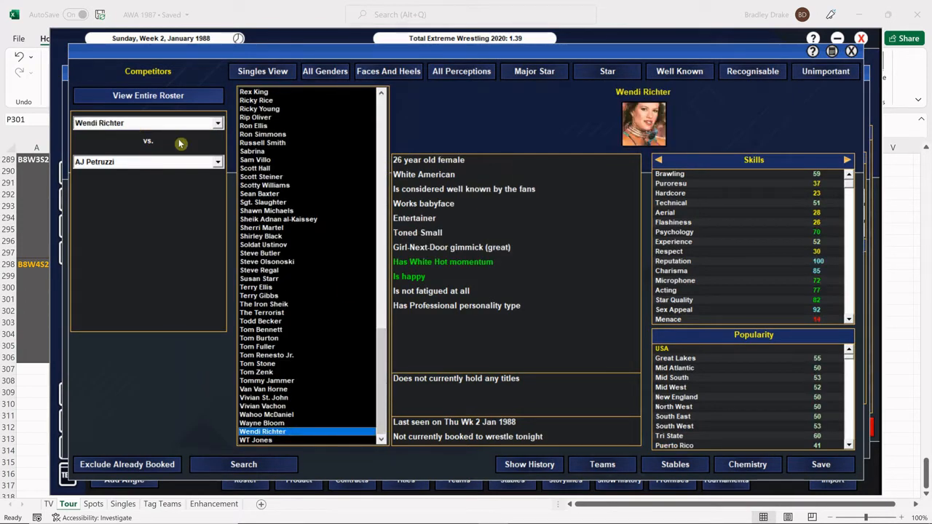
pyautogui.click(278, 219)
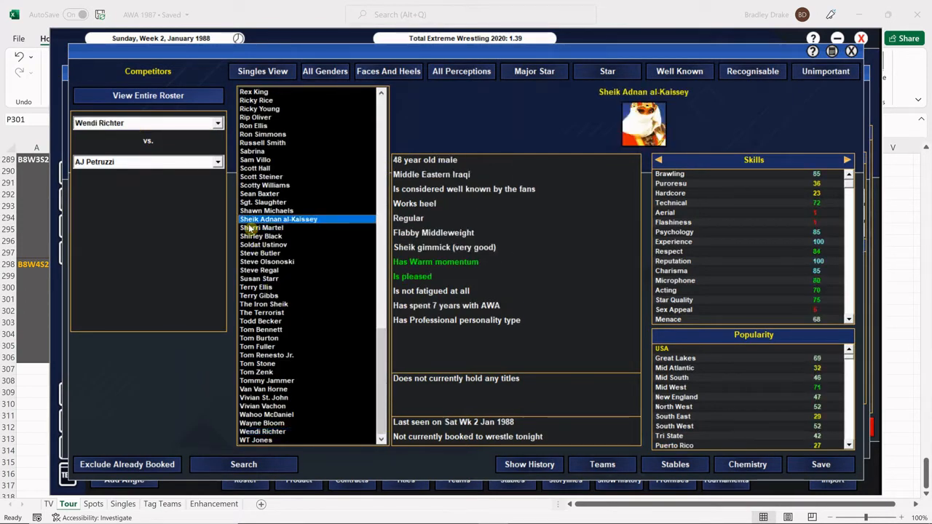
# Step: Review Sherri Martel's past results and the match's road agent notes
pyautogui.click(261, 227)
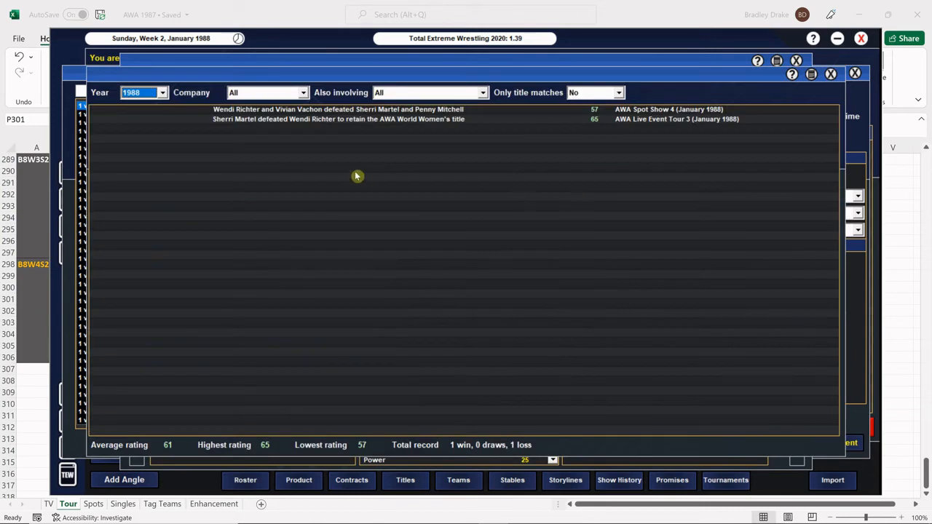
pyautogui.moveTo(308, 129)
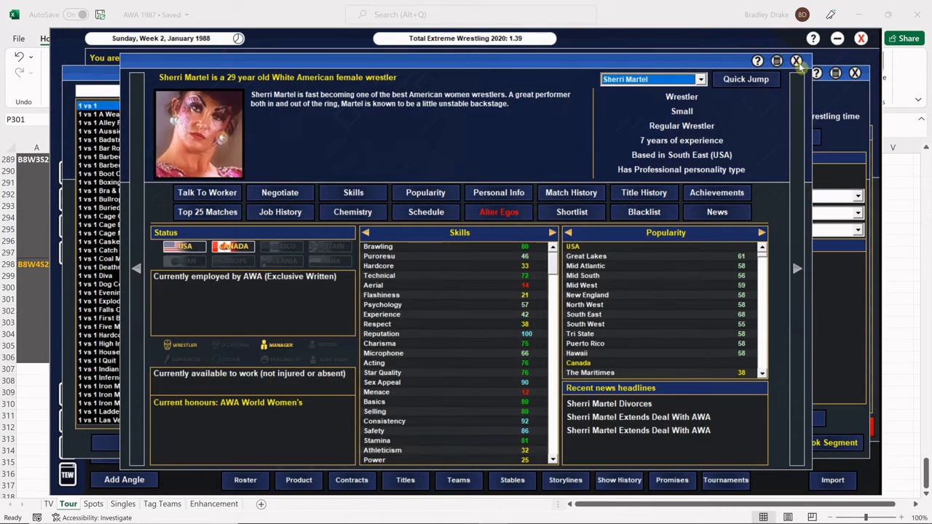
pyautogui.click(797, 59)
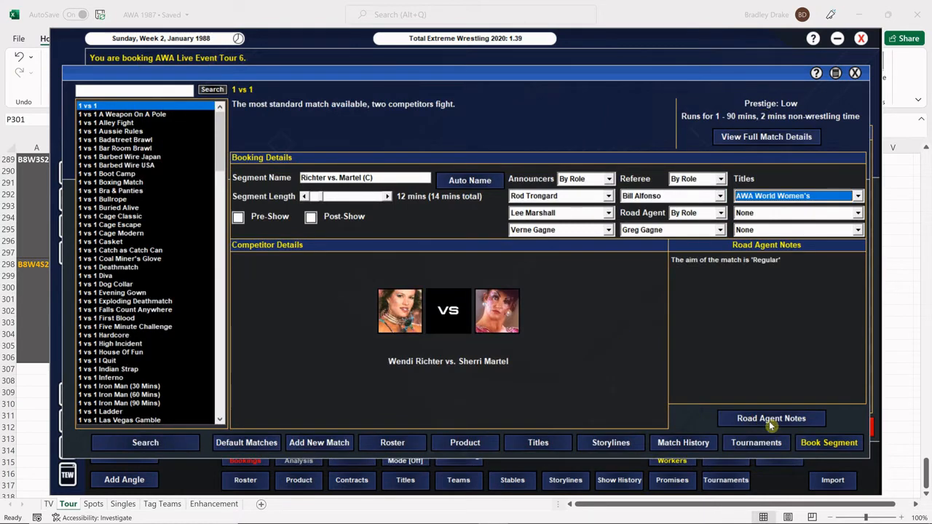
pyautogui.click(772, 420)
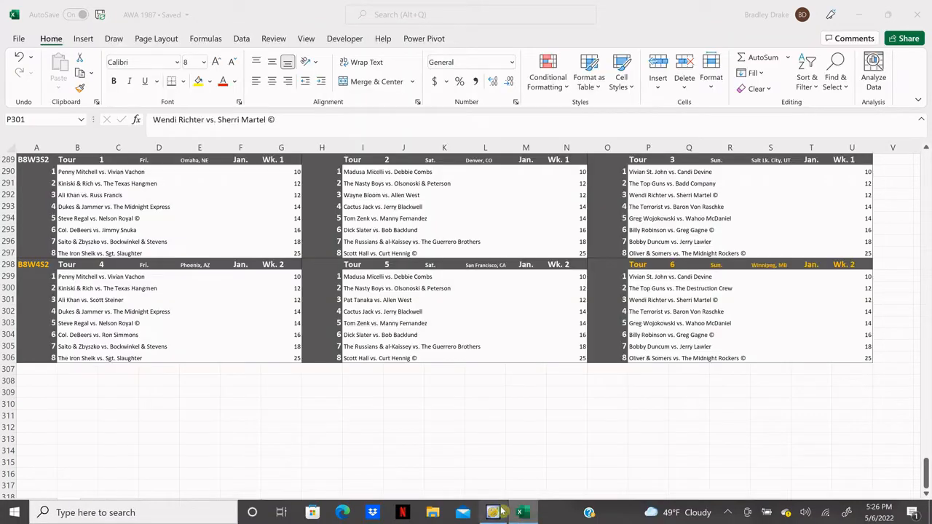
# Step: Add a match pitting The Terrorist against Baron Von Raschke
pyautogui.click(659, 312)
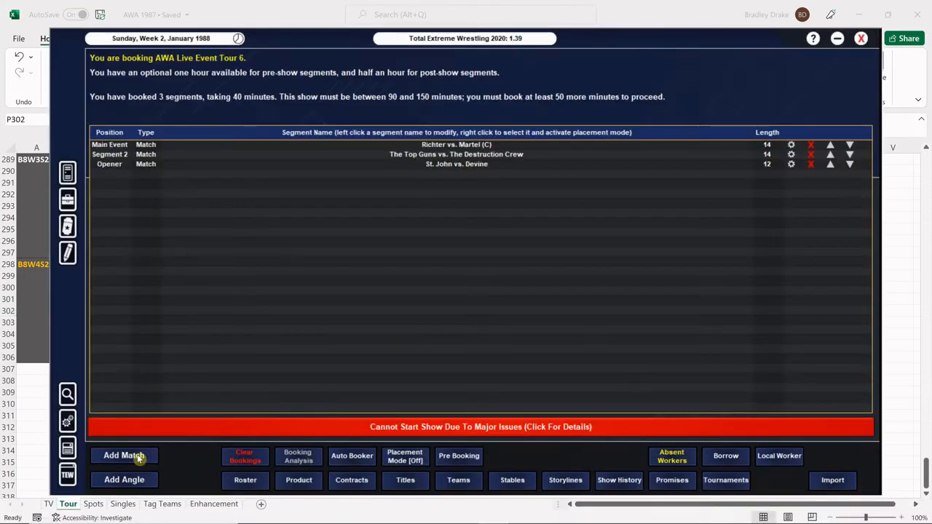
pyautogui.click(122, 455)
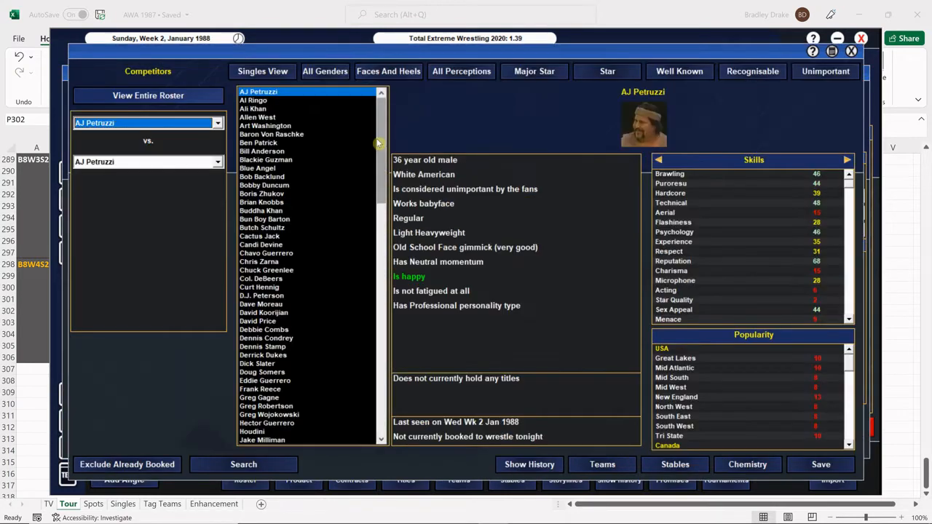
pyautogui.scroll(-3)
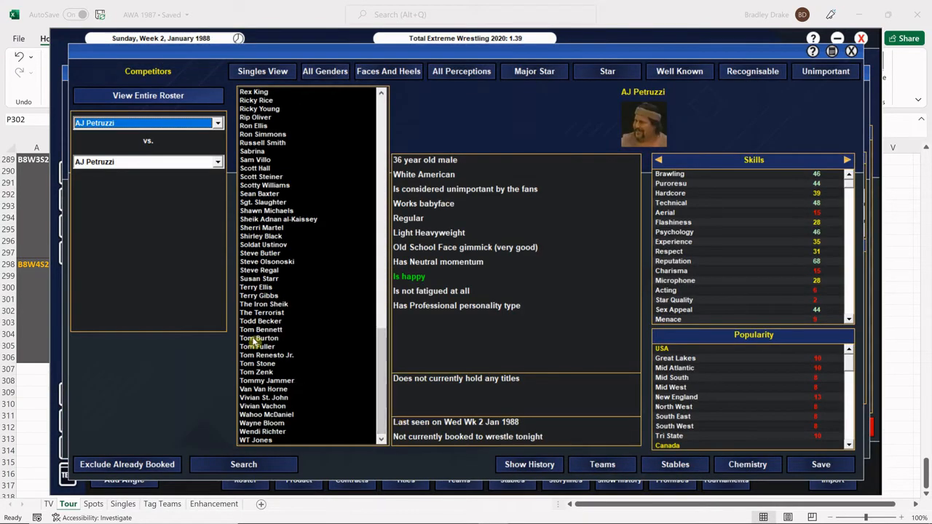
pyautogui.click(263, 311)
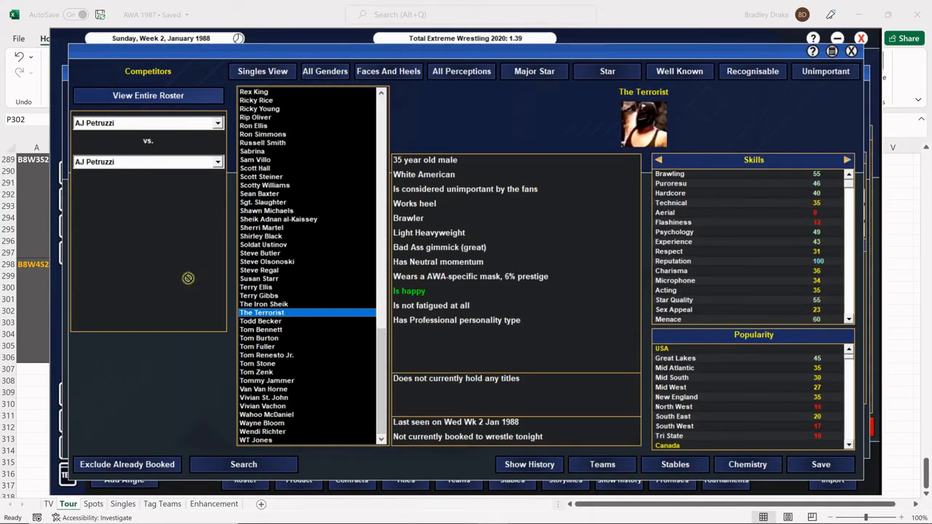
pyautogui.click(262, 311)
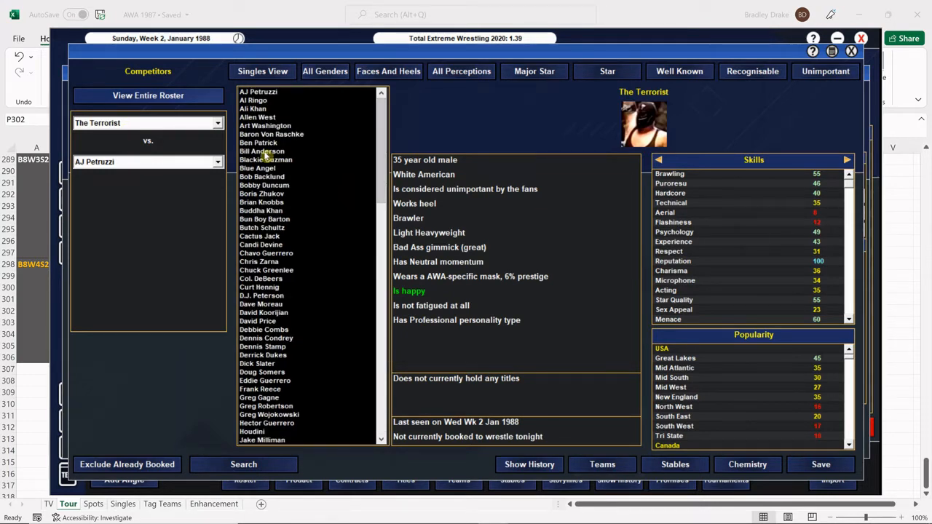
pyautogui.click(271, 134)
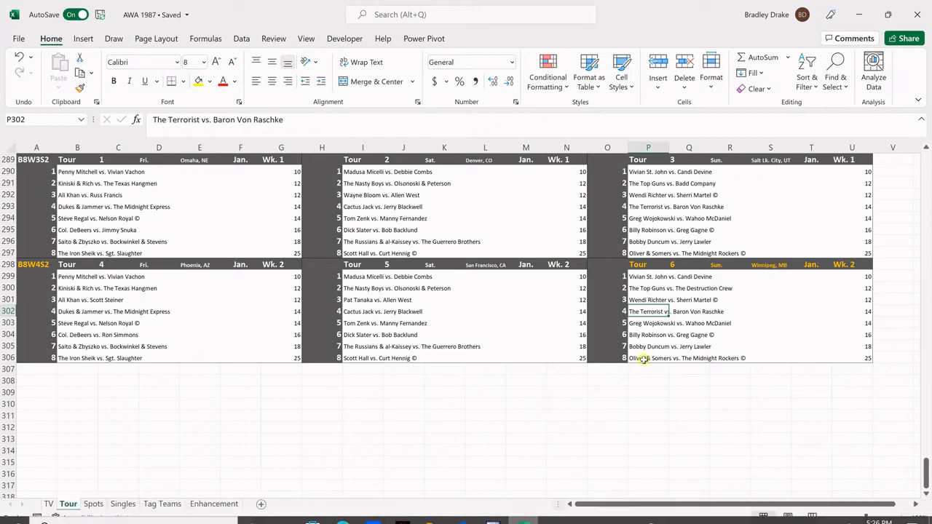
pyautogui.click(661, 324)
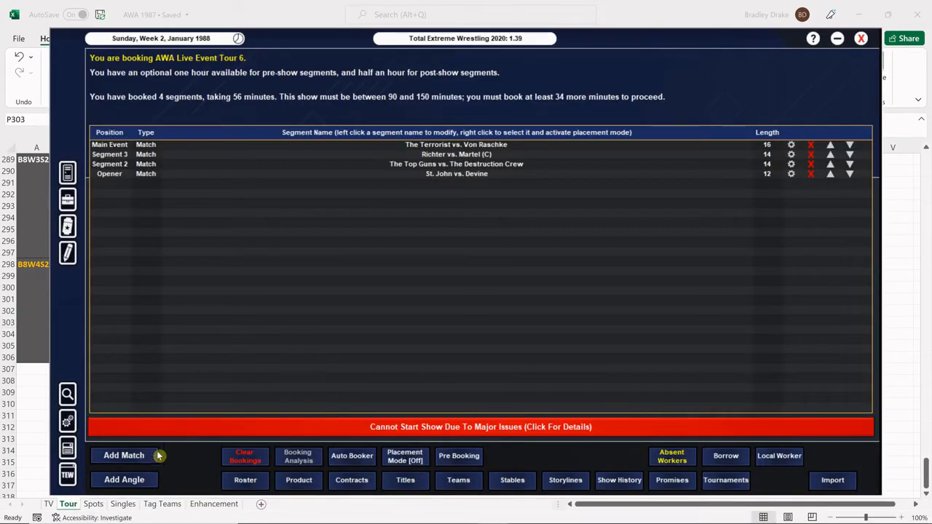
# Step: Add a match with Greg Wojokowski against Wahoo McDaniel, checking their results
pyautogui.click(124, 454)
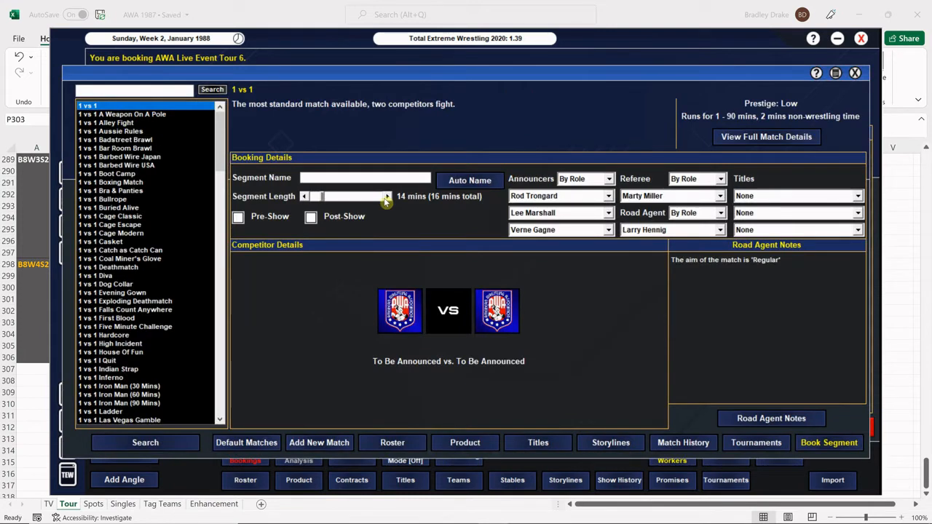
pyautogui.write('Wojok')
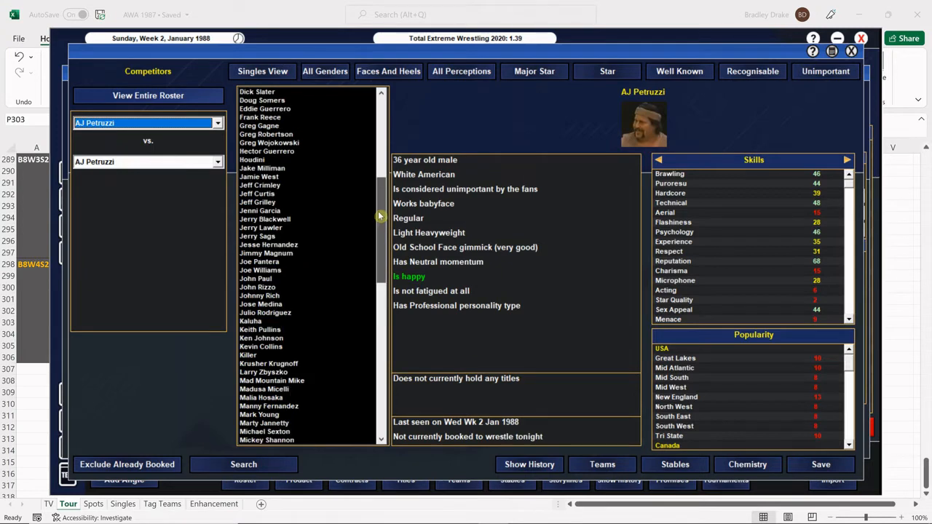
pyautogui.click(266, 142)
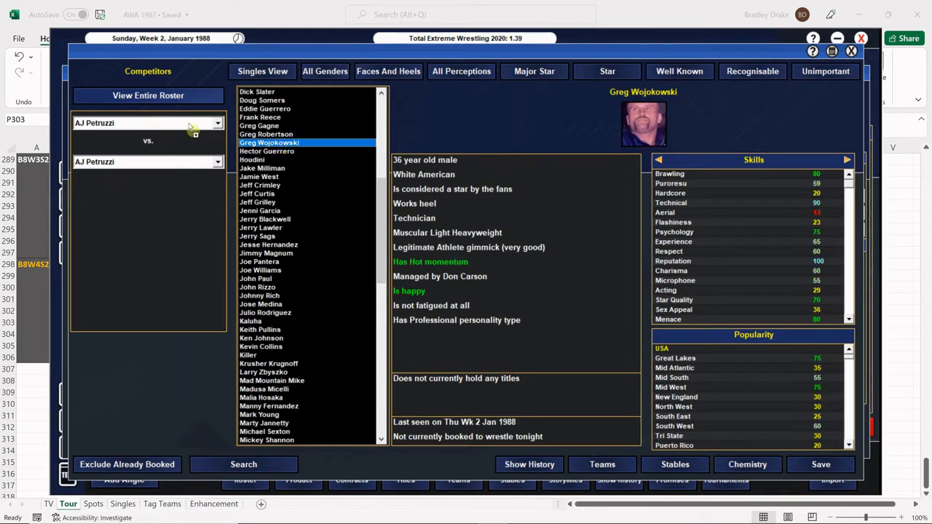
pyautogui.click(268, 364)
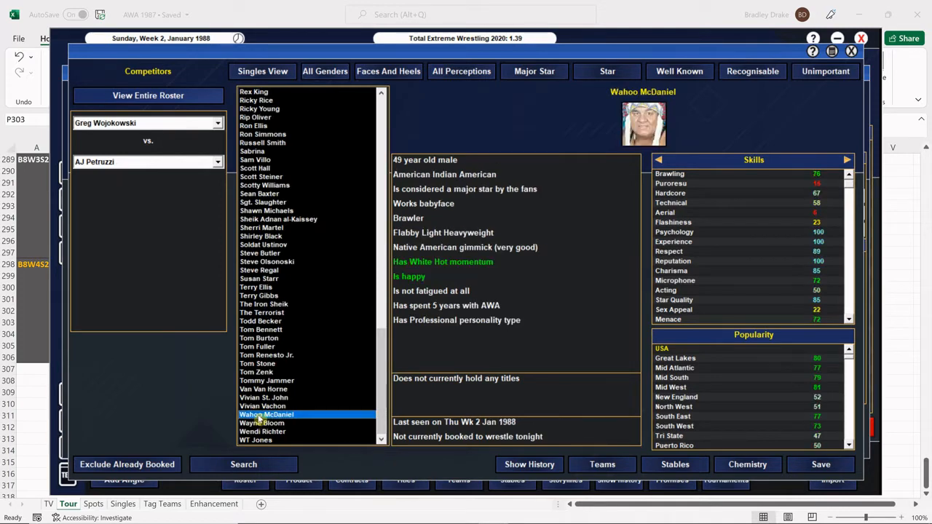
pyautogui.click(265, 414)
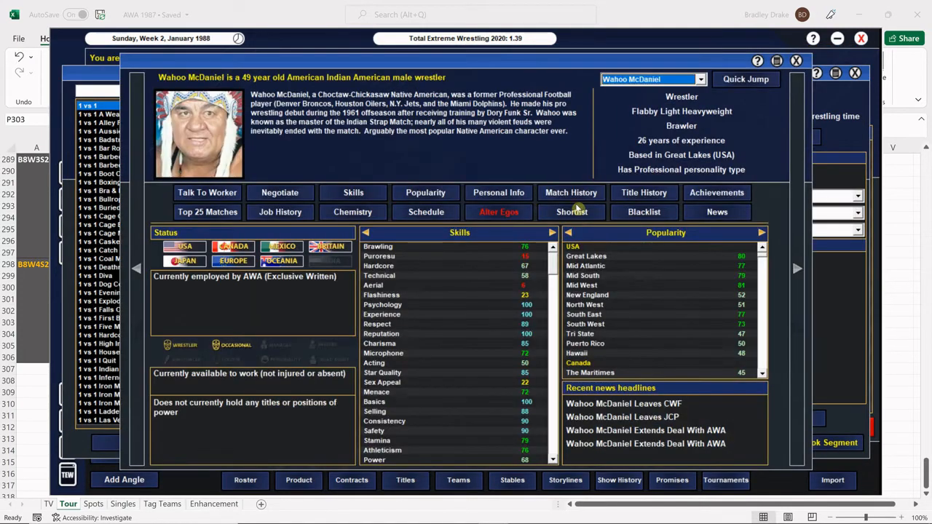
pyautogui.click(571, 192)
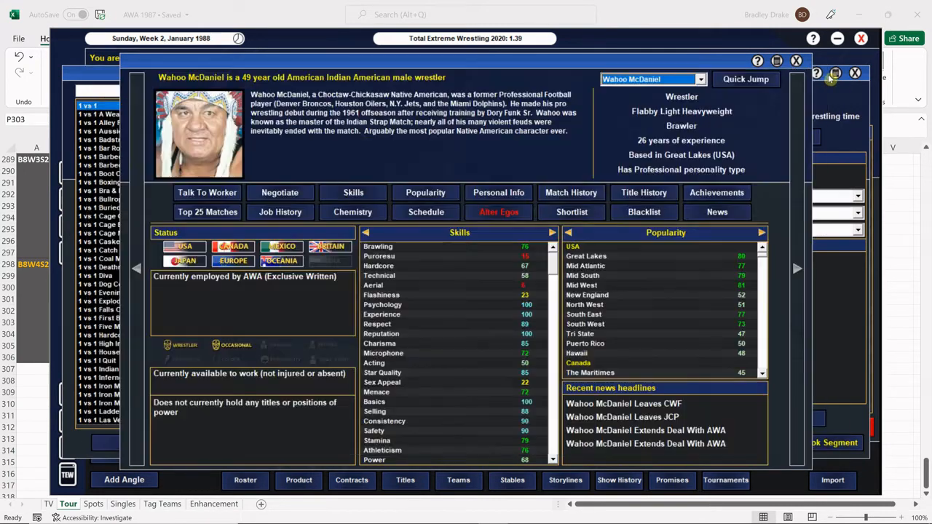
pyautogui.click(855, 73)
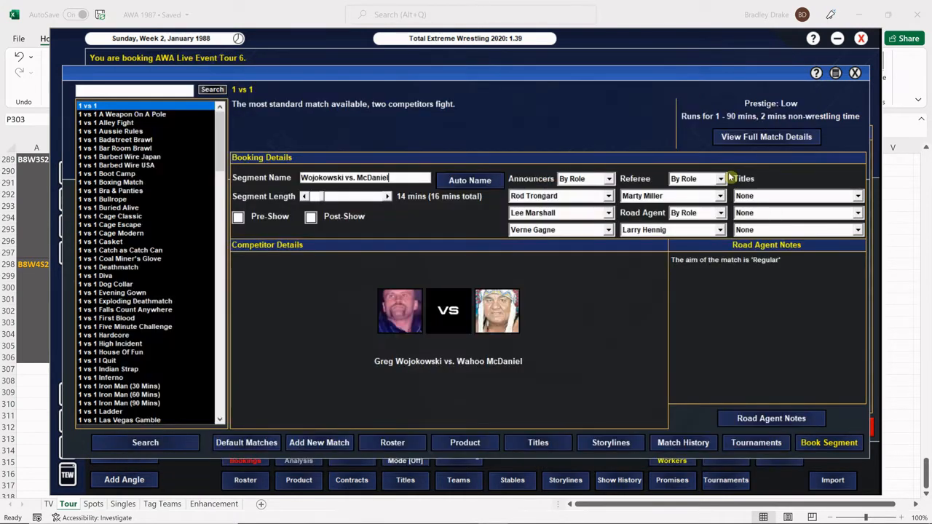
# Step: Add a Victor road agent note for Wahoo McDaniel
pyautogui.click(772, 419)
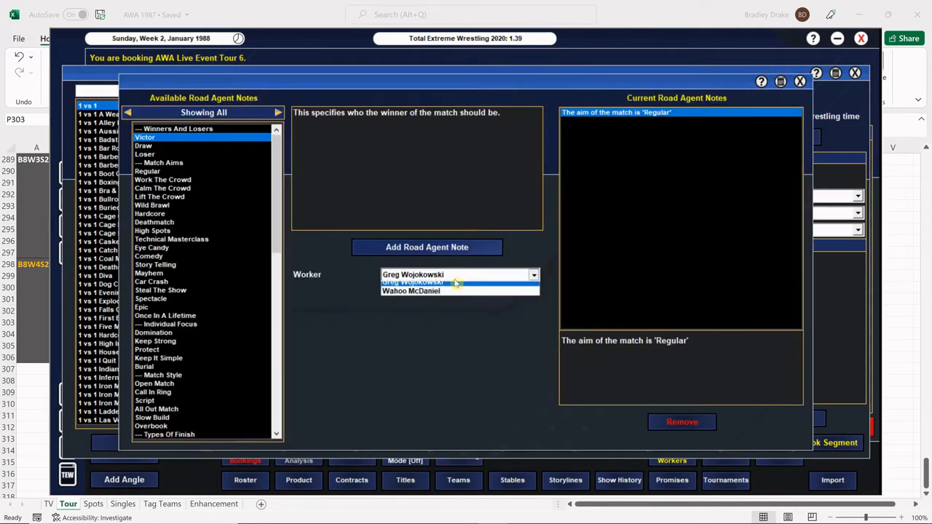
pyautogui.click(411, 290)
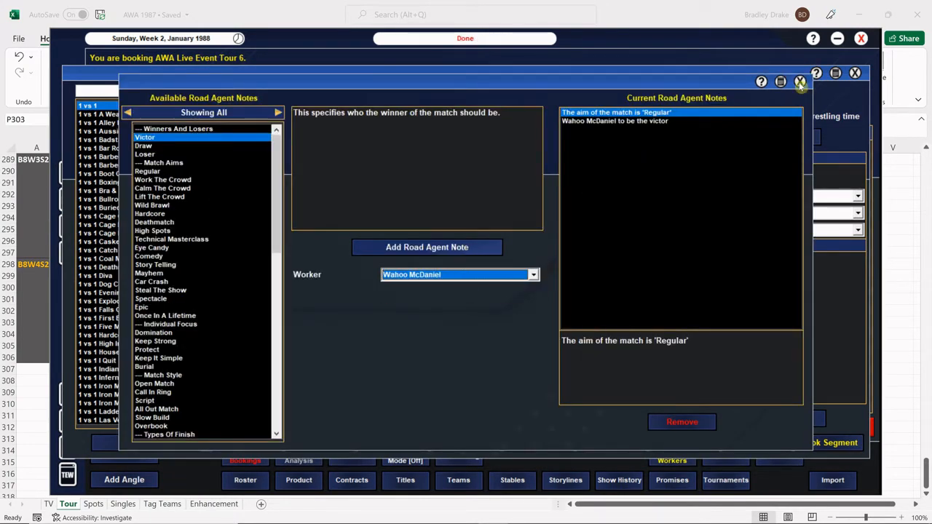
pyautogui.click(798, 82)
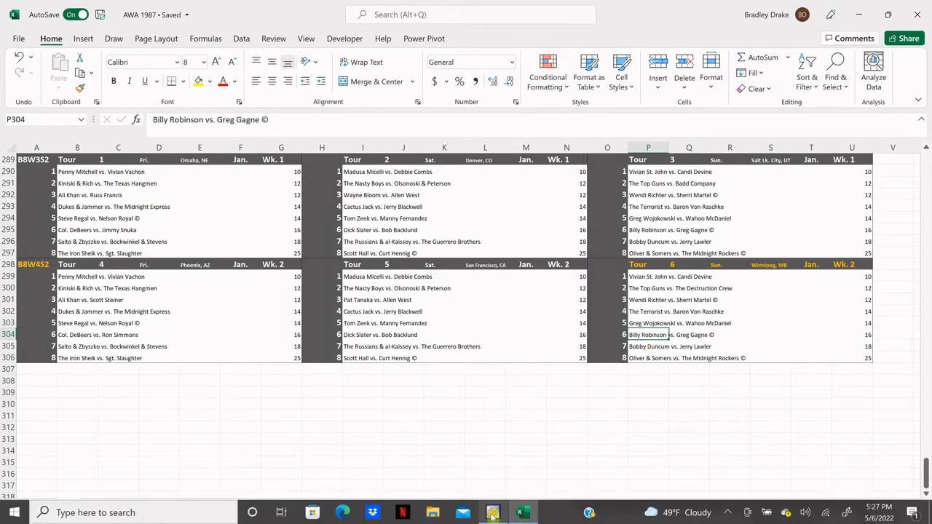
# Step: Check the singles roster in the spreadsheet and name the new match 'Zhukov vs. Gagne (C)'
pyautogui.click(120, 504)
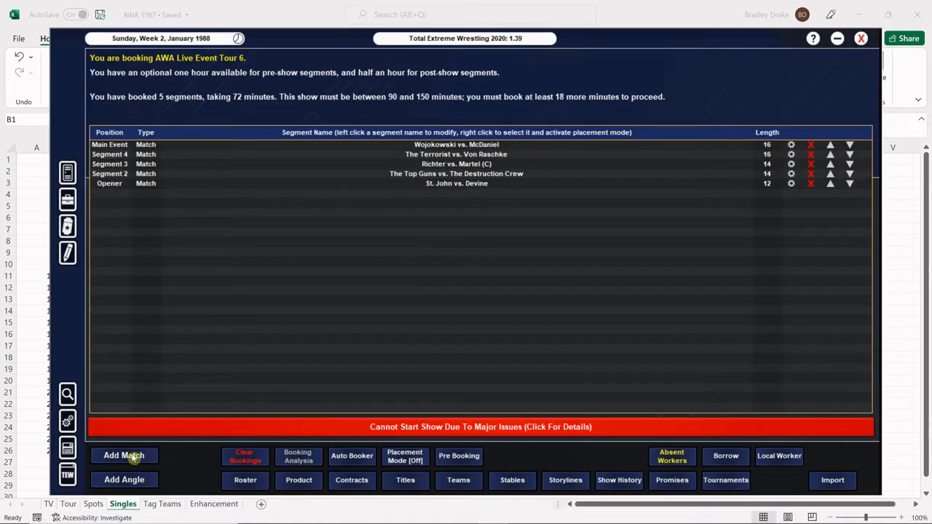
pyautogui.moveTo(289, 349)
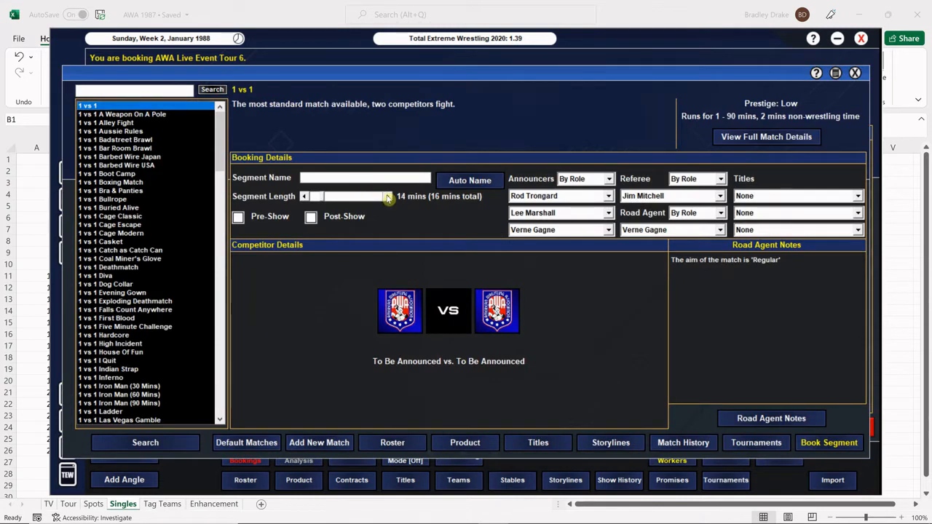
pyautogui.click(521, 513)
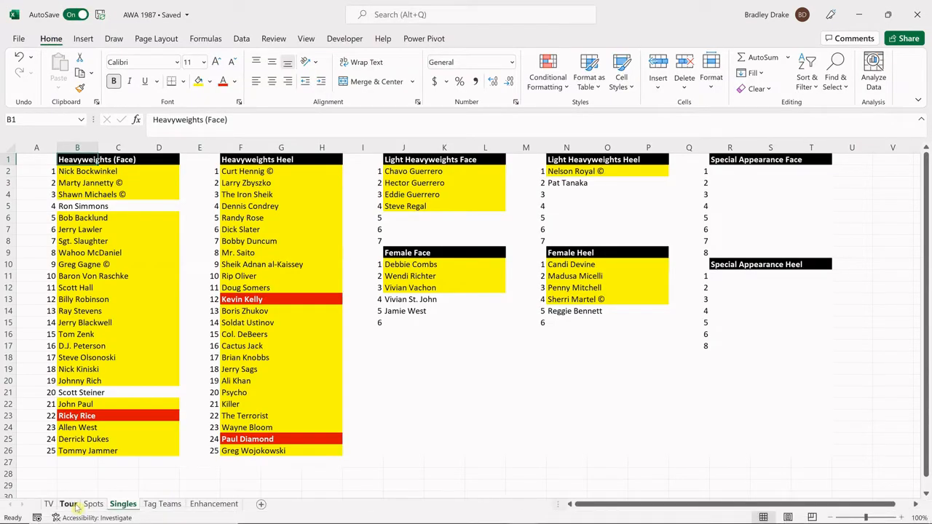
pyautogui.click(67, 504)
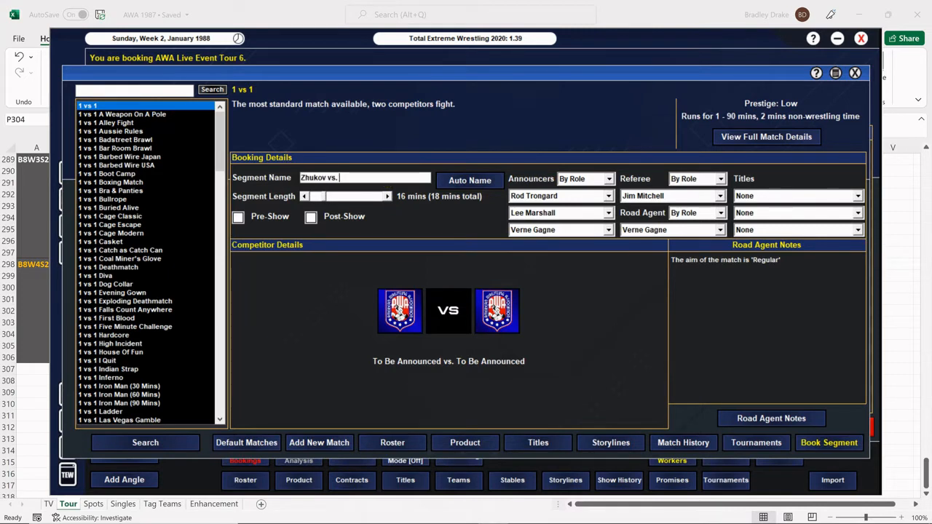
pyautogui.write('Gagne (C)')
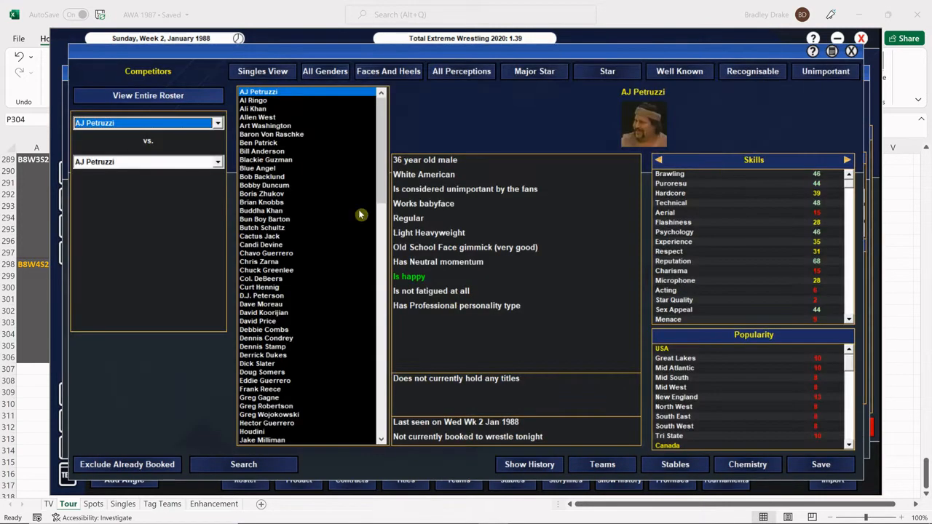
# Step: Set Boris Zhukov vs. Greg Gagne for the AWA World Television title and book the segment
pyautogui.click(262, 176)
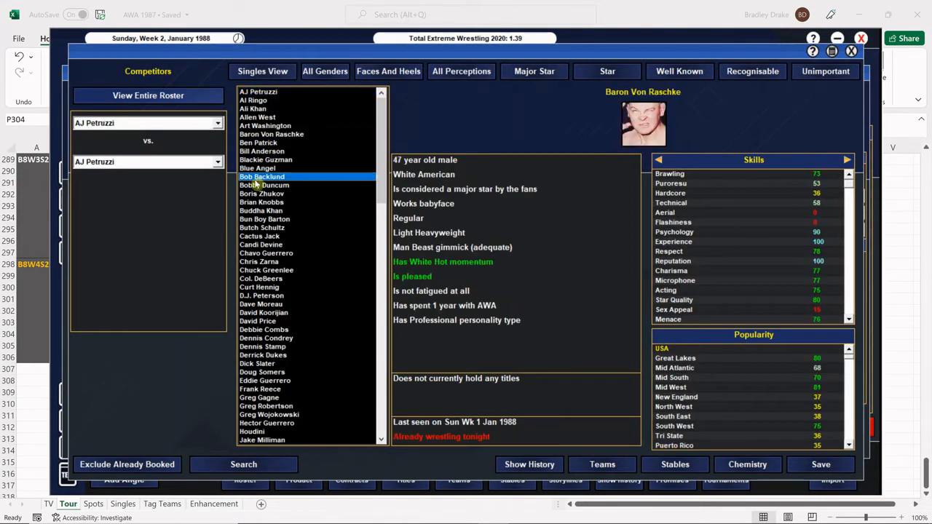
pyautogui.click(262, 192)
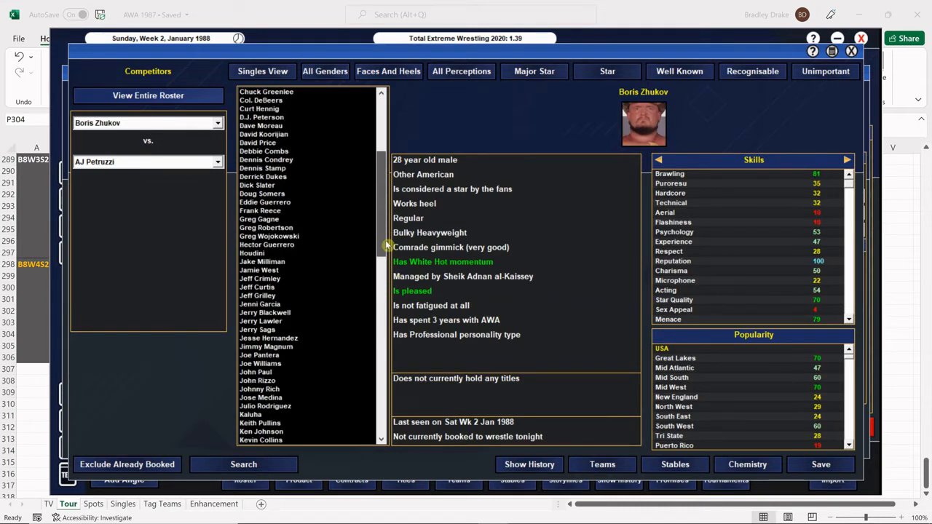
pyautogui.click(259, 218)
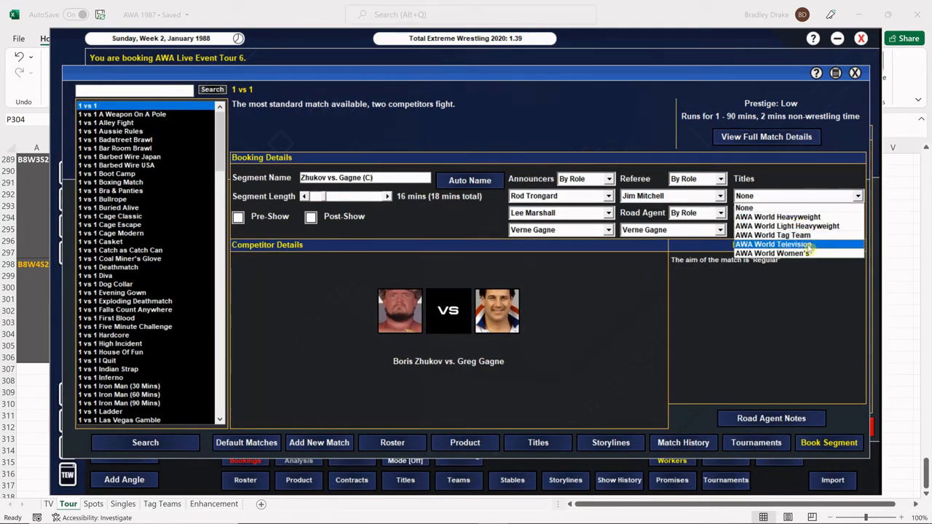
pyautogui.click(772, 420)
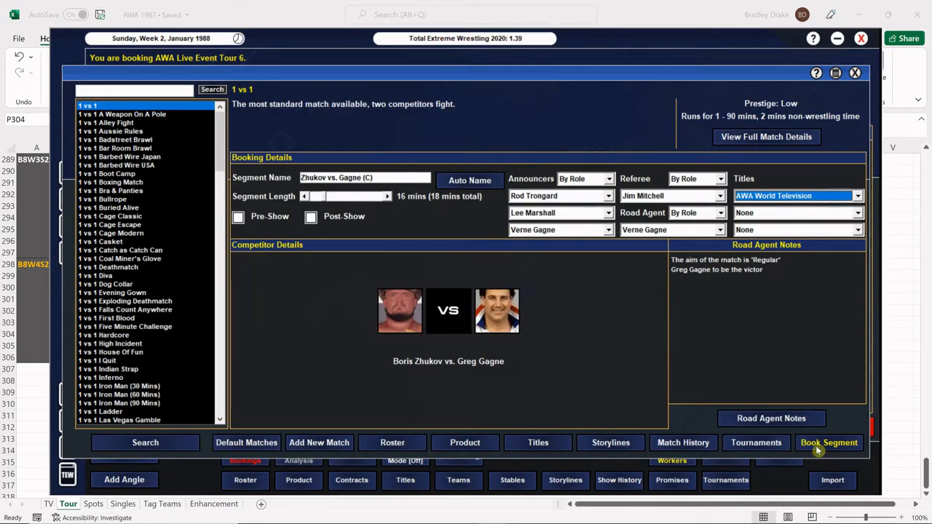
pyautogui.click(829, 443)
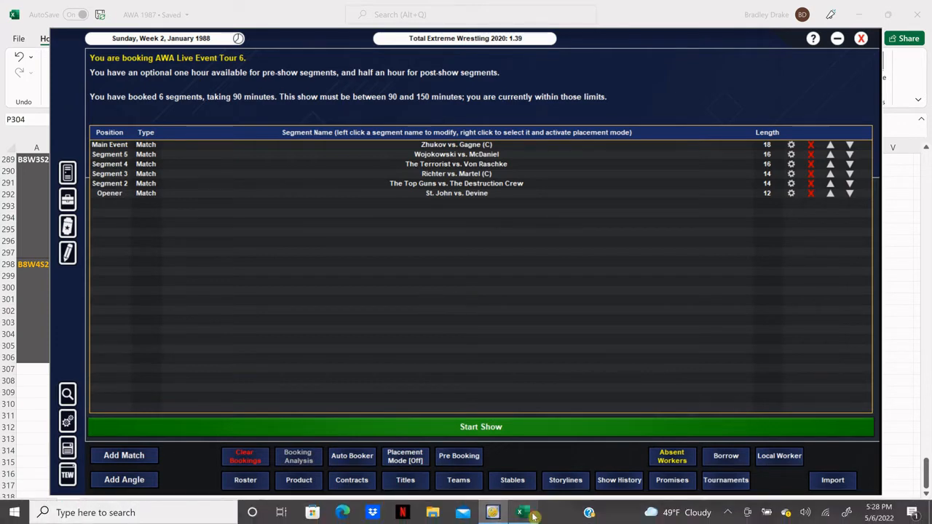
# Step: Check the tour schedule, then start a new match named 'Duncum vs. Lawler'
pyautogui.click(518, 513)
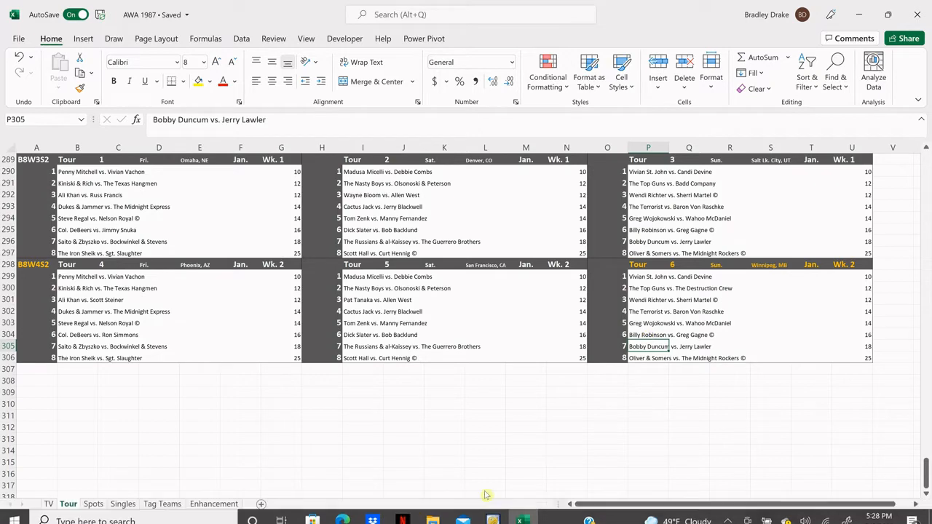
pyautogui.click(492, 512)
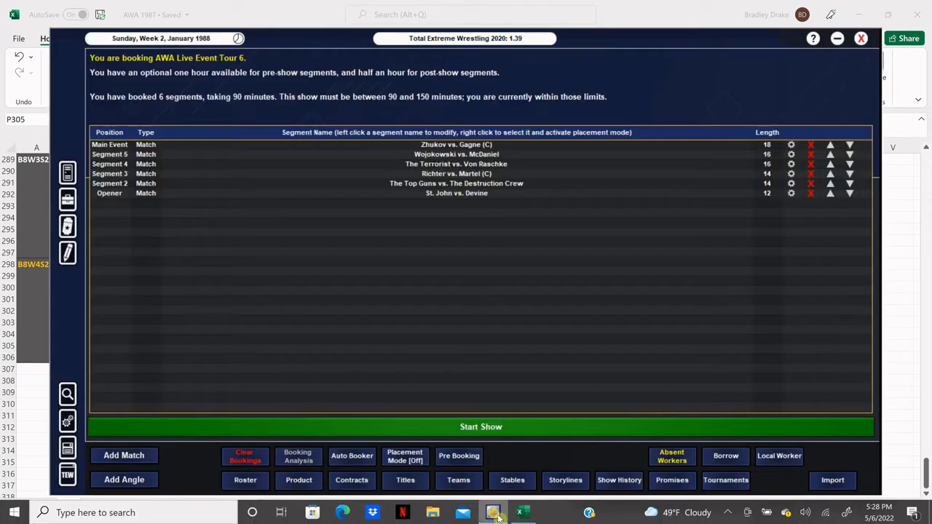
pyautogui.click(124, 454)
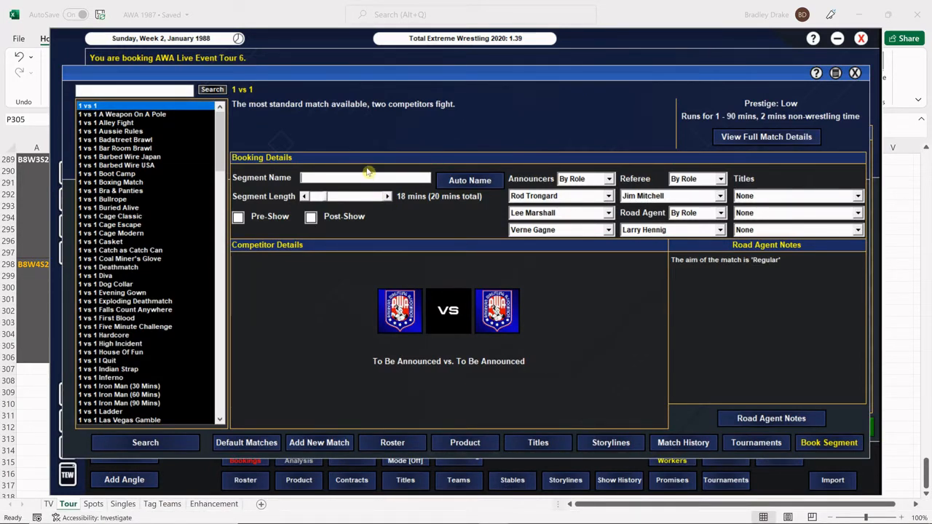
pyautogui.write('Duncum vs.')
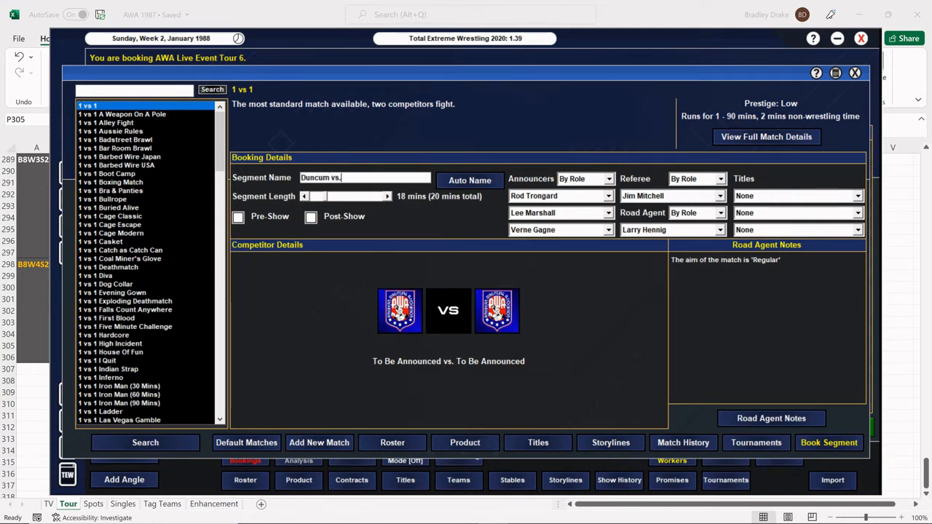
pyautogui.write('L')
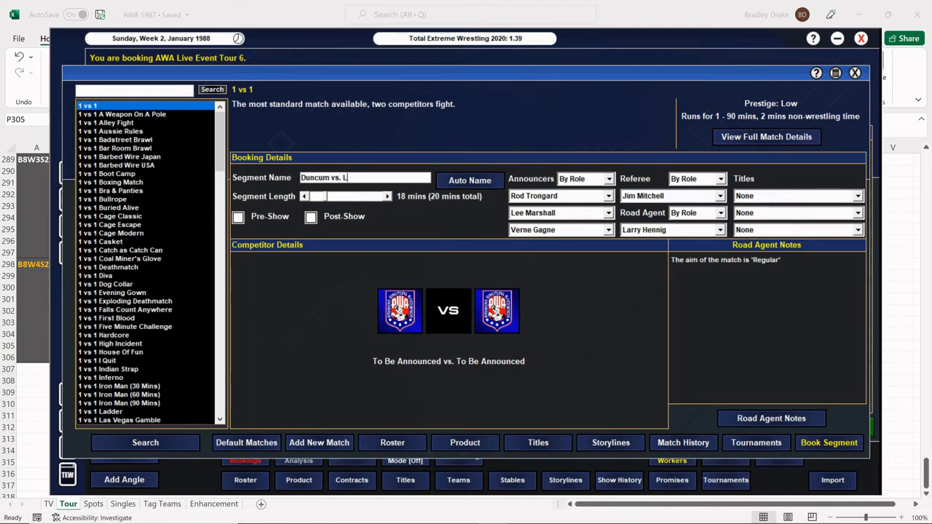
pyautogui.write('awler')
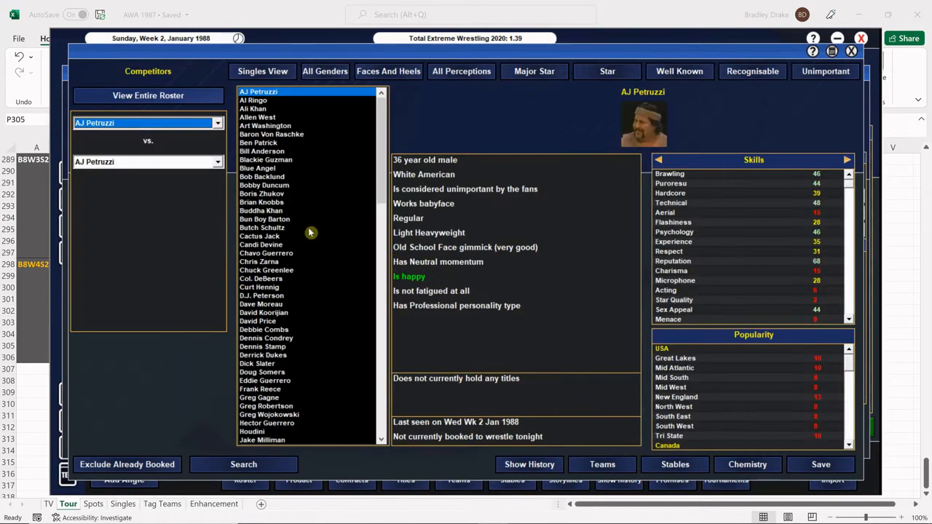
# Step: Set Bobby Duncum against Jerry Lawler and review Lawler's recent results
pyautogui.click(265, 185)
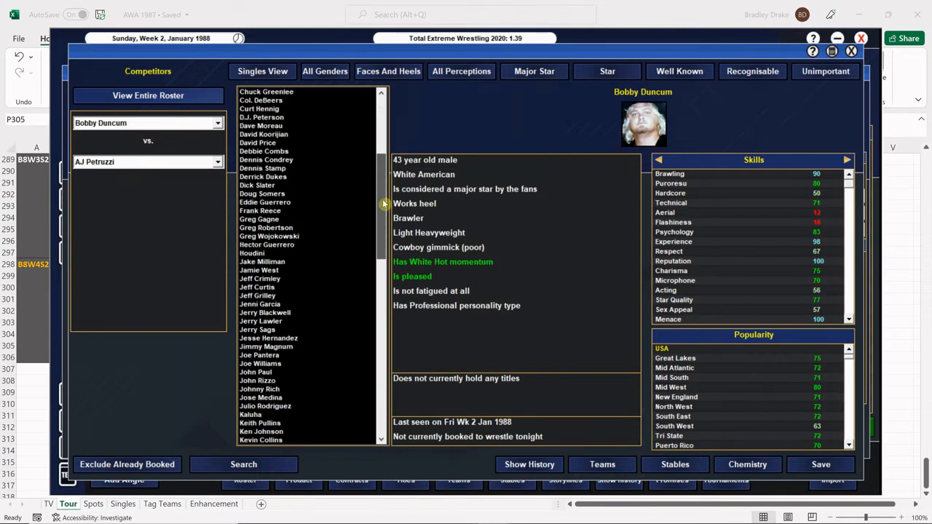
pyautogui.click(259, 193)
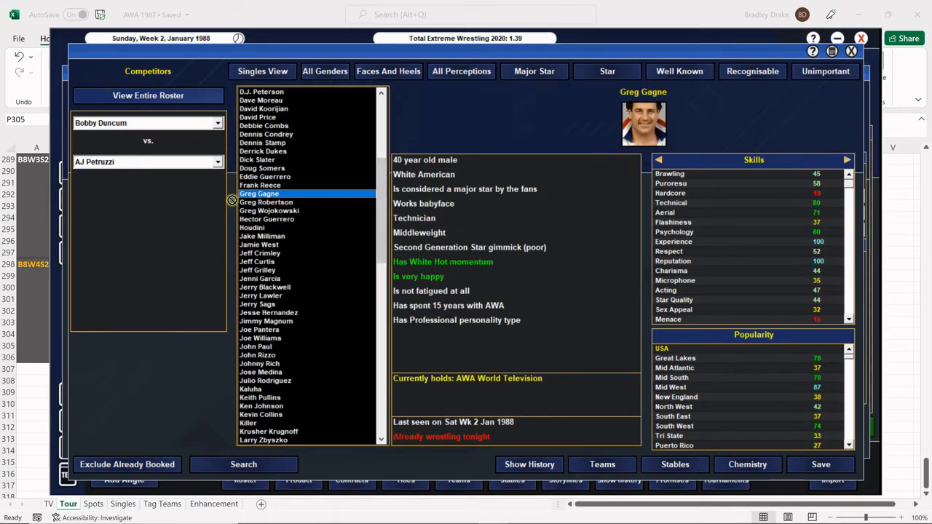
pyautogui.click(259, 192)
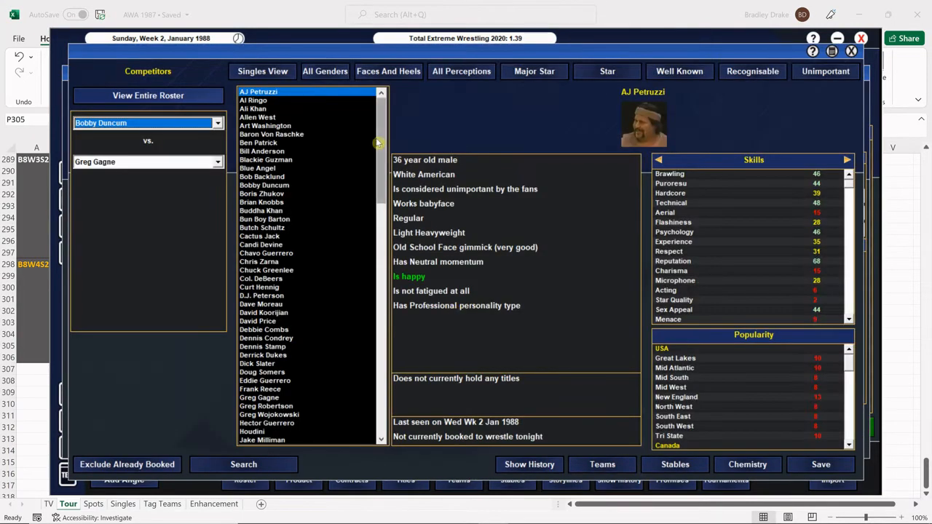
pyautogui.scroll(-3)
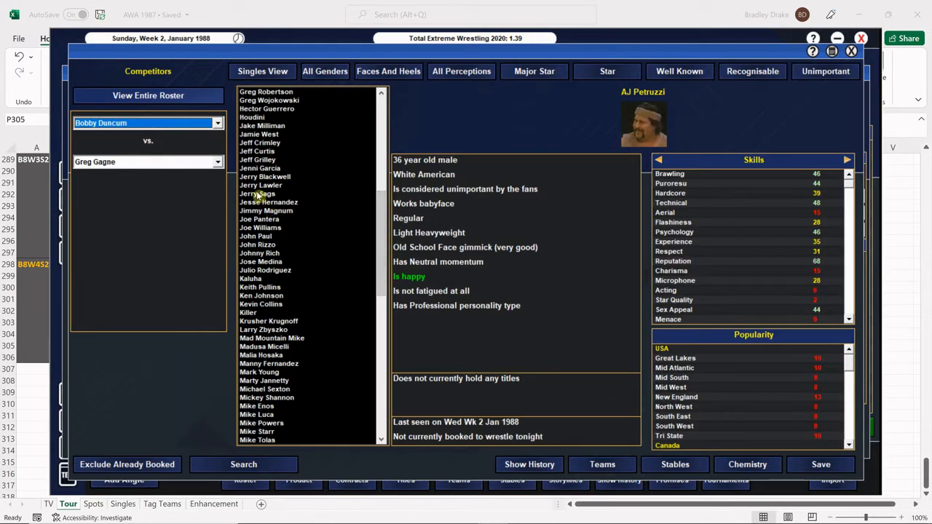
pyautogui.click(259, 185)
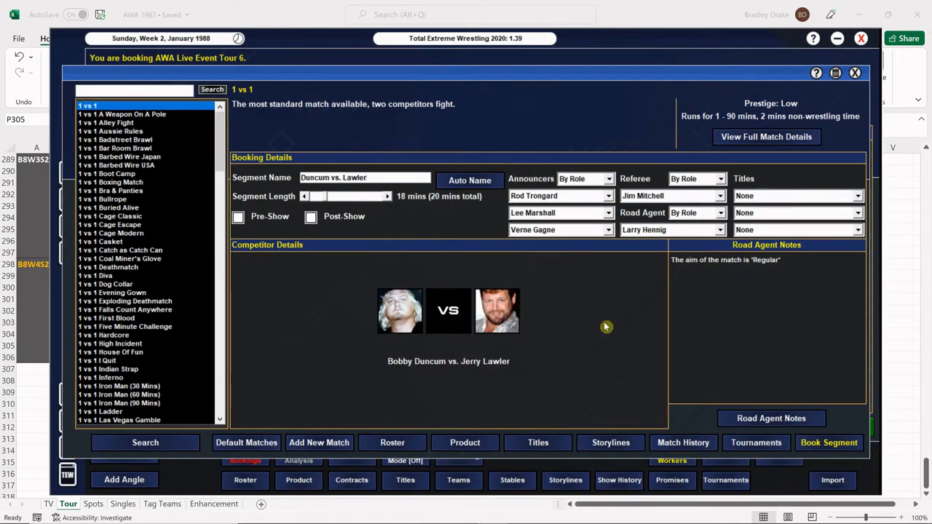
pyautogui.moveTo(609, 326)
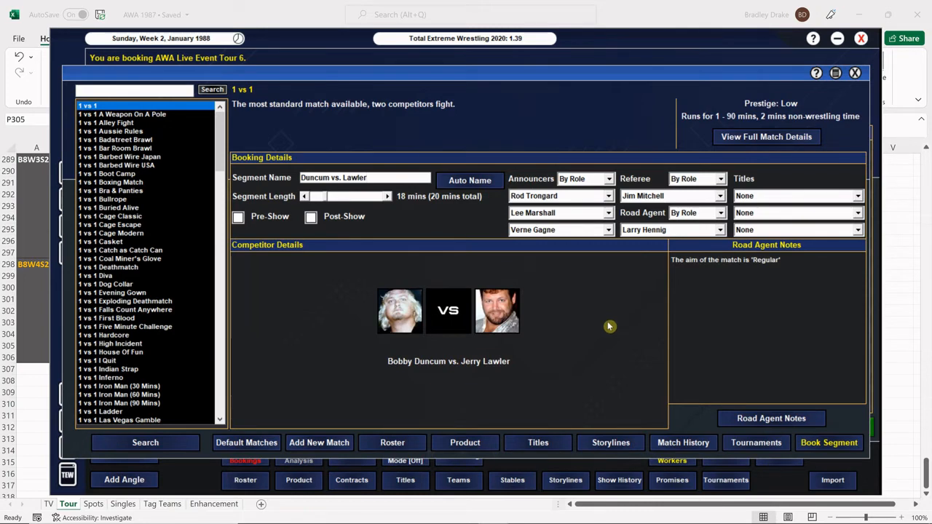
pyautogui.moveTo(736, 355)
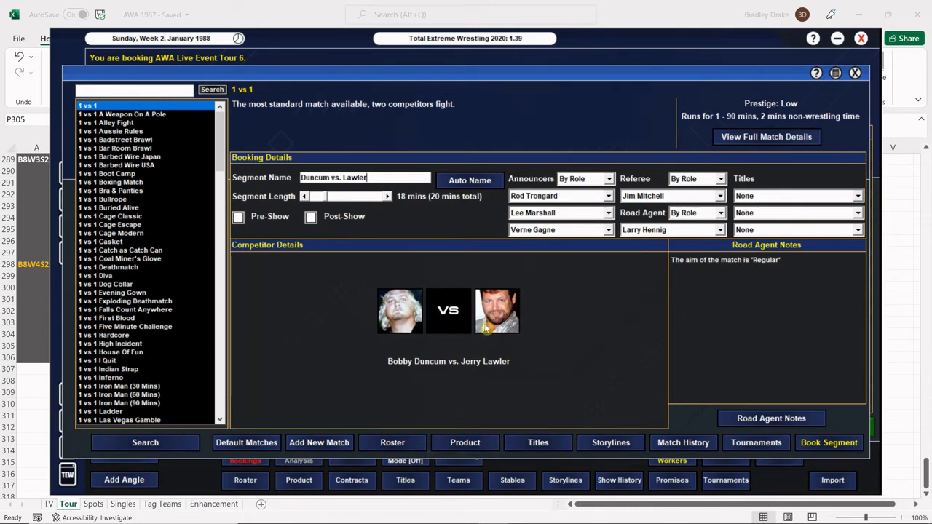
pyautogui.click(495, 310)
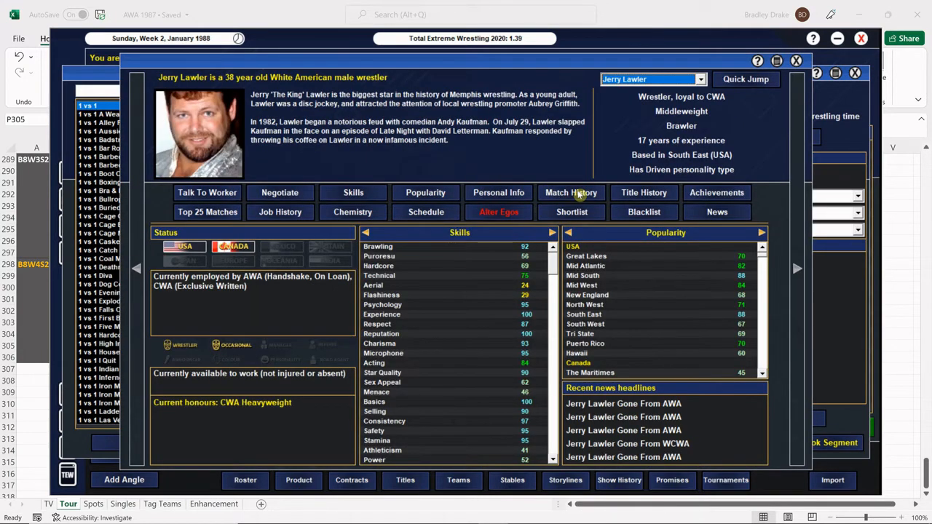
pyautogui.click(571, 192)
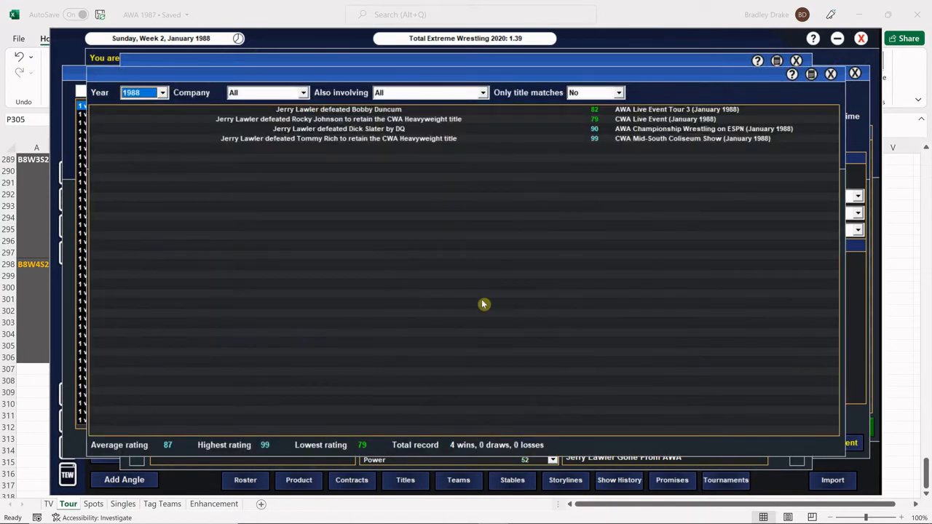
pyautogui.moveTo(539, 289)
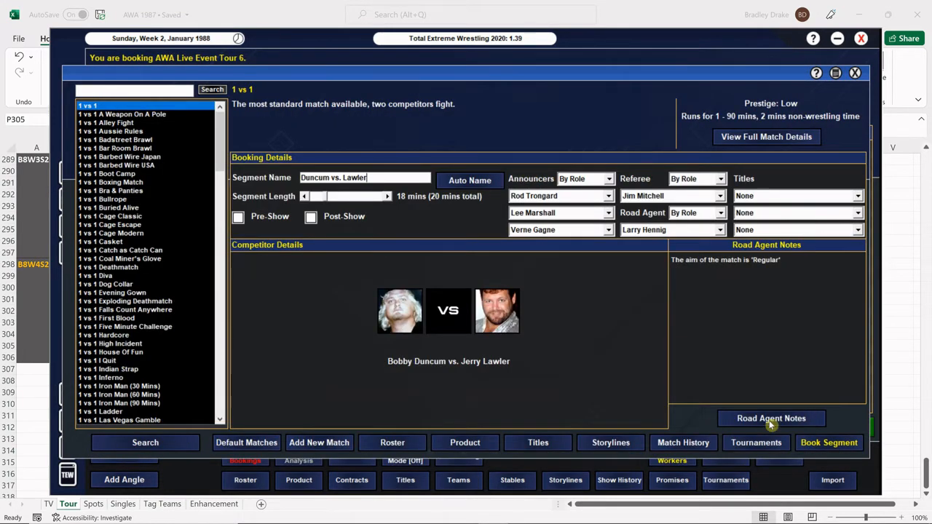
# Step: Add a Tainted Win road agent note and book the Duncum vs. Lawler segment
pyautogui.click(771, 419)
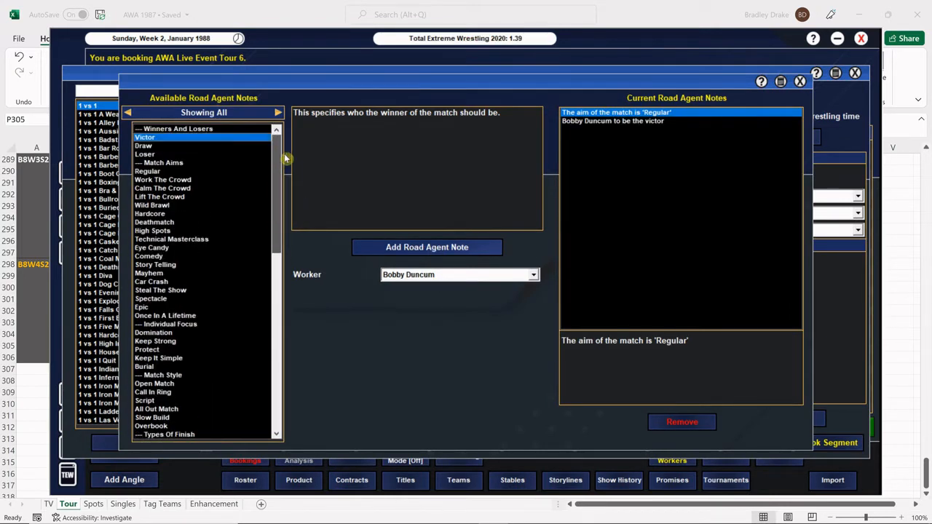
pyautogui.moveTo(274, 174)
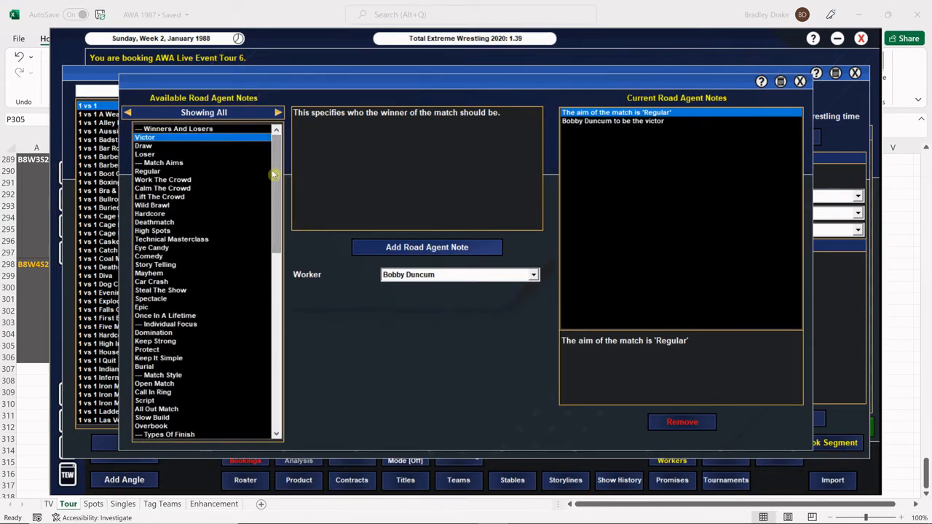
pyautogui.scroll(-3)
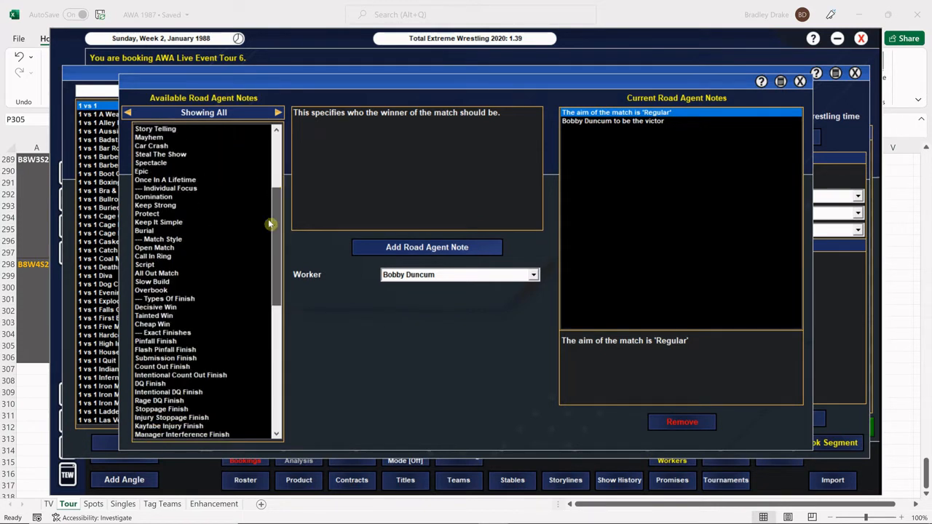
pyautogui.scroll(-3)
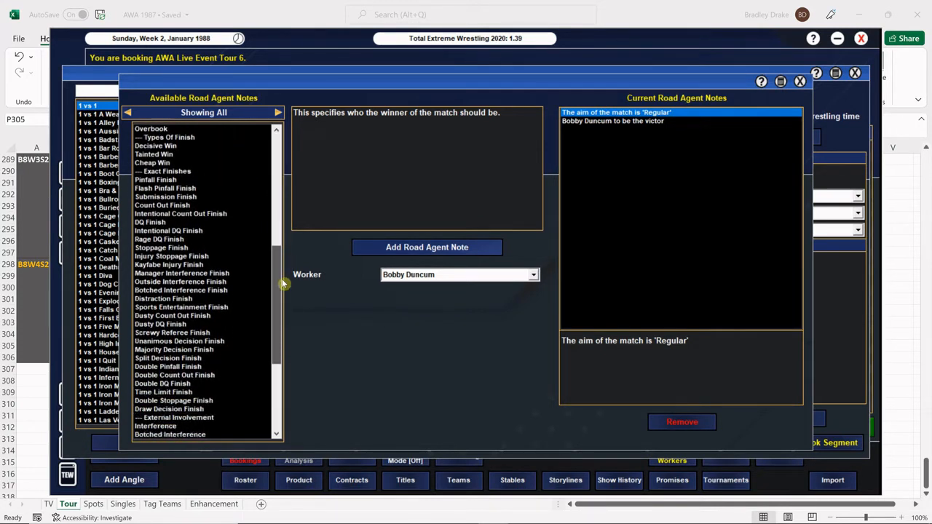
pyautogui.scroll(-3)
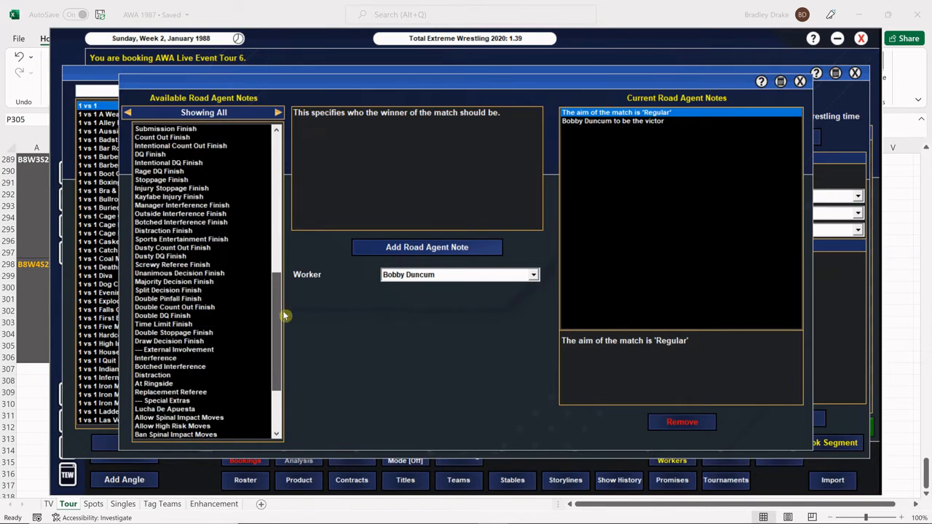
pyautogui.scroll(-3)
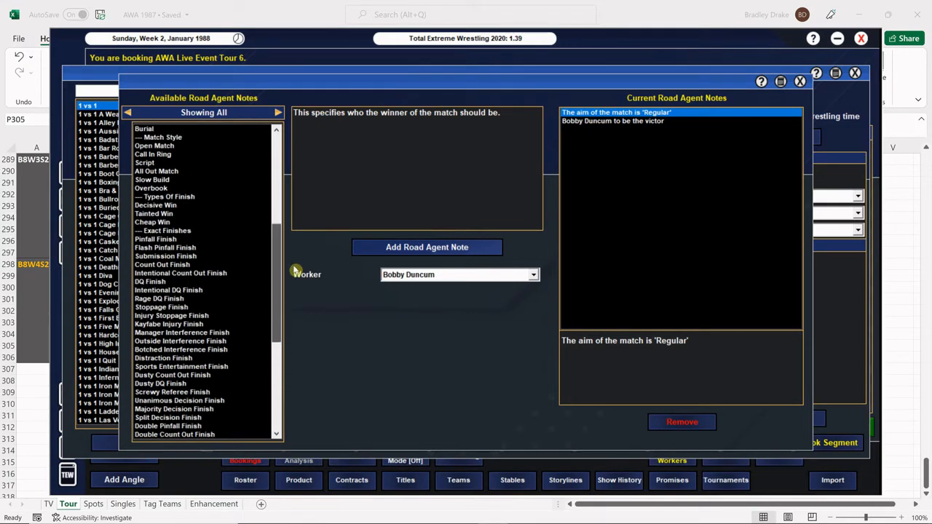
pyautogui.click(154, 212)
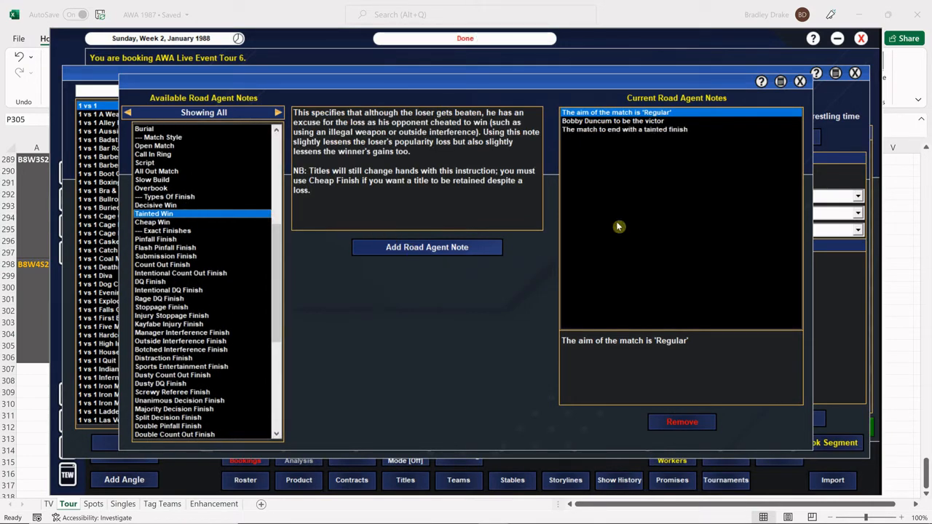
pyautogui.click(798, 81)
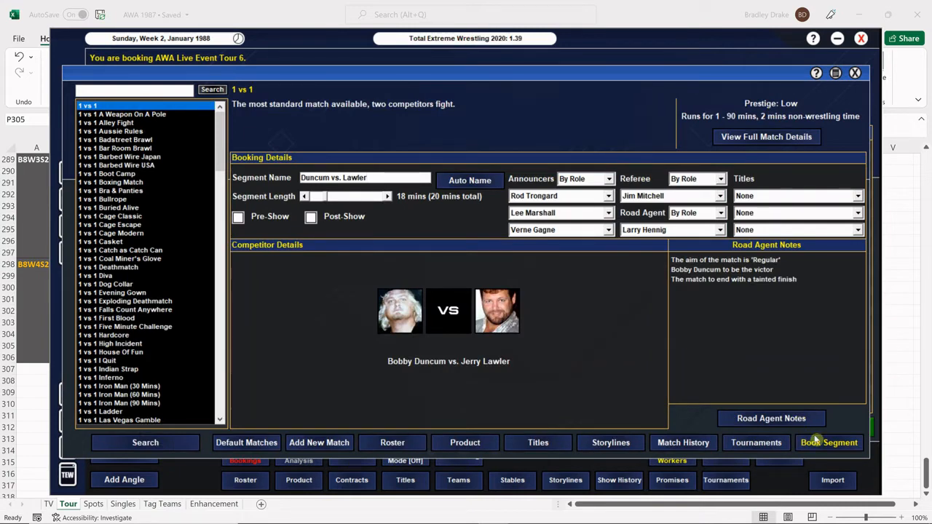
pyautogui.click(829, 443)
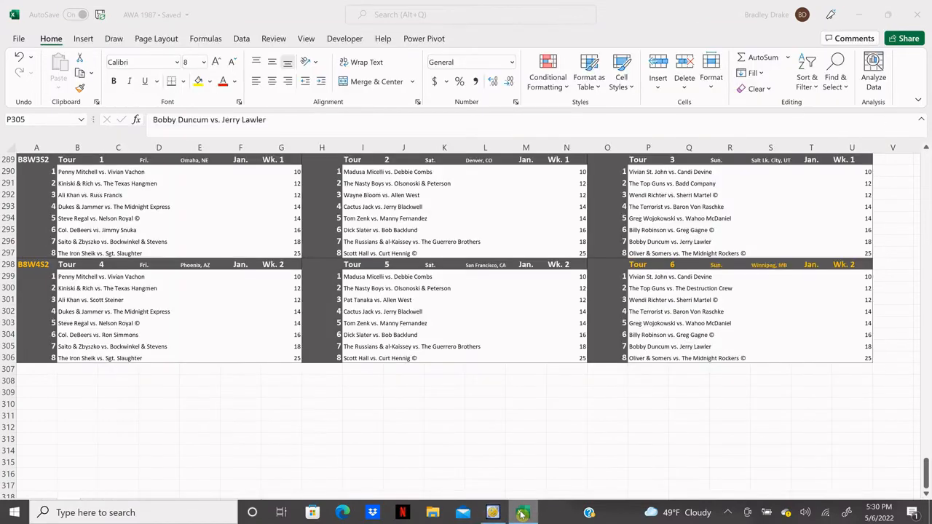
# Step: Check the Tour 6 column for the next match, Oliver & Somers vs. The Midnight Rockers, then return to the game
pyautogui.click(649, 359)
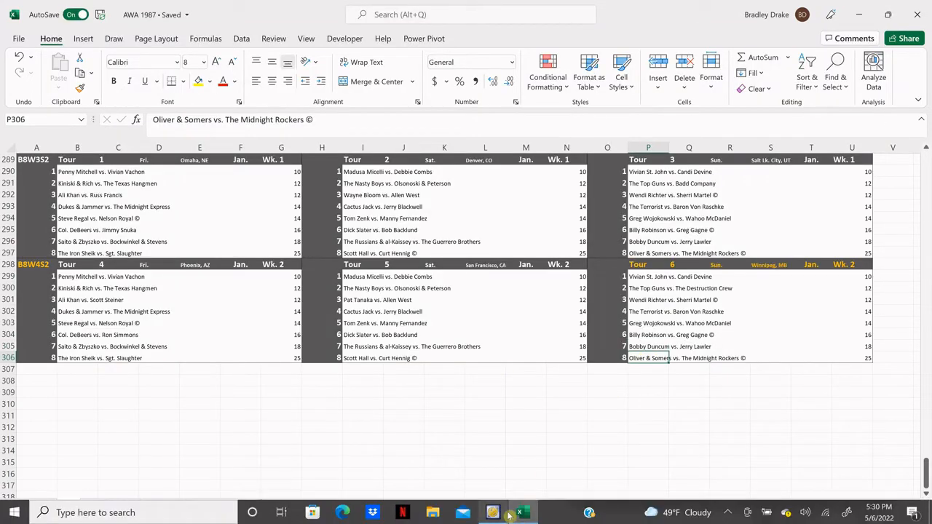
pyautogui.click(515, 512)
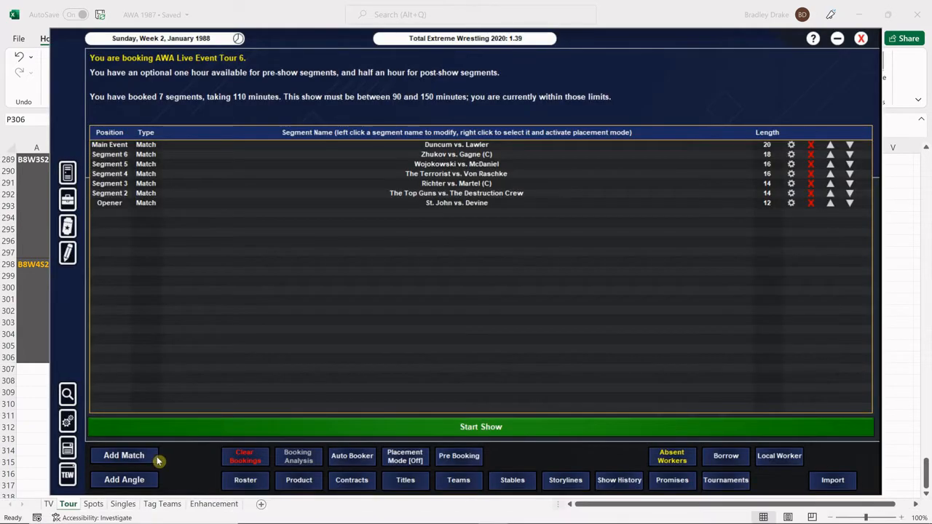
# Step: Add a 2 vs 2 match, Oliver & Somers against The Midnight Rockers, with a 30-minute segment length
pyautogui.click(124, 455)
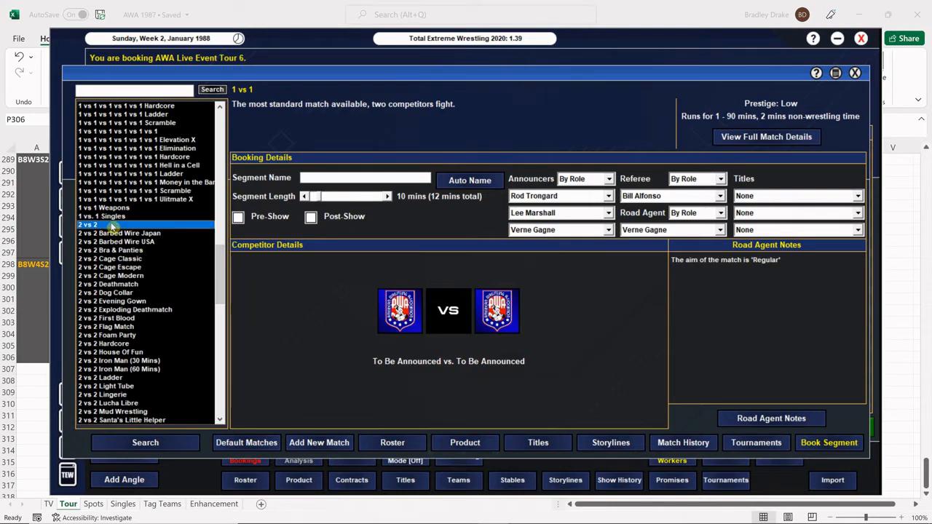
pyautogui.click(90, 225)
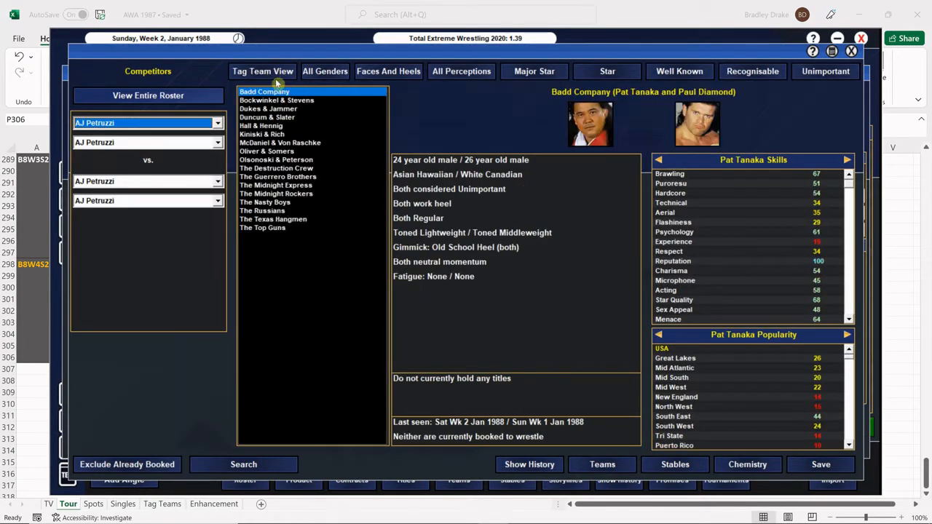
pyautogui.click(267, 150)
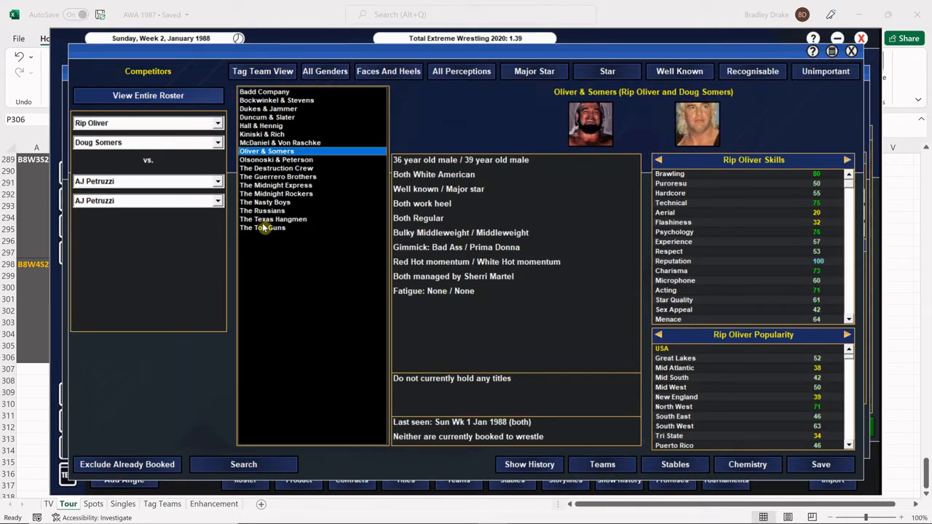
pyautogui.click(277, 193)
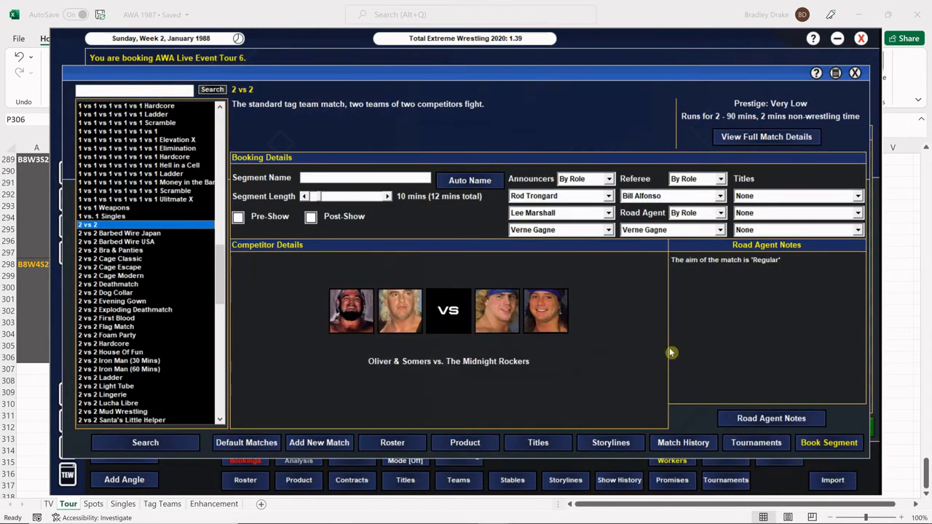
pyautogui.moveTo(625, 382)
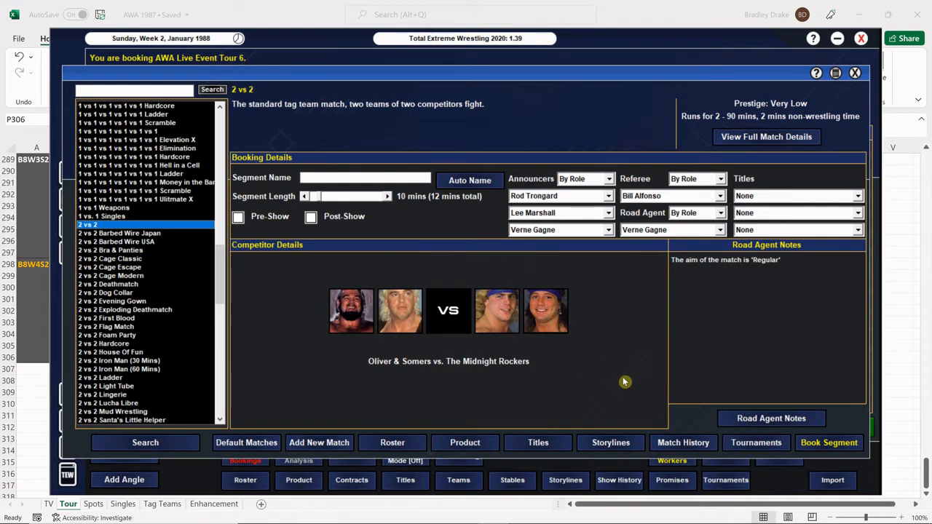
pyautogui.moveTo(641, 375)
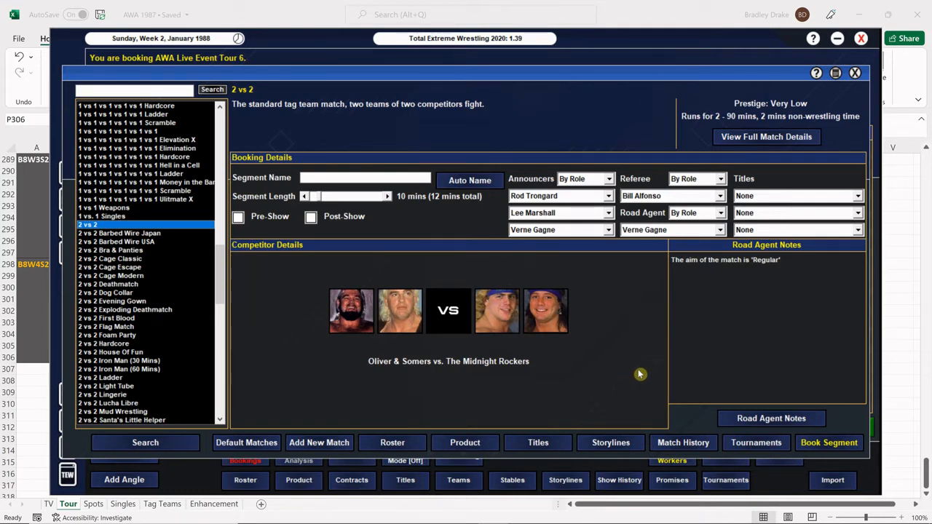
pyautogui.moveTo(408, 215)
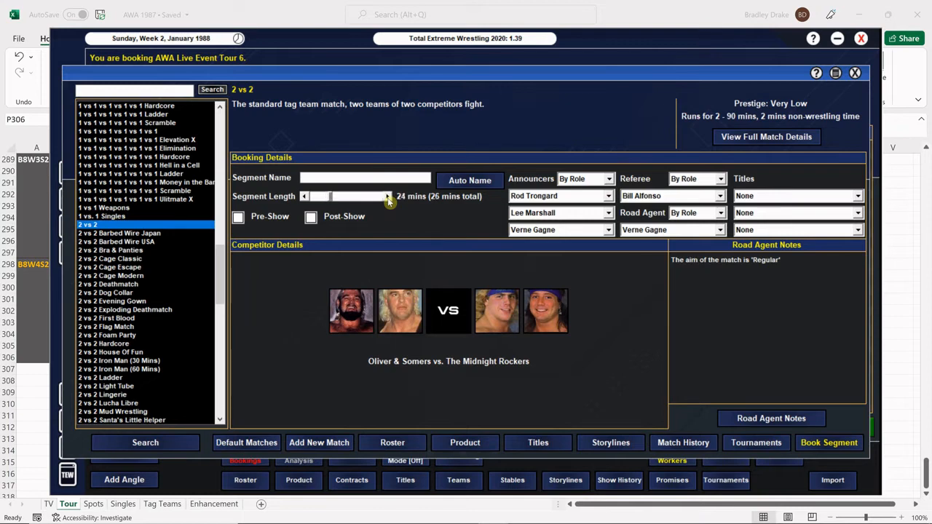
pyautogui.click(387, 196)
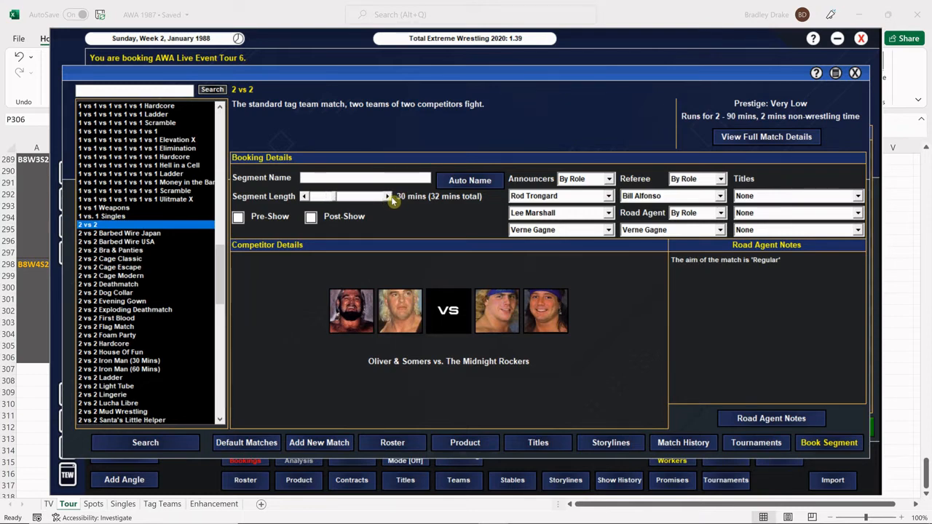
pyautogui.moveTo(460, 228)
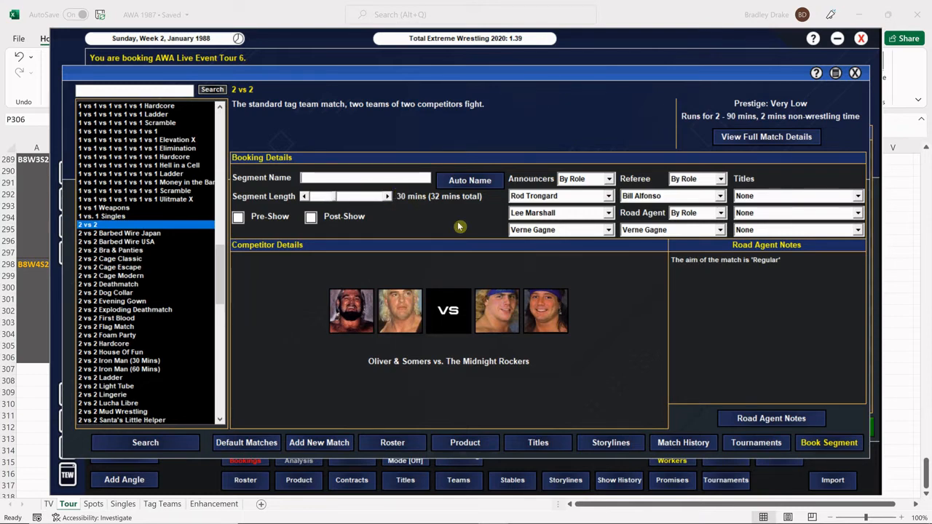
pyautogui.moveTo(463, 219)
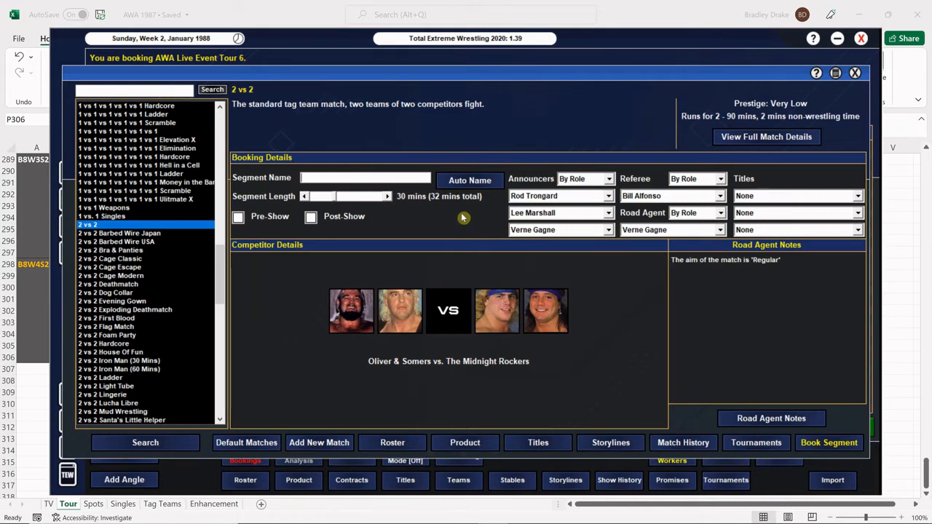
pyautogui.moveTo(482, 224)
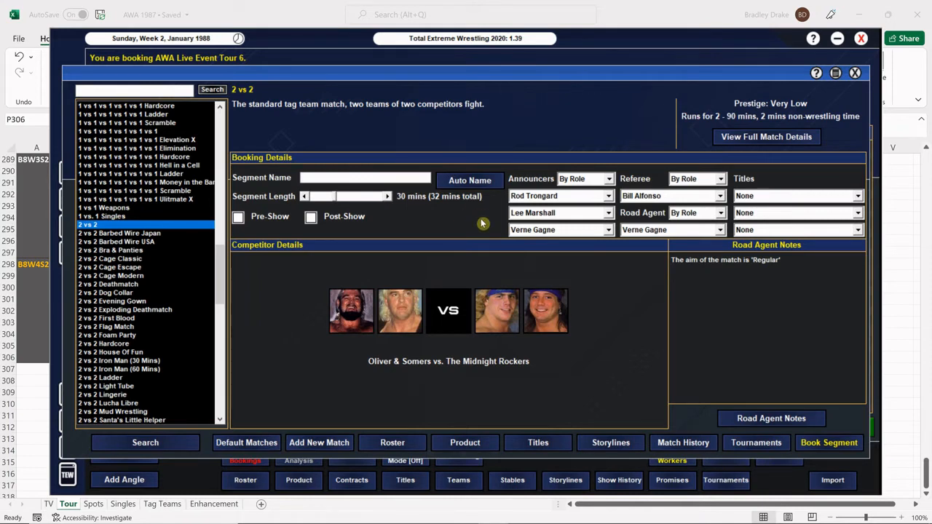
pyautogui.moveTo(470, 220)
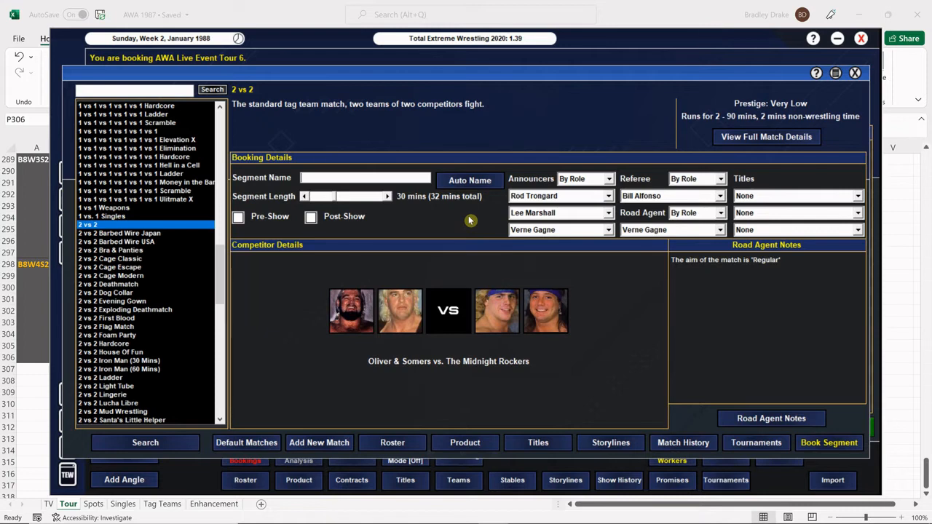
pyautogui.moveTo(475, 214)
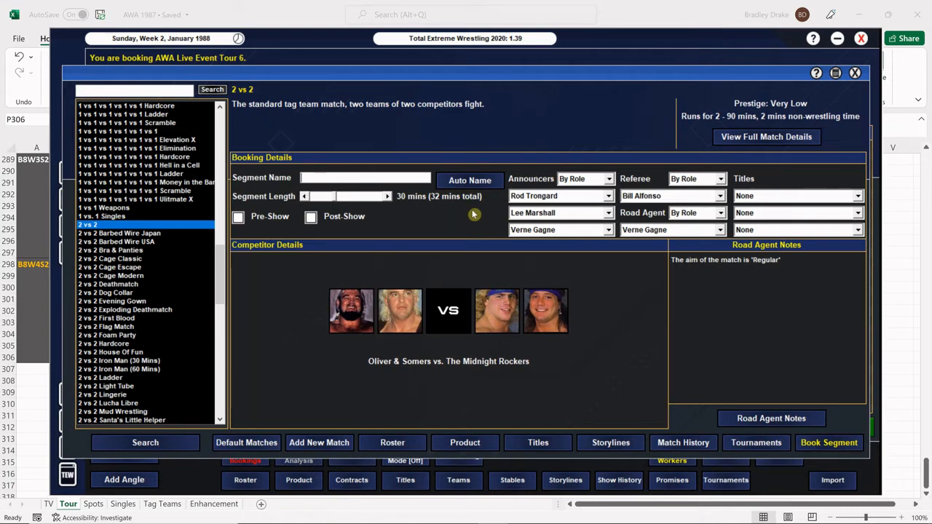
pyautogui.moveTo(461, 218)
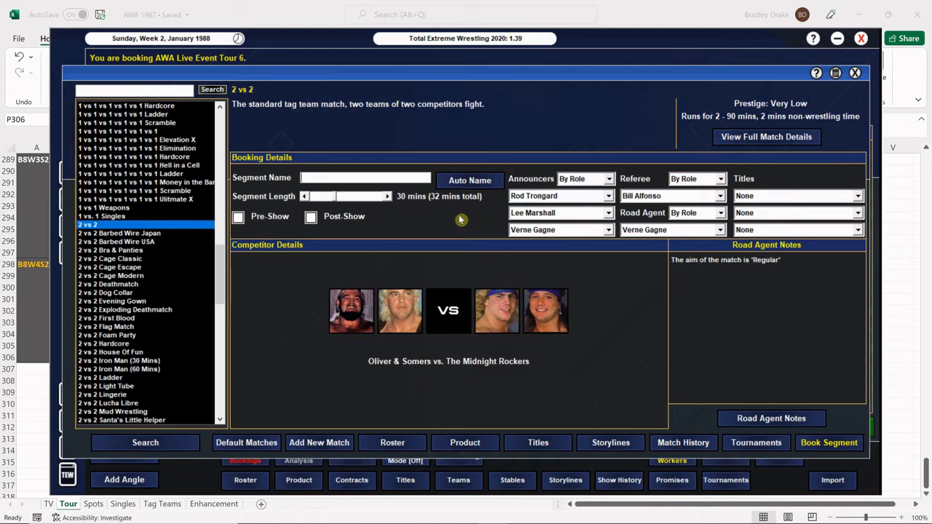
pyautogui.click(469, 180)
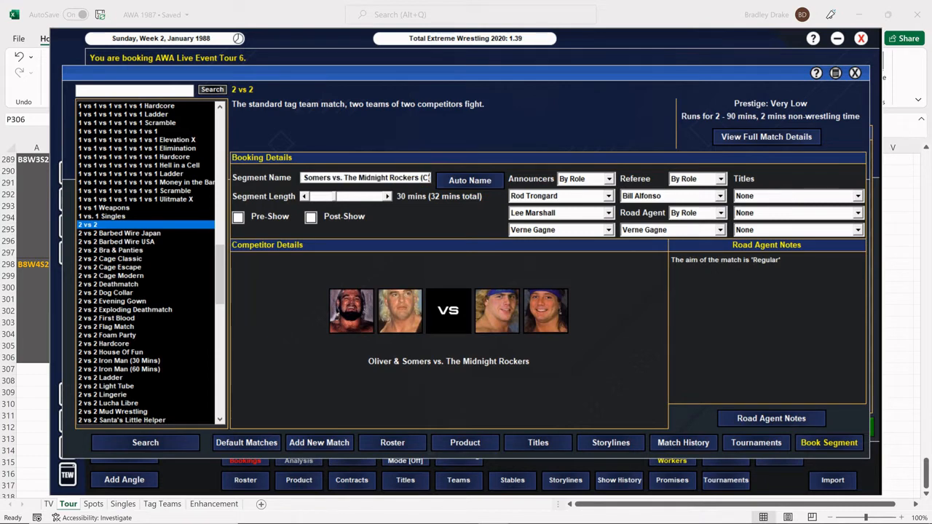
pyautogui.moveTo(819, 191)
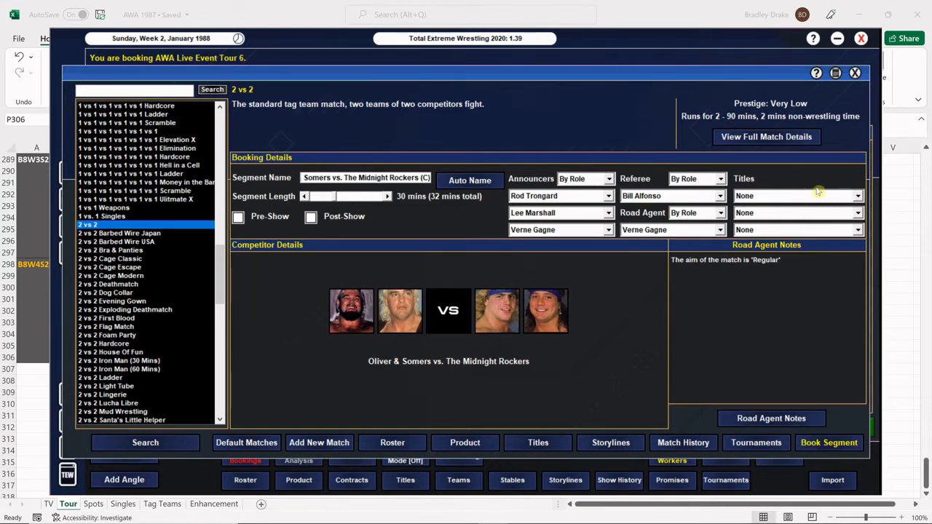
# Step: Put the AWA World Tag Team title on the line and glance at the road agent notes
pyautogui.click(855, 195)
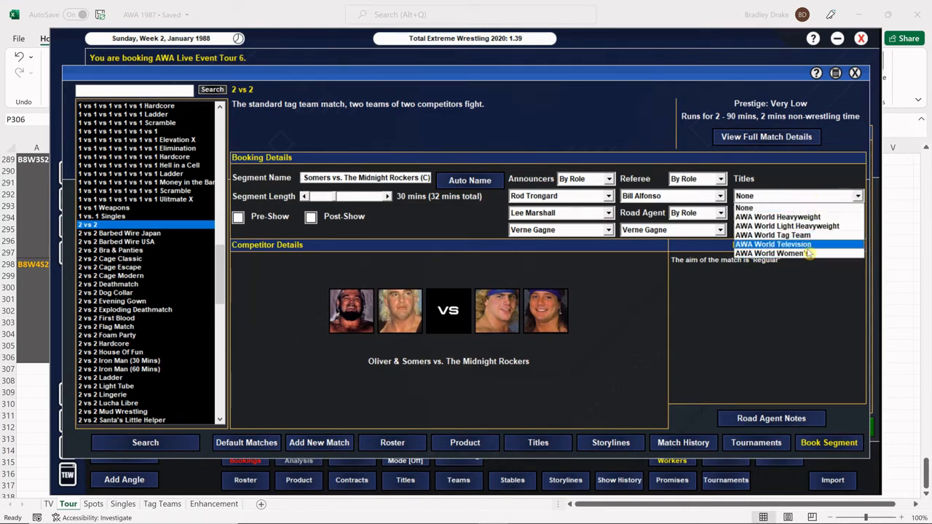
pyautogui.click(772, 235)
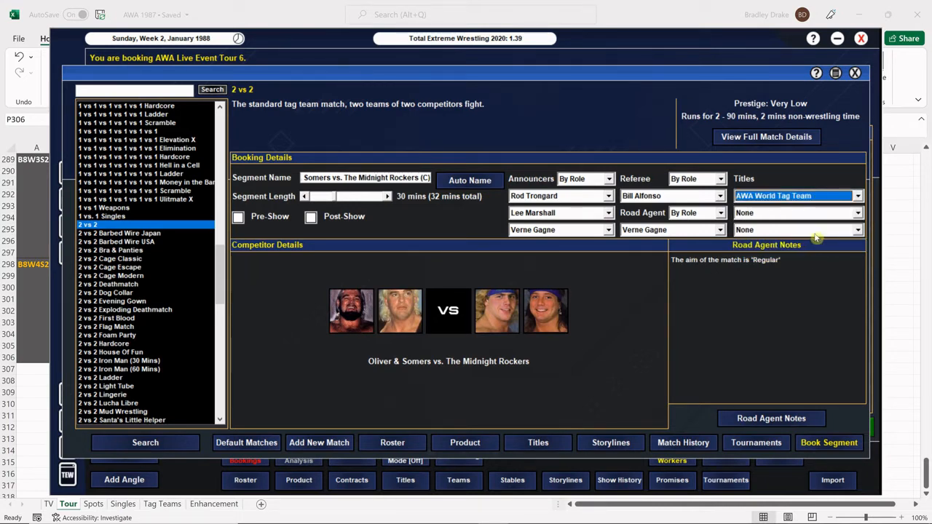
pyautogui.click(772, 418)
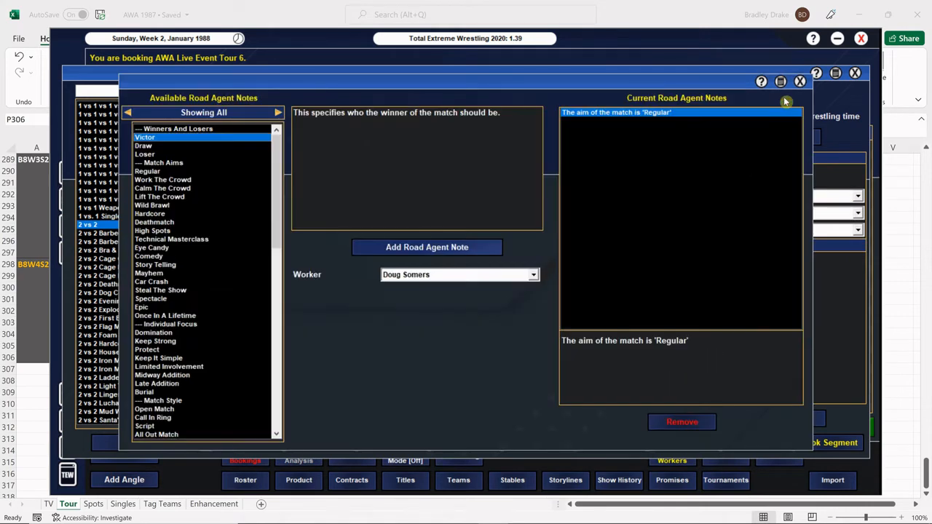
pyautogui.click(801, 81)
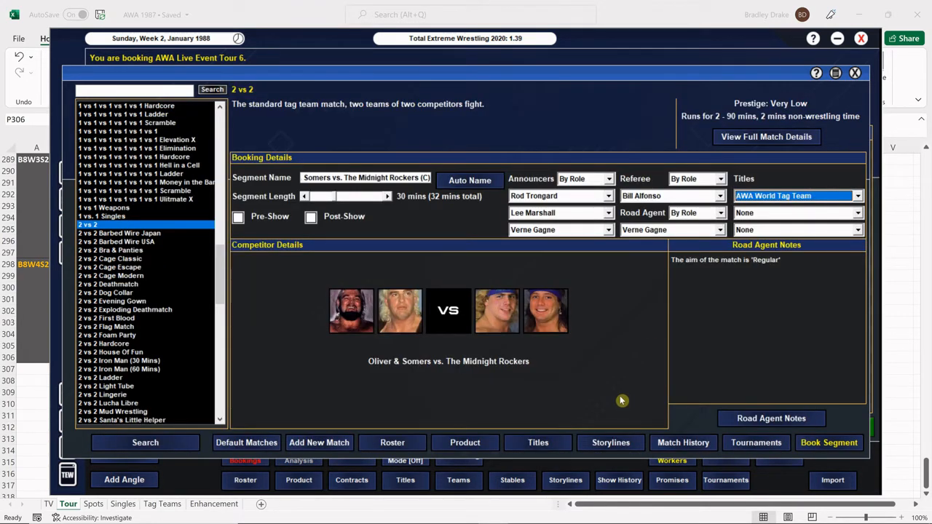
pyautogui.moveTo(582, 347)
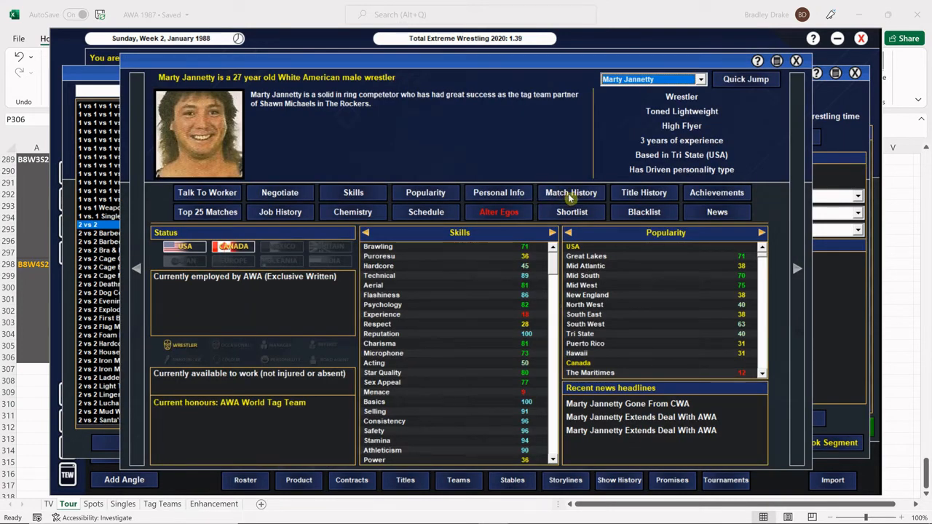
# Step: Check Marty Jannetty's match history, then note an Epic aim with Shawn Michaels as victor
pyautogui.click(571, 193)
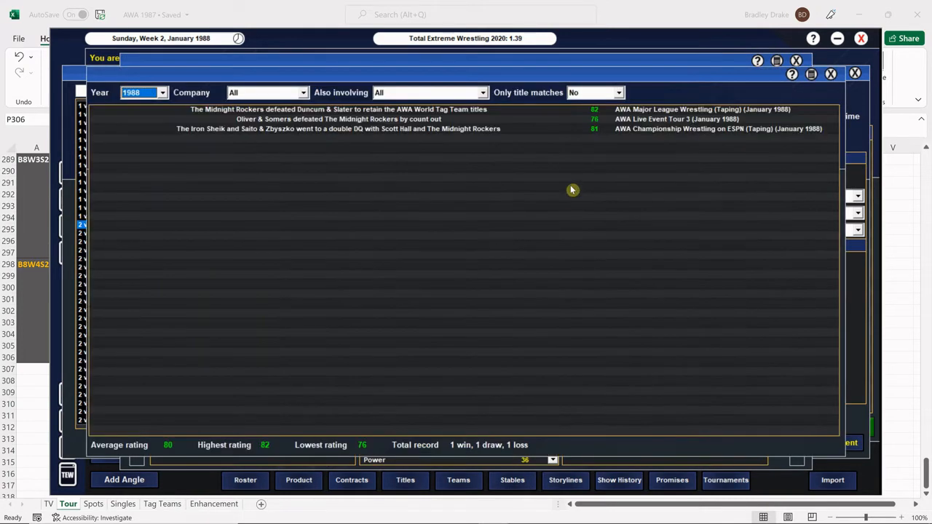
pyautogui.moveTo(563, 193)
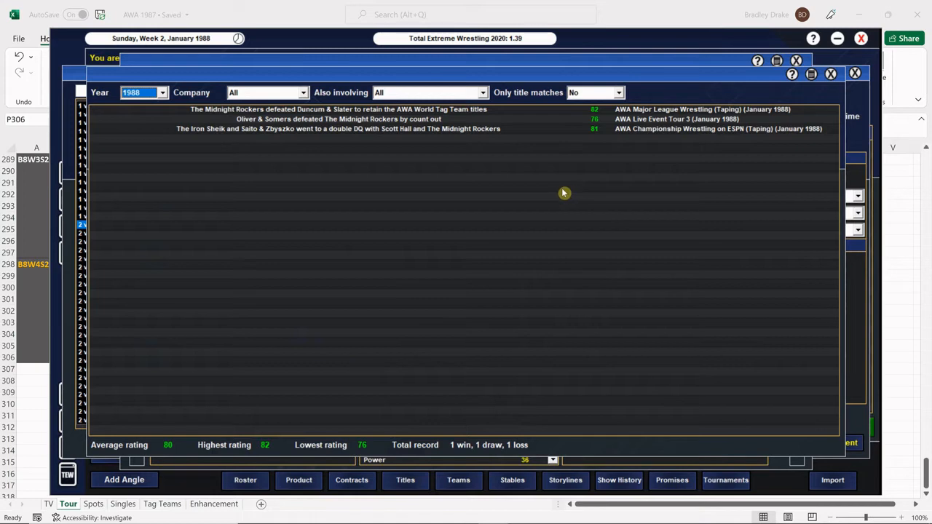
pyautogui.moveTo(740, 136)
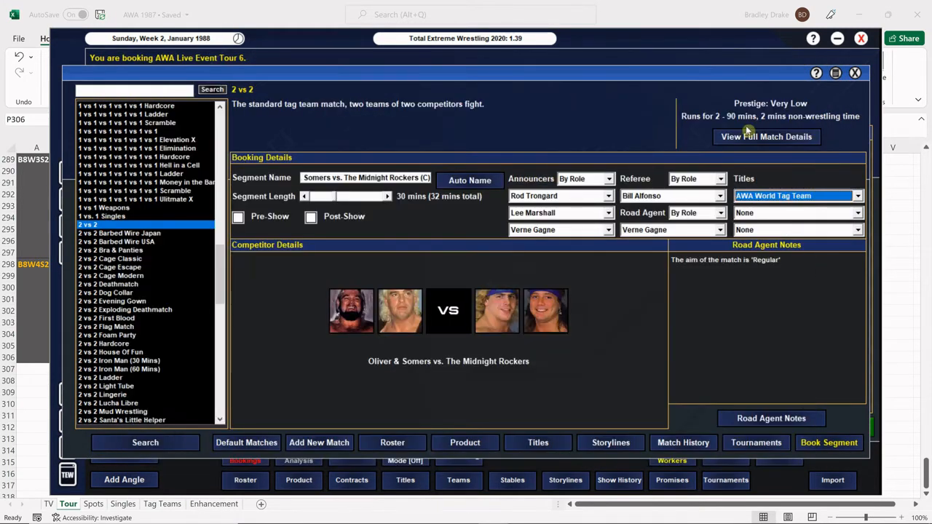
pyautogui.click(772, 420)
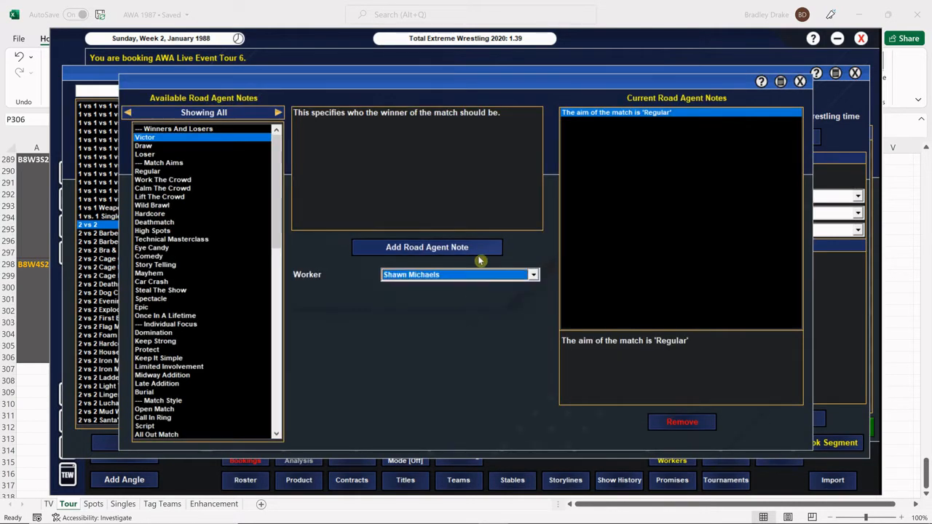
pyautogui.click(141, 307)
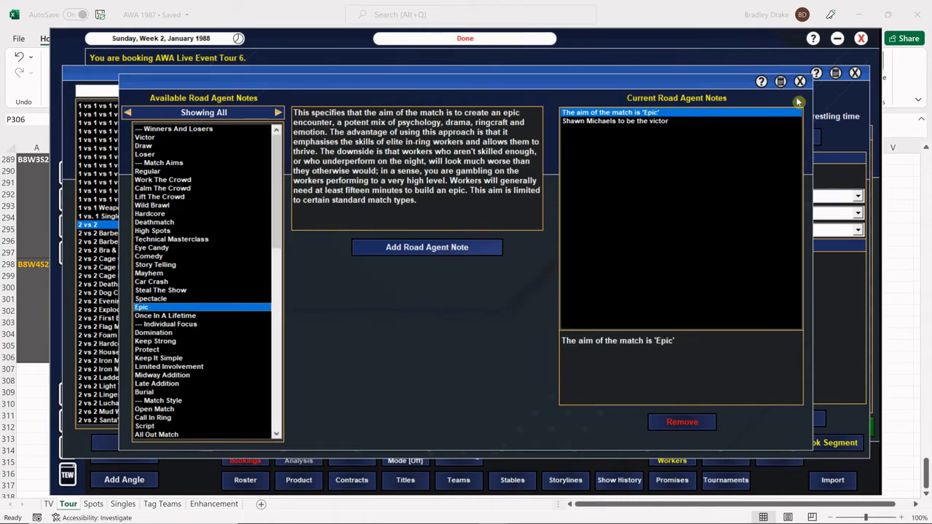
pyautogui.click(798, 81)
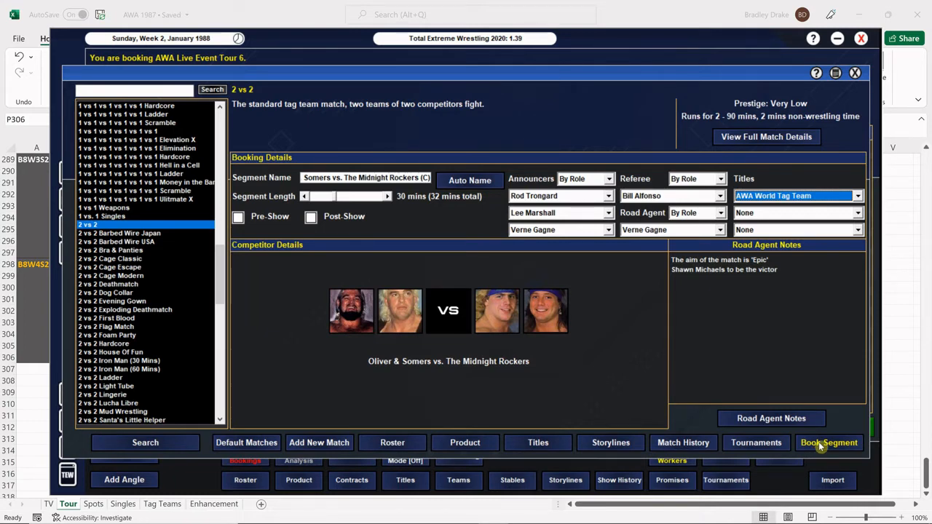
# Step: Book the tag title match onto the card as the eighth segment, filling 142 minutes
pyautogui.click(831, 443)
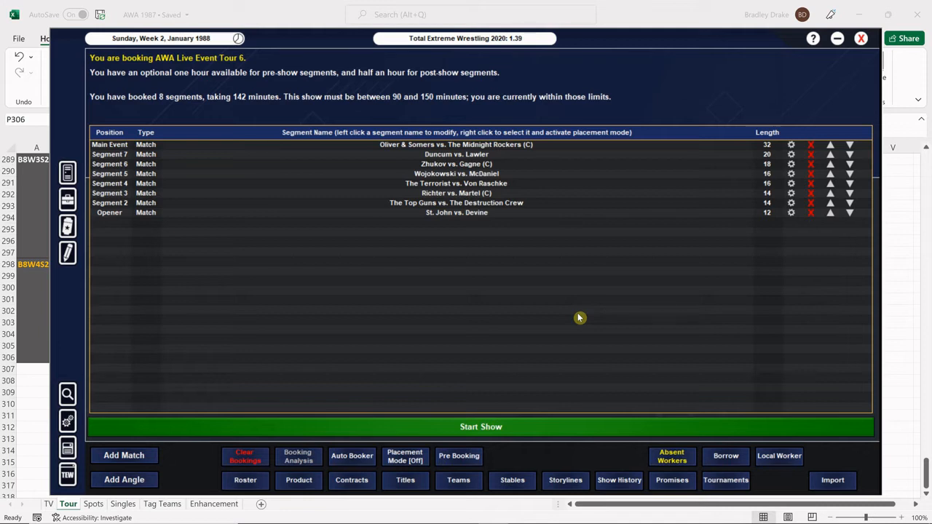
pyautogui.moveTo(538, 351)
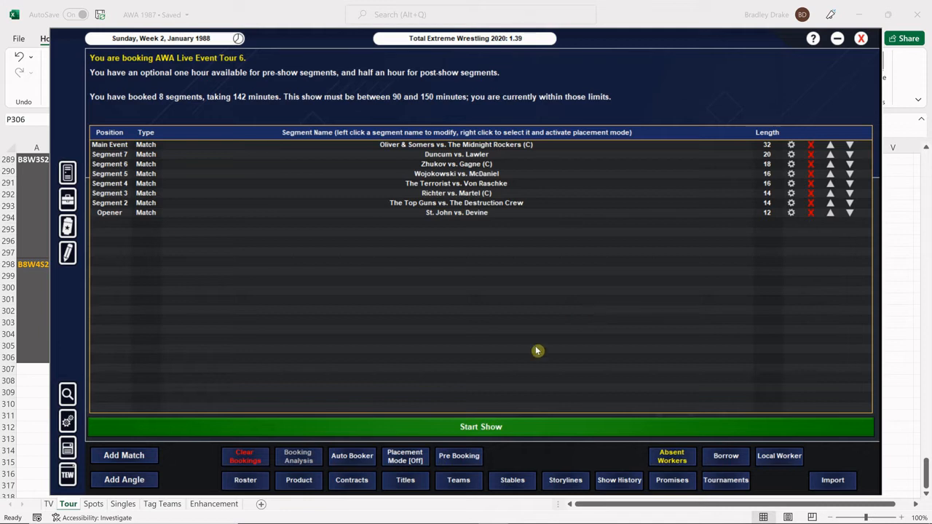
pyautogui.moveTo(494, 428)
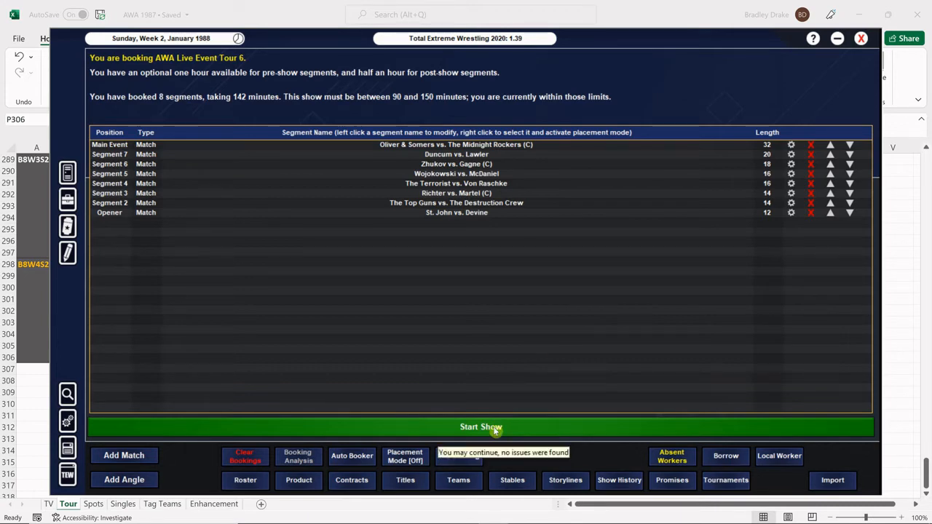
# Step: Start the show and step through the first few match results
pyautogui.click(457, 144)
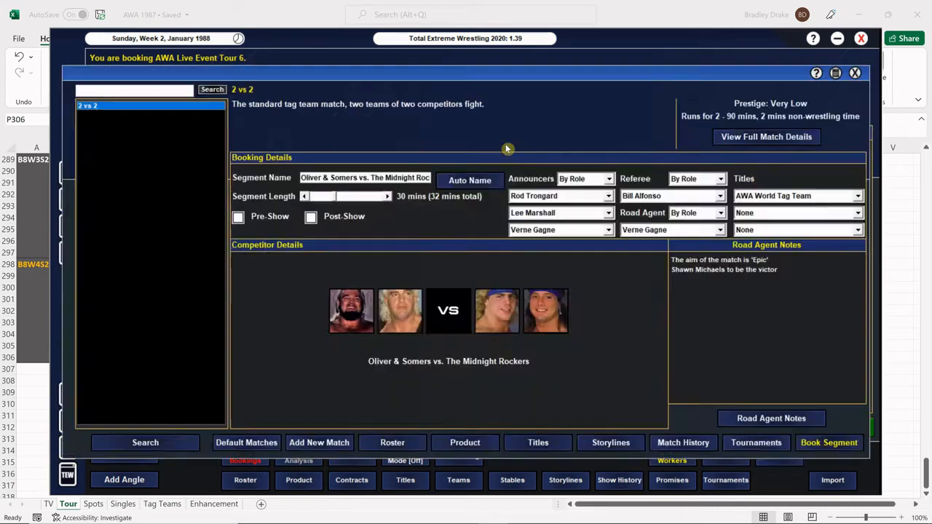
pyautogui.moveTo(756, 450)
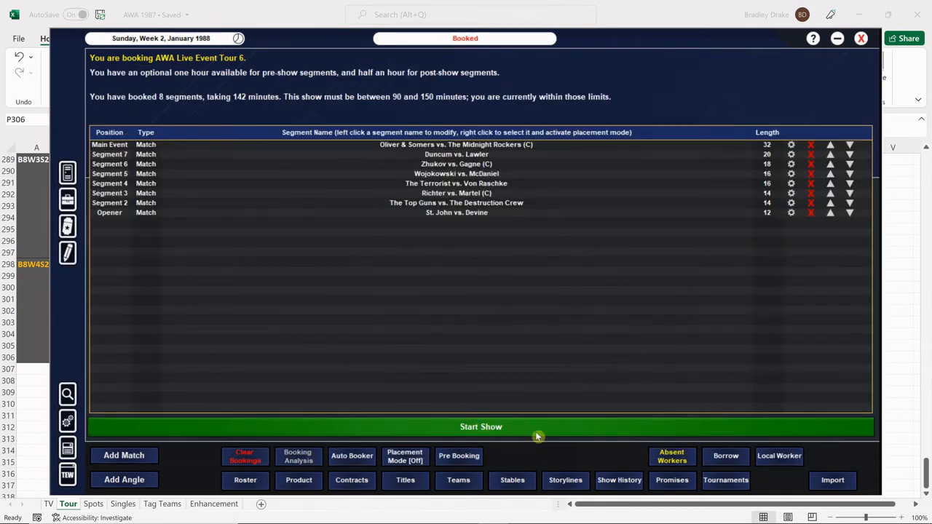
pyautogui.click(480, 427)
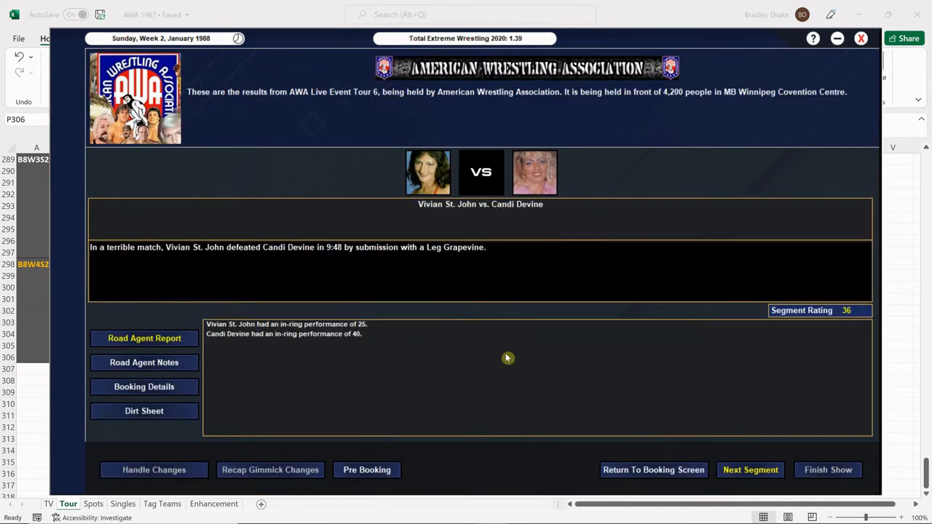
pyautogui.moveTo(500, 351)
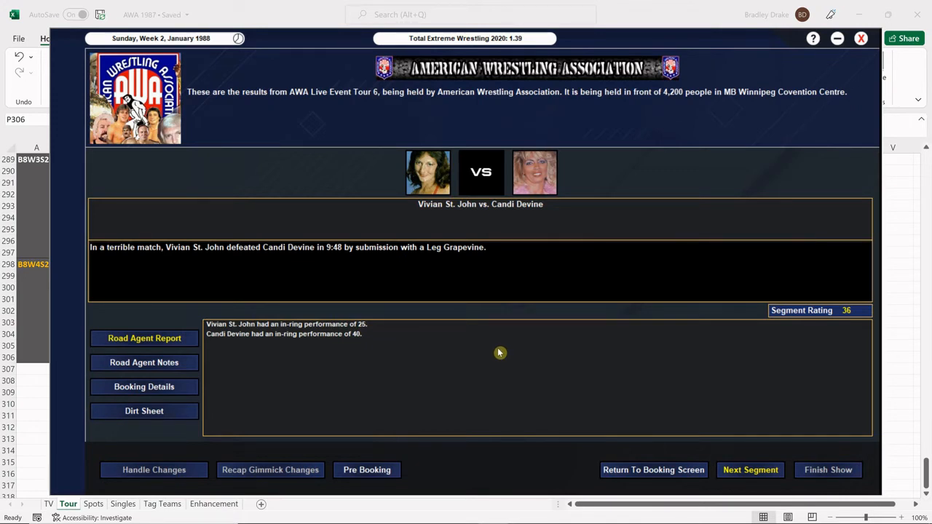
pyautogui.moveTo(721, 445)
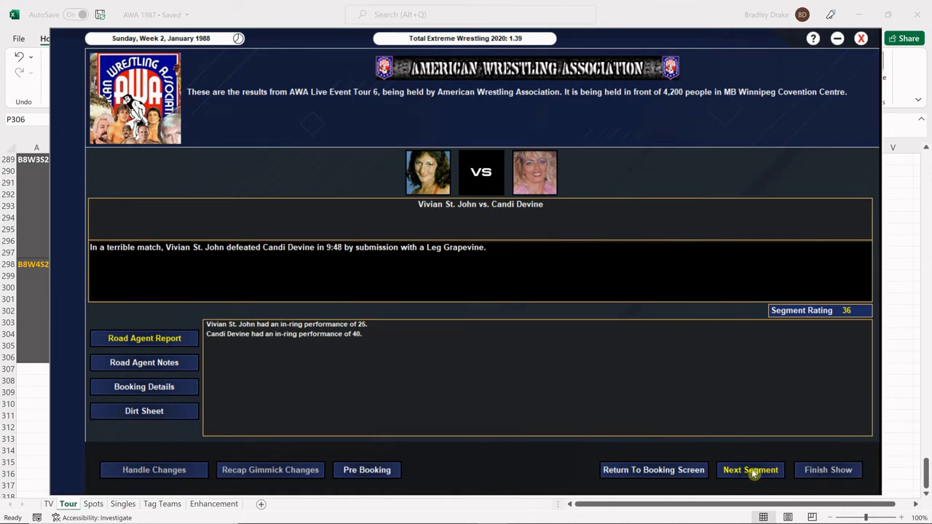
pyautogui.click(750, 469)
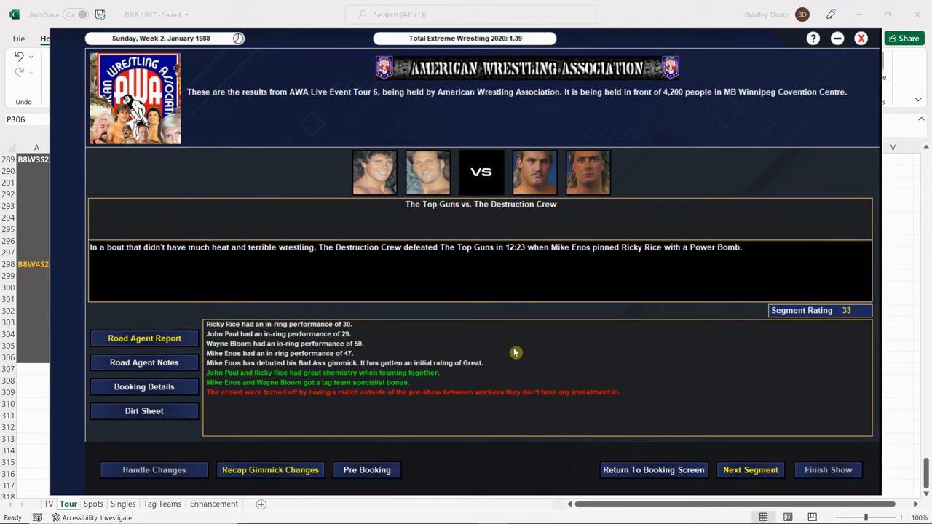
pyautogui.moveTo(347, 350)
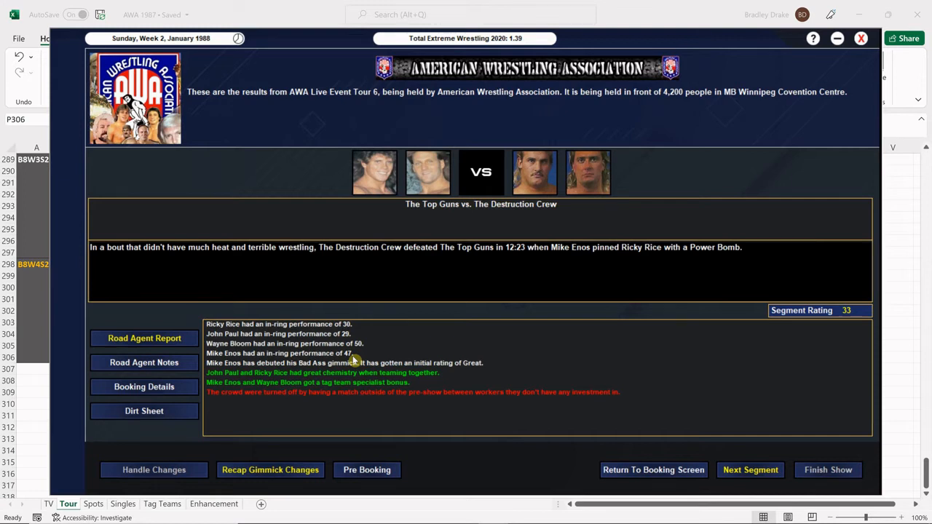
pyautogui.moveTo(708, 470)
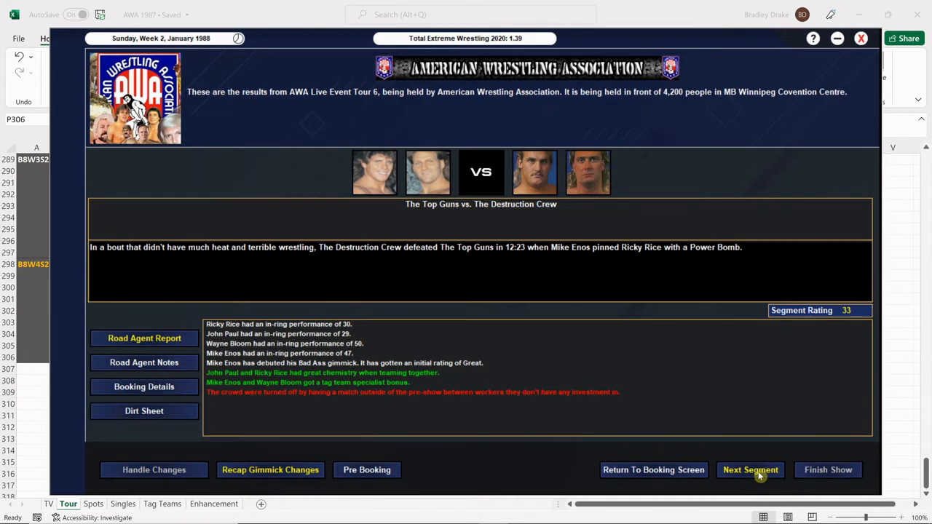
pyautogui.click(750, 469)
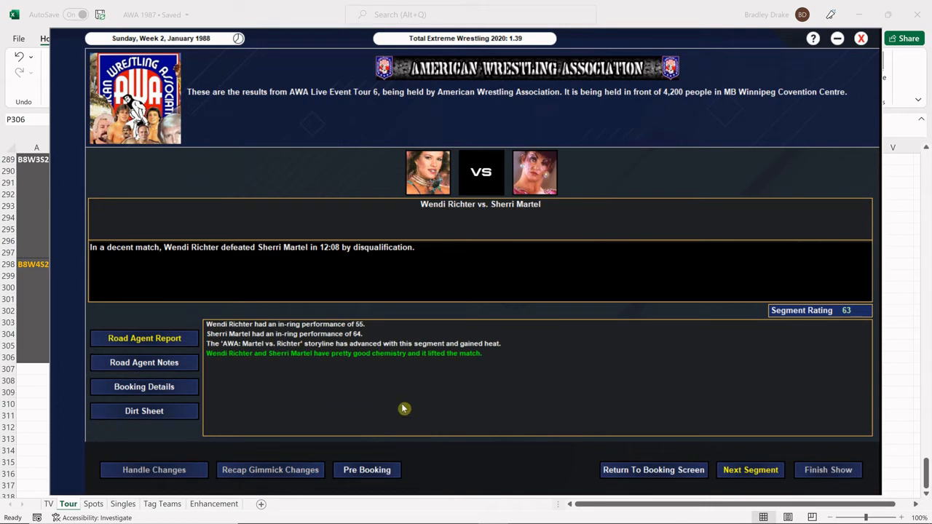
pyautogui.moveTo(485, 401)
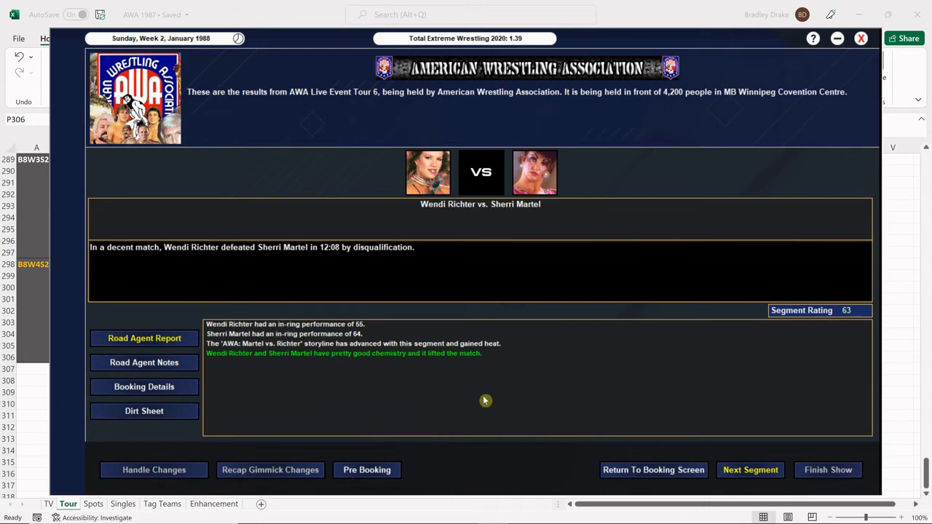
pyautogui.click(750, 469)
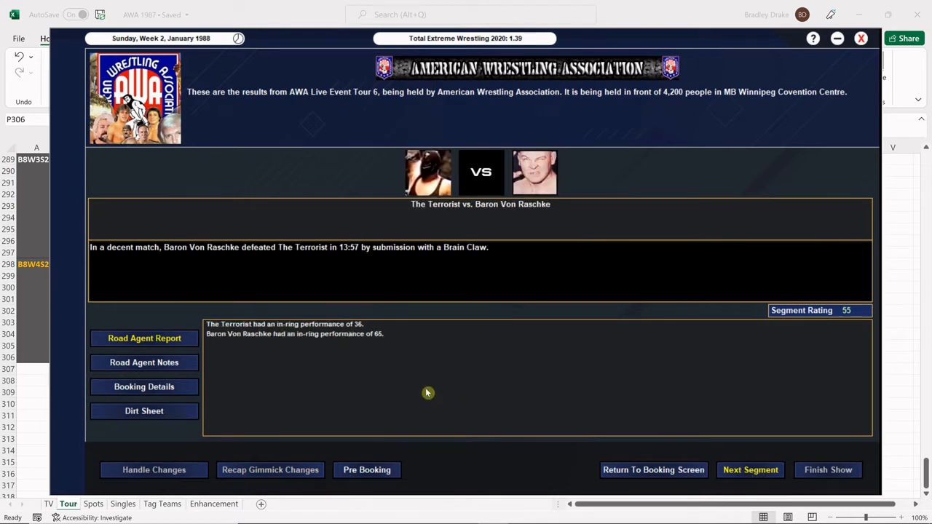
pyautogui.moveTo(431, 391)
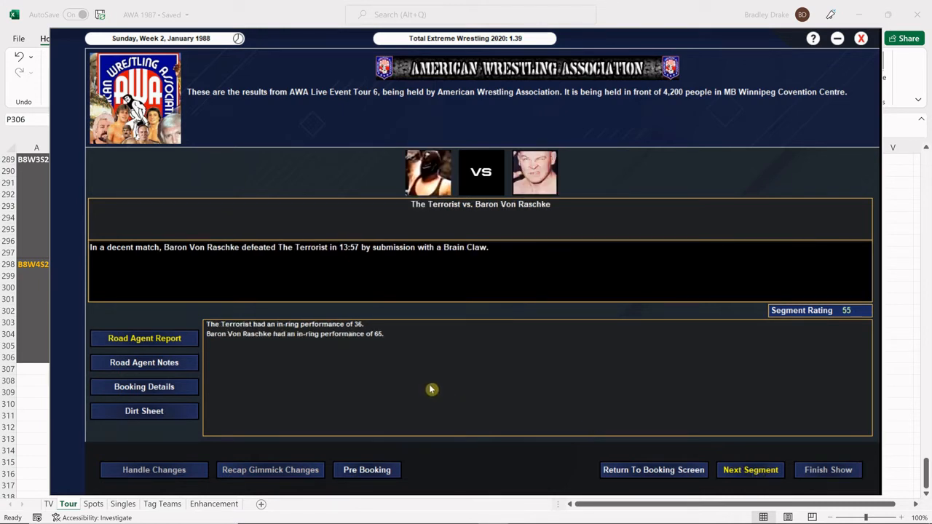
pyautogui.moveTo(448, 384)
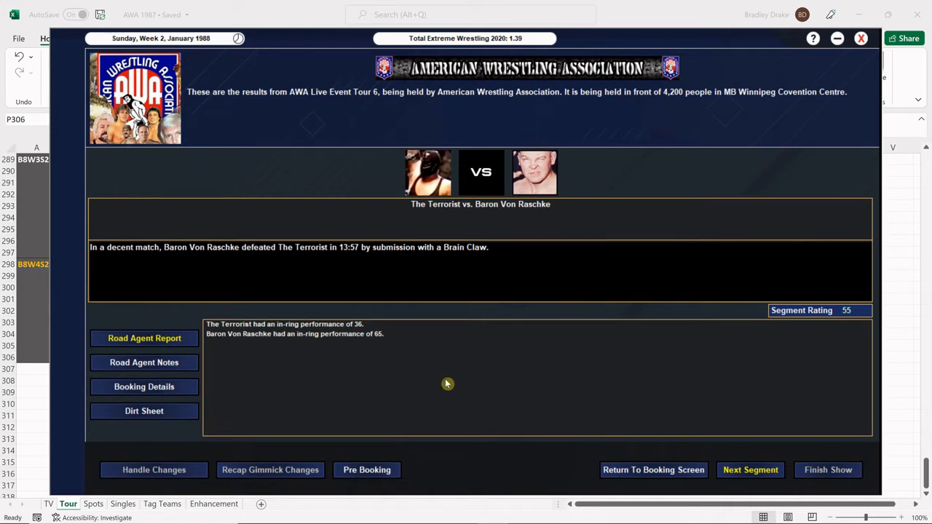
pyautogui.moveTo(336, 334)
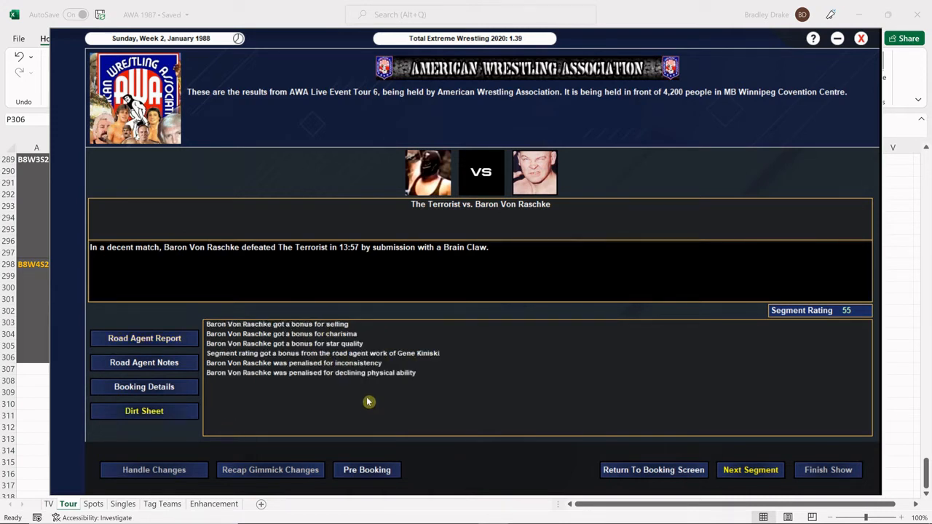
pyautogui.moveTo(341, 379)
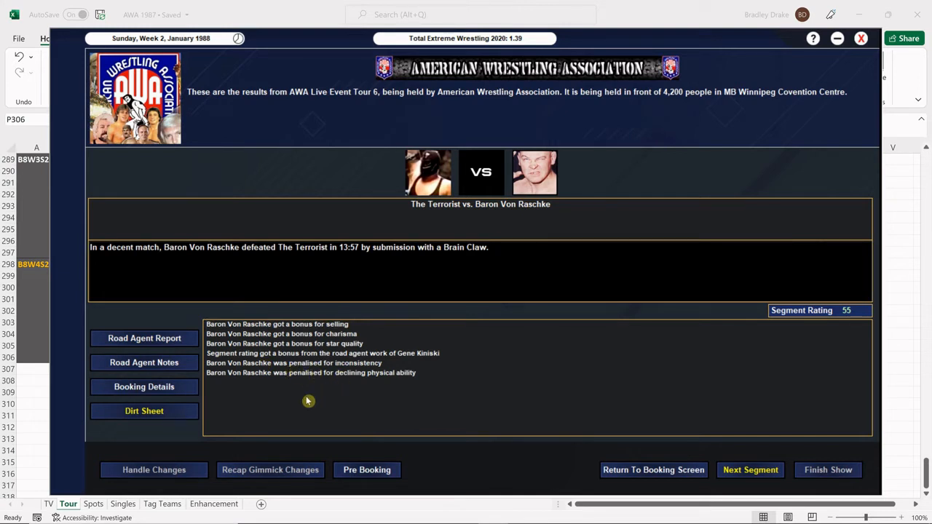
# Step: Review in-ring performance scores while advancing through to Boris Zhukov vs. Greg Gagne
pyautogui.click(143, 338)
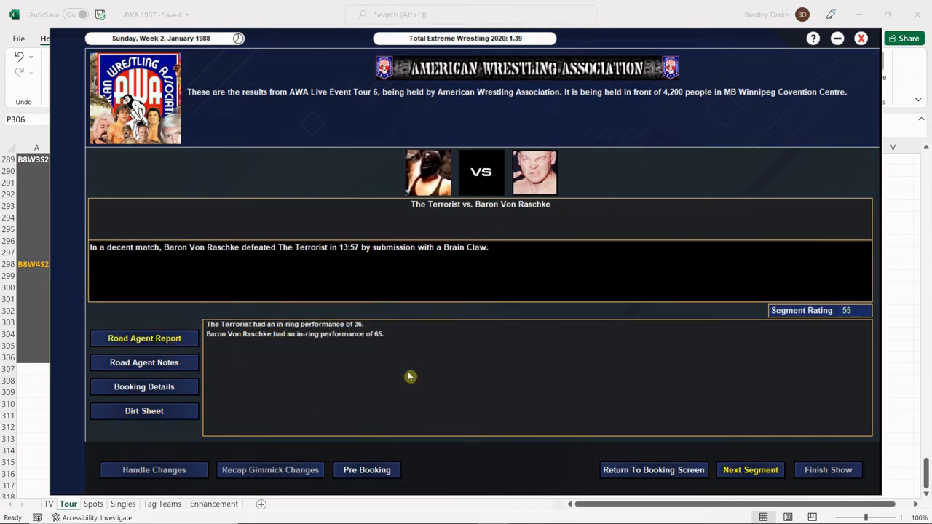
pyautogui.click(750, 469)
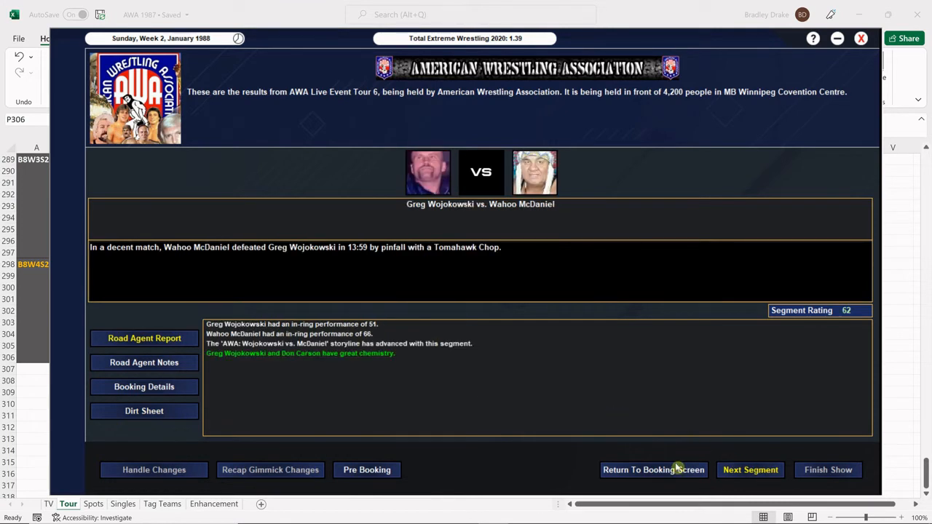
pyautogui.moveTo(443, 417)
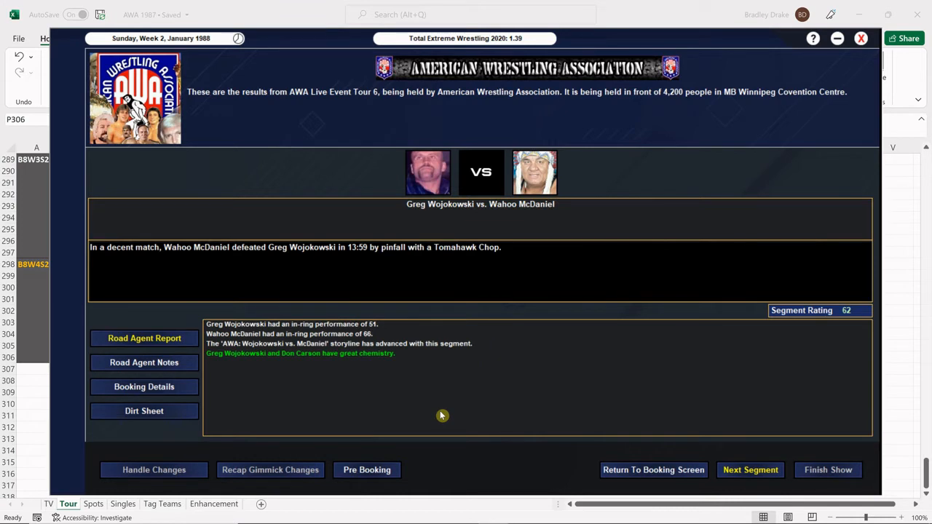
pyautogui.moveTo(460, 391)
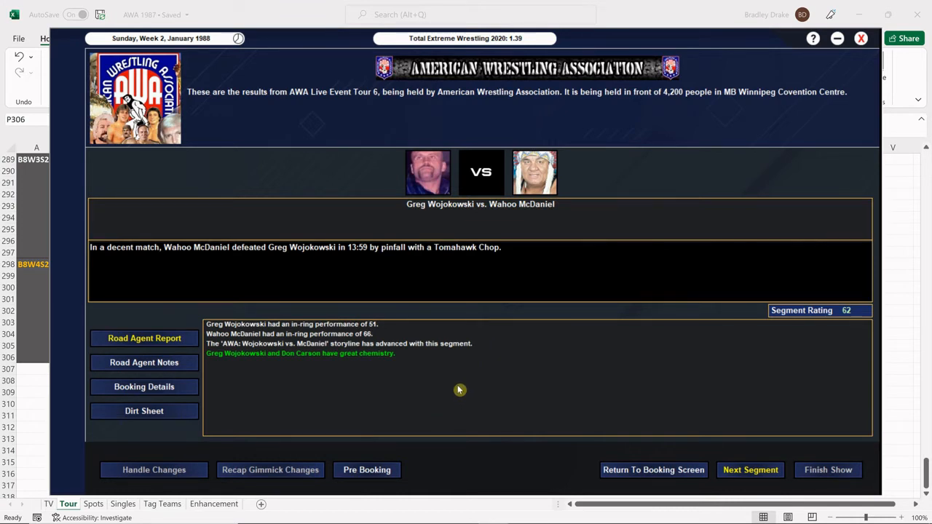
pyautogui.moveTo(460, 399)
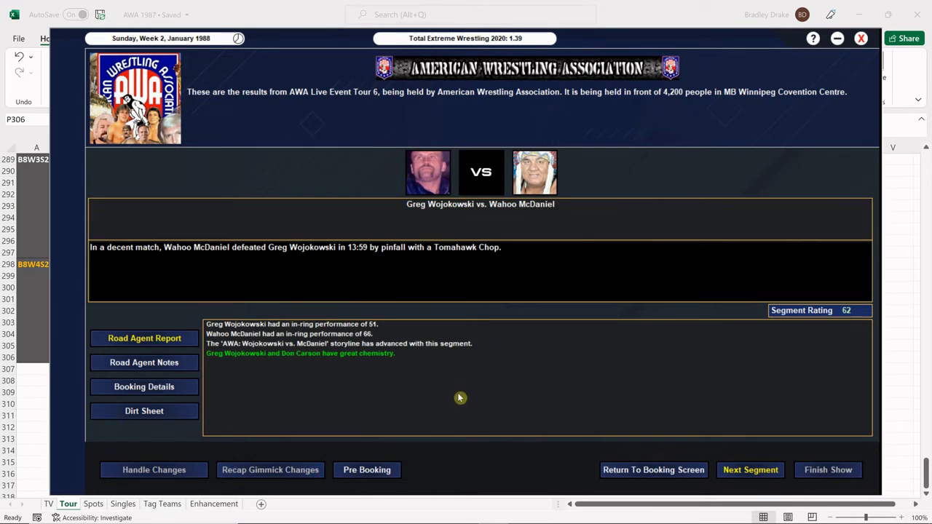
pyautogui.moveTo(463, 393)
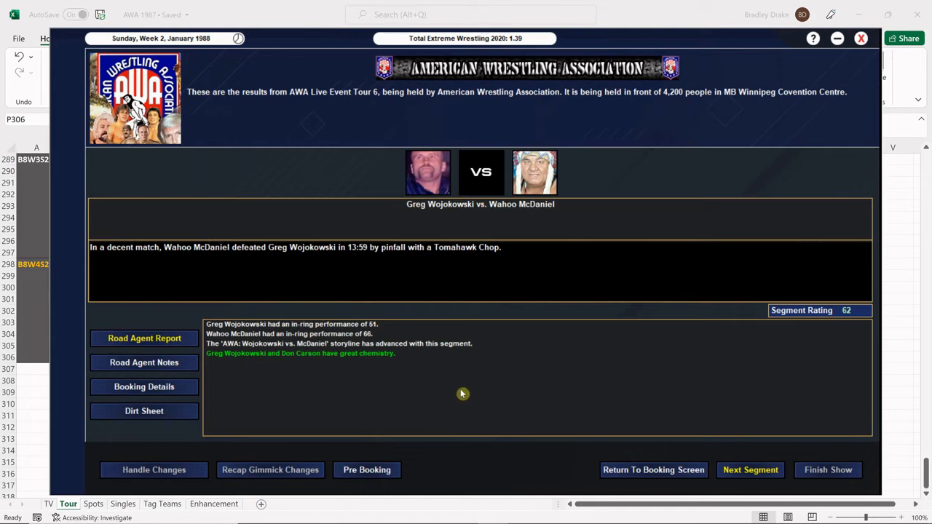
pyautogui.moveTo(437, 402)
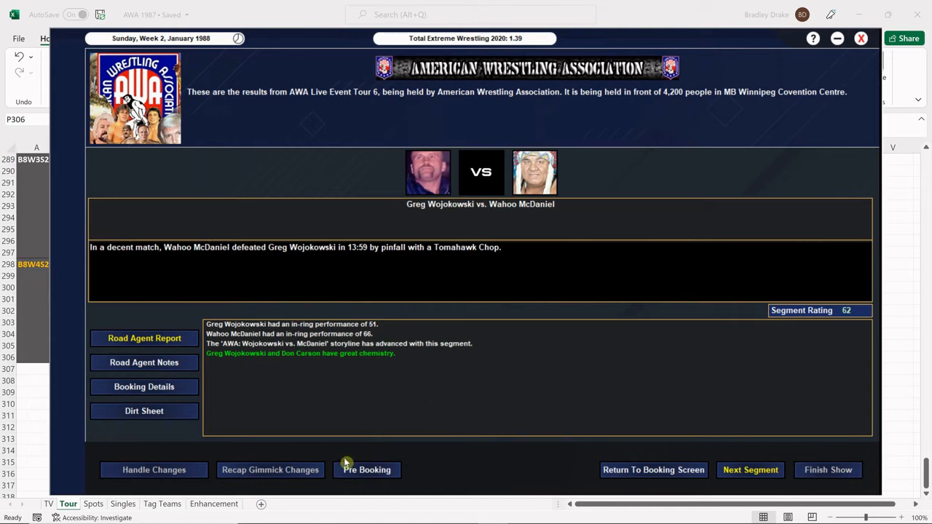
pyautogui.moveTo(756, 475)
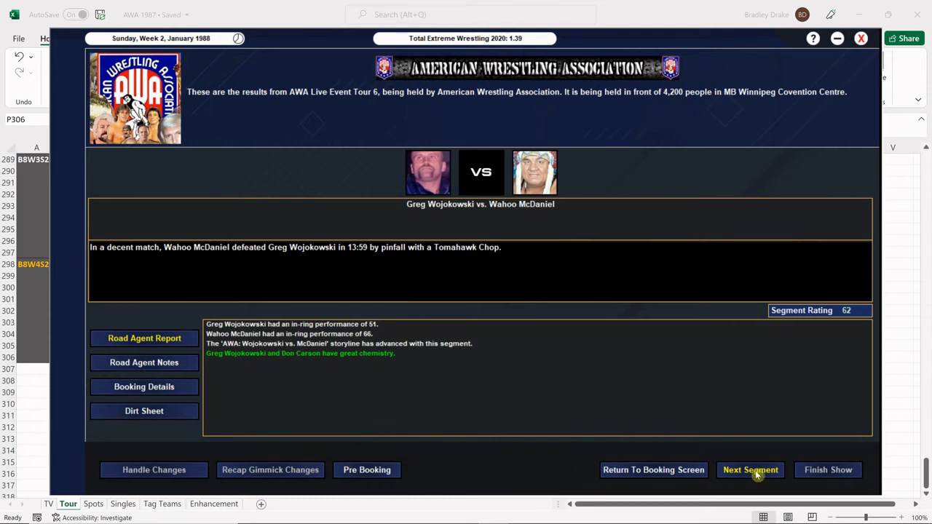
pyautogui.click(750, 469)
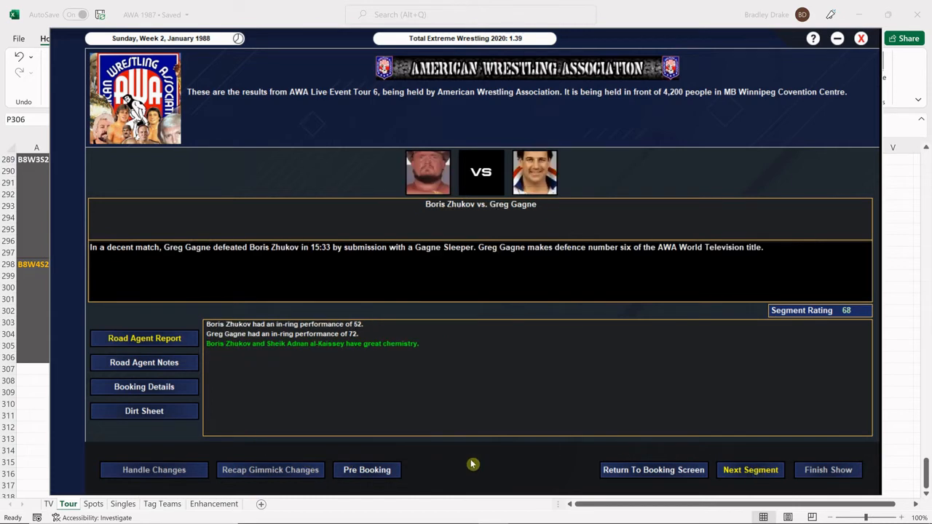
pyautogui.moveTo(457, 444)
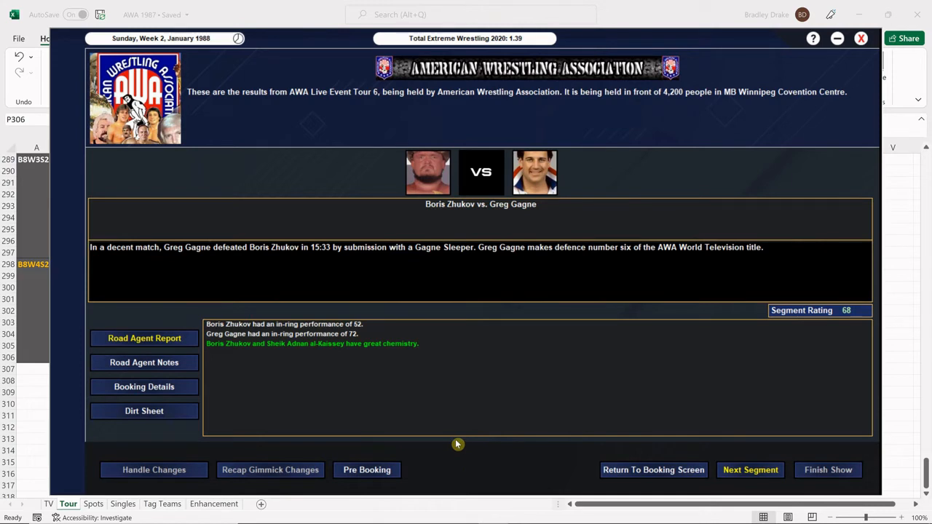
pyautogui.moveTo(467, 446)
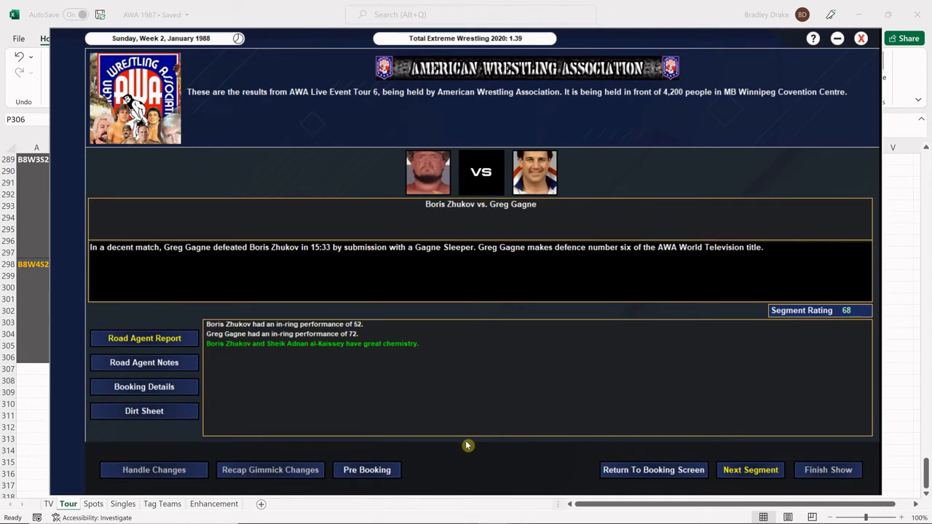
pyautogui.moveTo(475, 448)
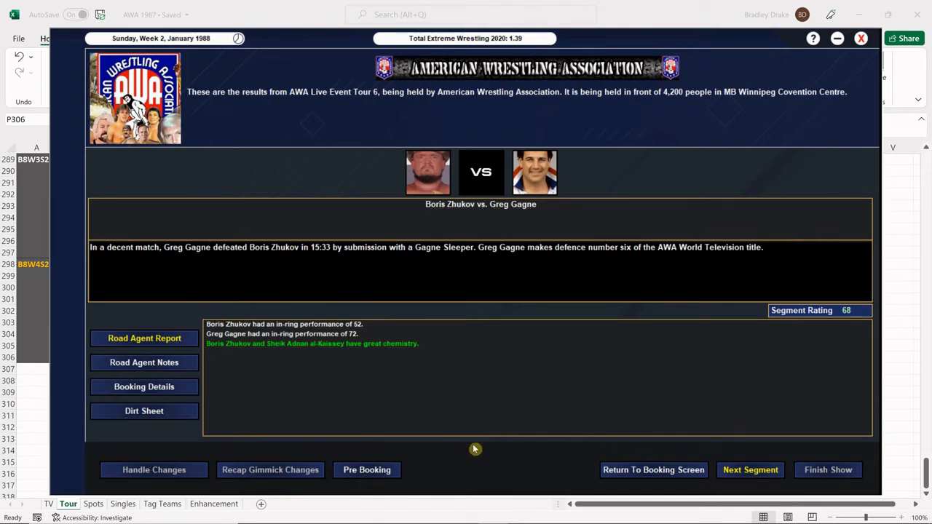
pyautogui.moveTo(408, 420)
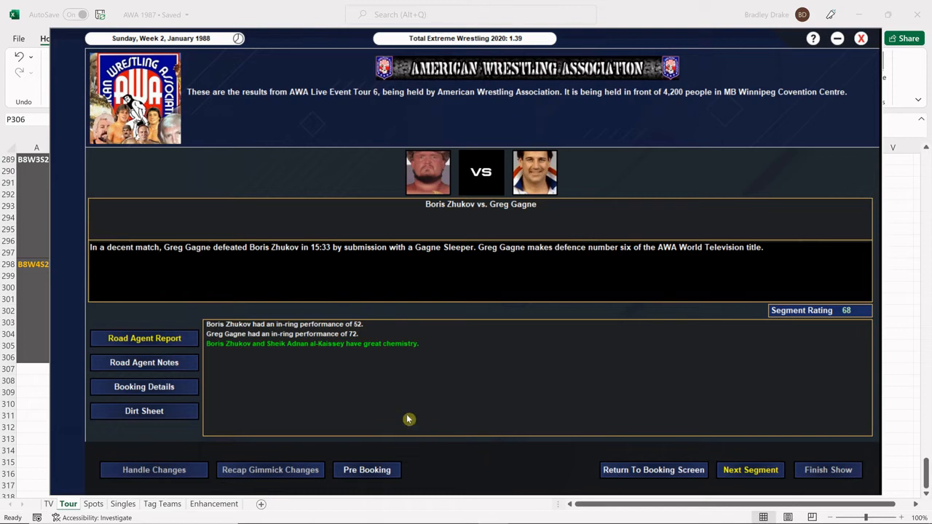
pyautogui.moveTo(474, 431)
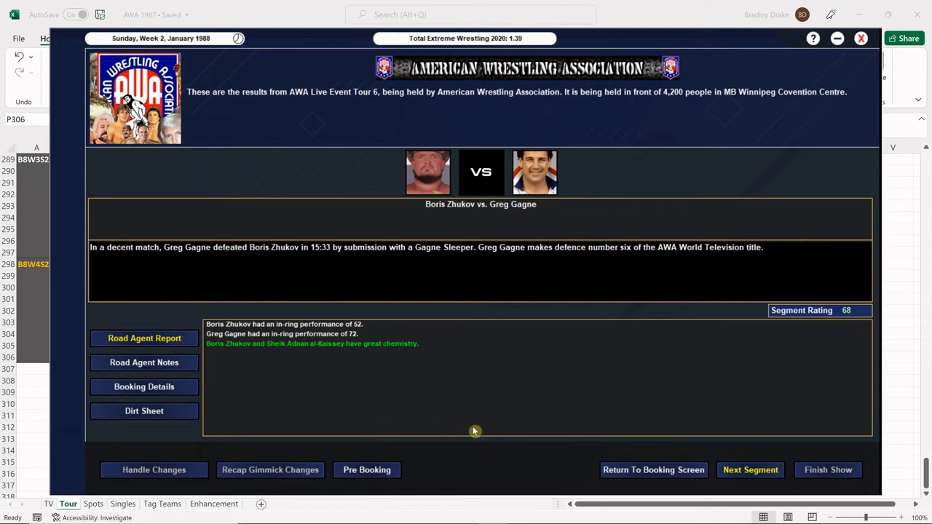
pyautogui.click(144, 338)
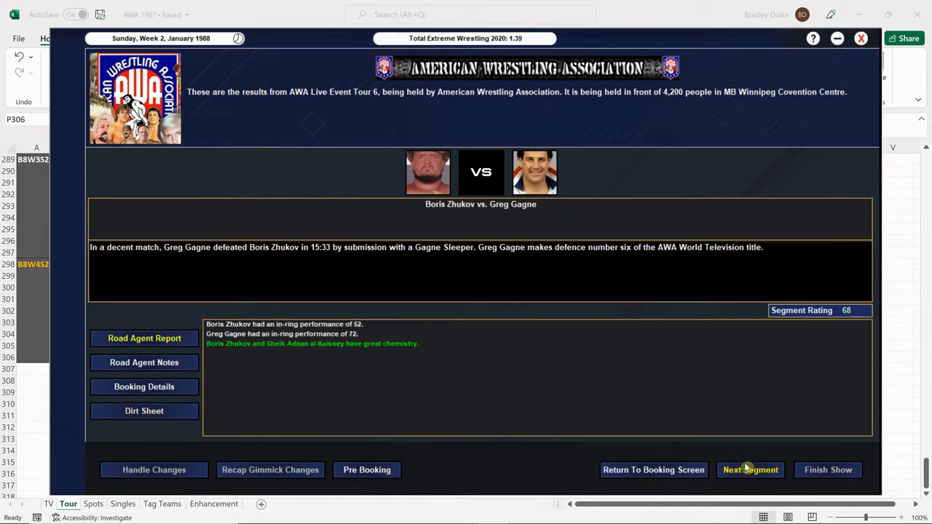
# Step: Review the Duncum vs. Lawler result with its rating bonuses and performance scores, then advance to the tag title match
pyautogui.click(750, 469)
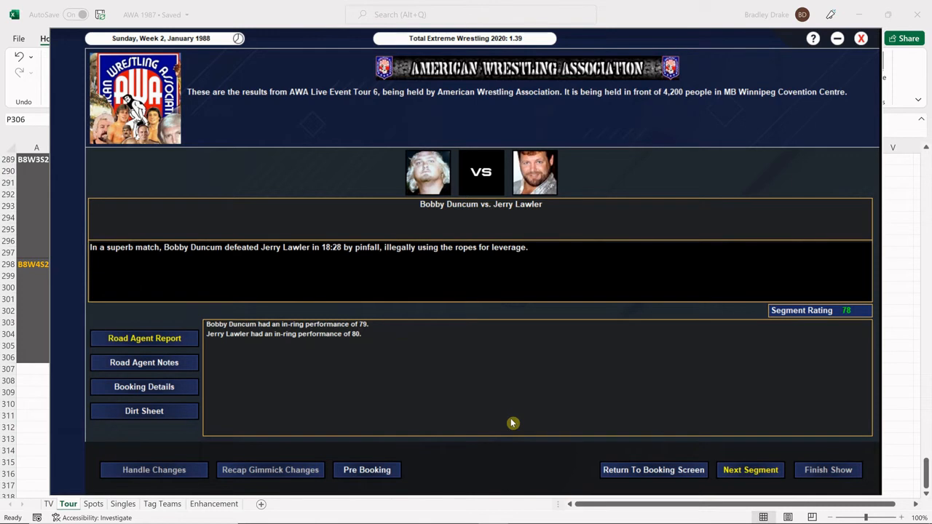
pyautogui.click(144, 411)
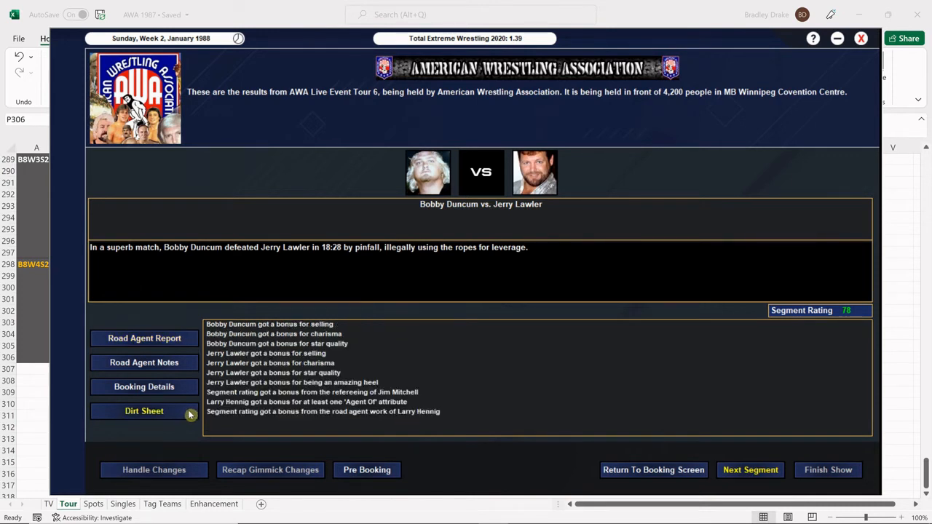
pyautogui.click(145, 338)
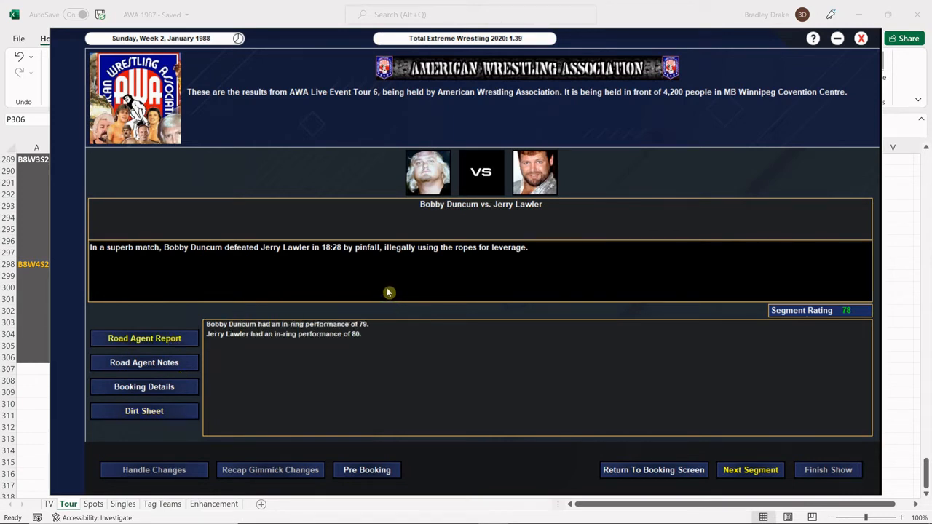
pyautogui.moveTo(368, 278)
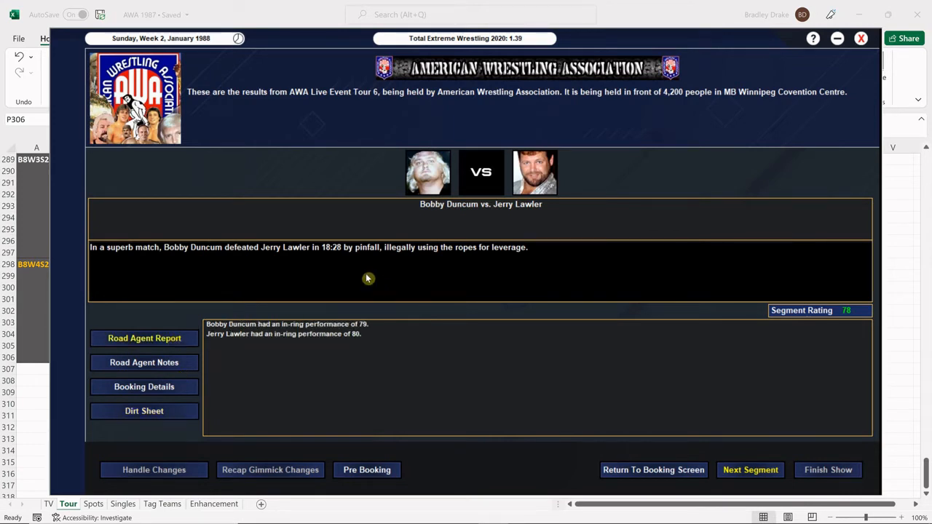
pyautogui.moveTo(305, 282)
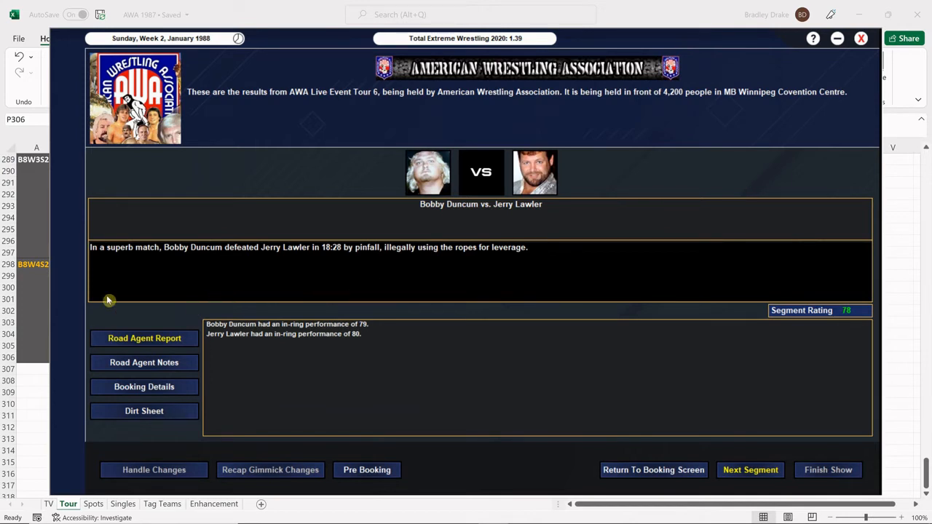
pyautogui.moveTo(574, 344)
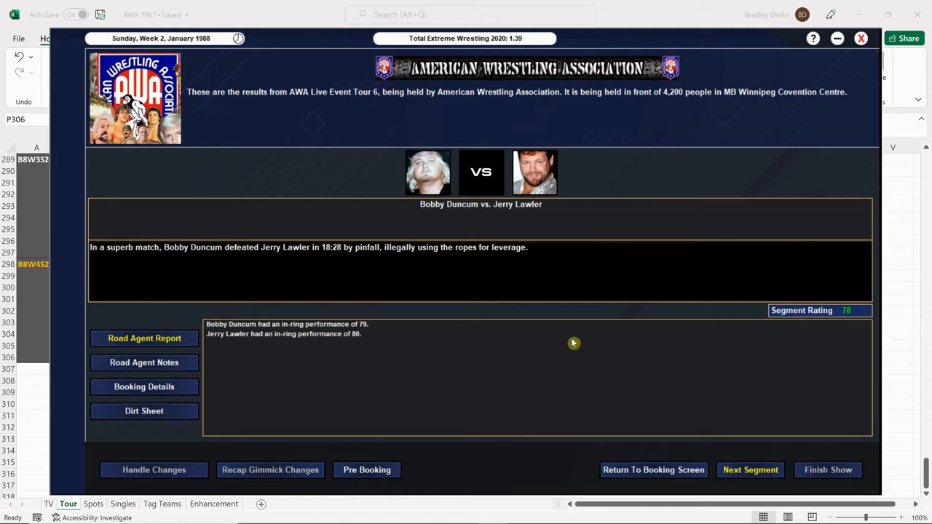
pyautogui.moveTo(546, 343)
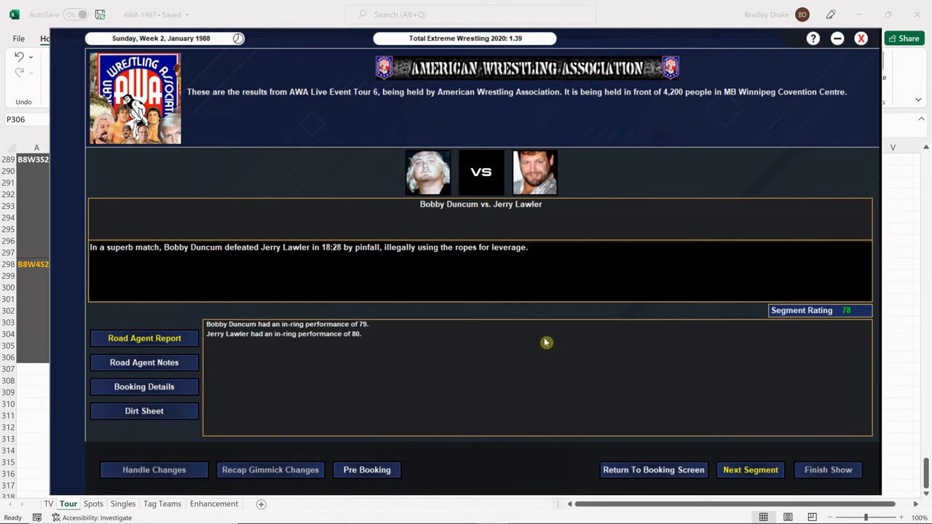
pyautogui.moveTo(743, 471)
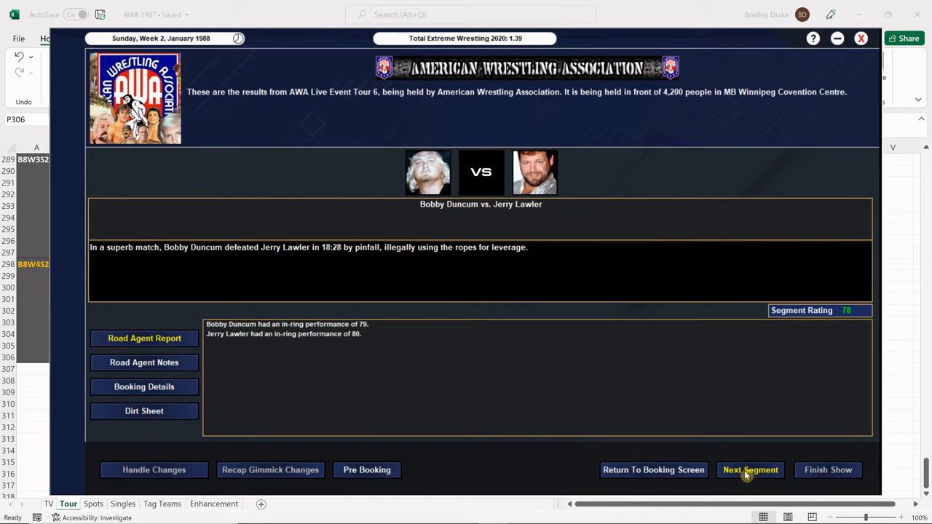
pyautogui.click(748, 469)
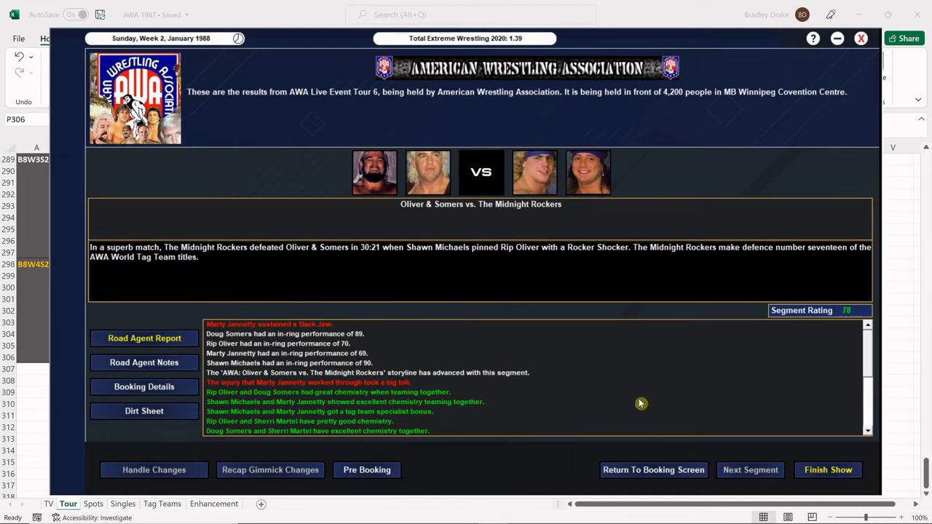
pyautogui.moveTo(644, 400)
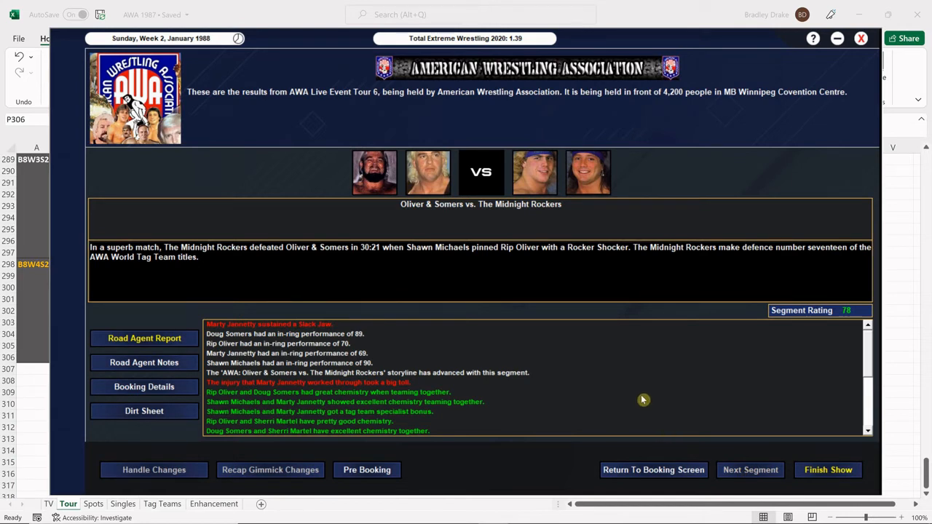
pyautogui.moveTo(288, 331)
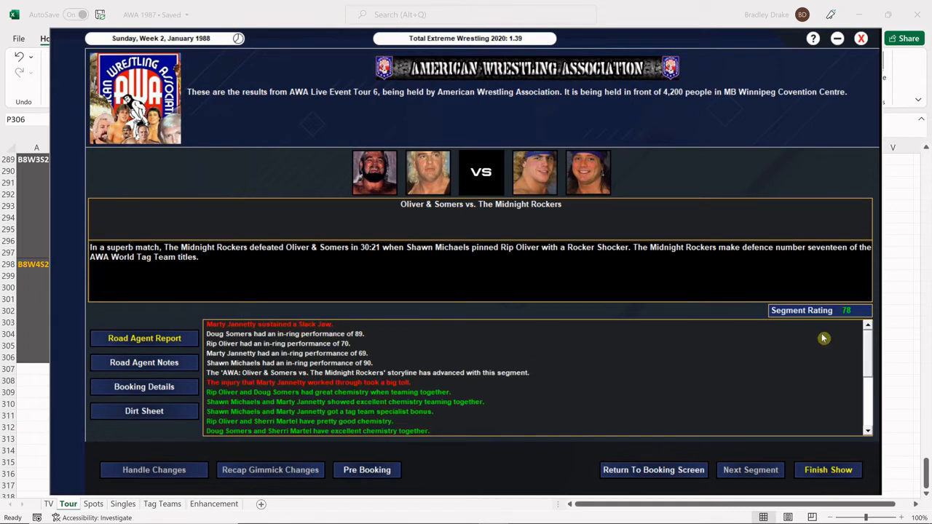
pyautogui.moveTo(868, 387)
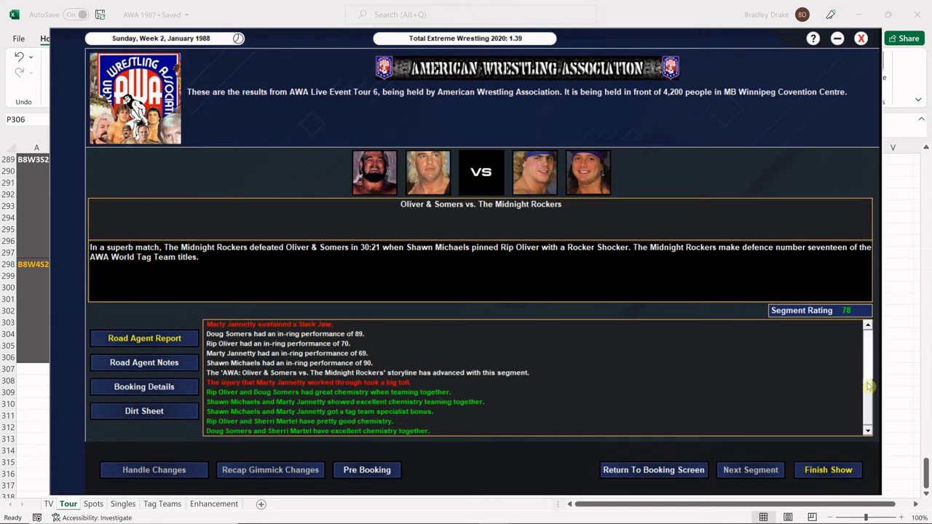
# Step: Scroll through the tag title match's road agent report and bonus list
pyautogui.scroll(-3)
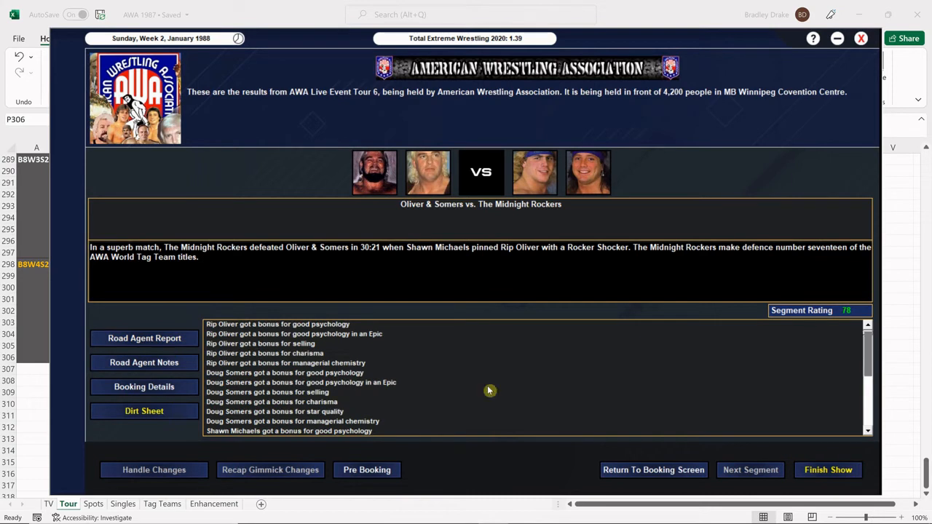
pyautogui.scroll(-3)
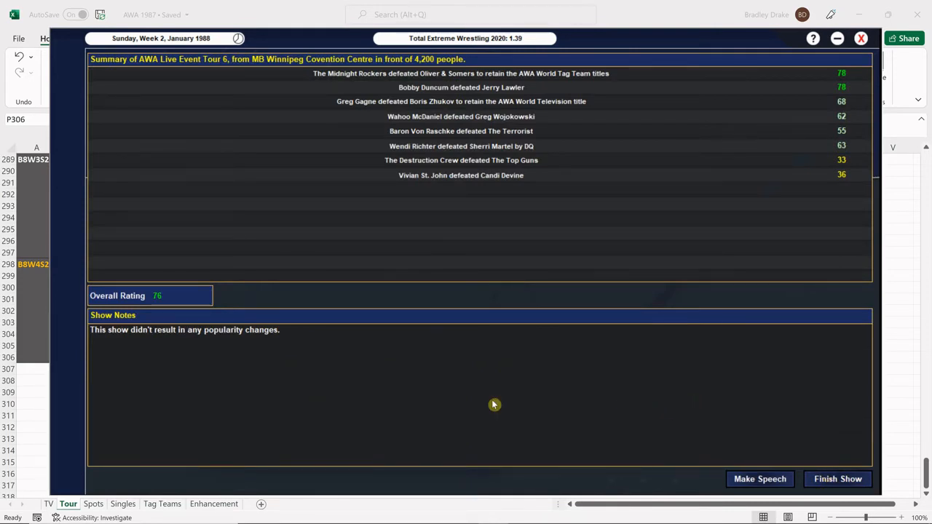
pyautogui.moveTo(428, 413)
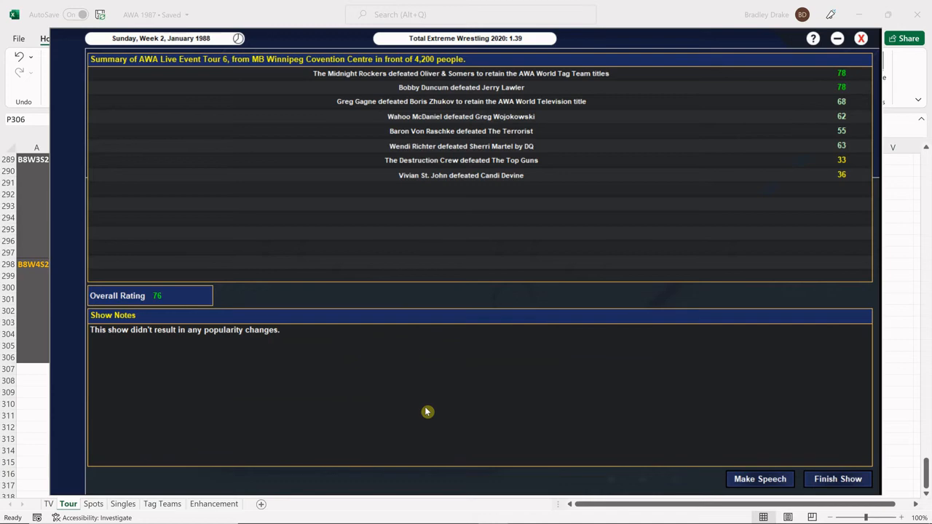
pyautogui.moveTo(676, 481)
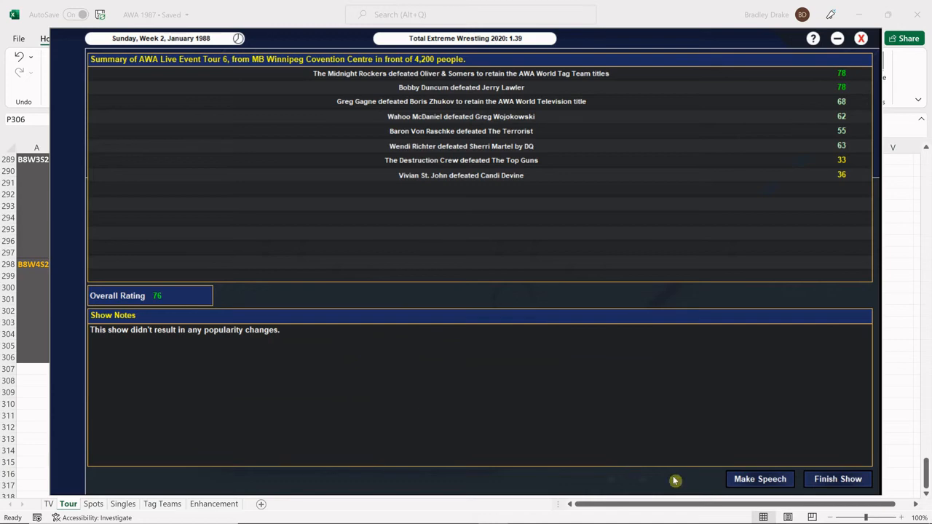
# Step: Begin a locker room speech from the Tour 6 show summary
pyautogui.click(760, 479)
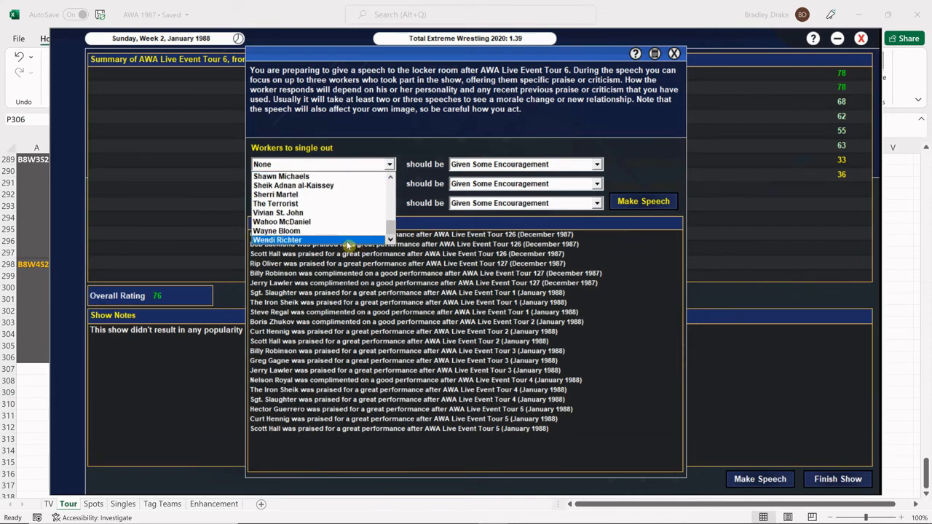
# Step: Single out Wendi Richter, Sherri Martel and Gene Kiniski for the speech
pyautogui.click(276, 239)
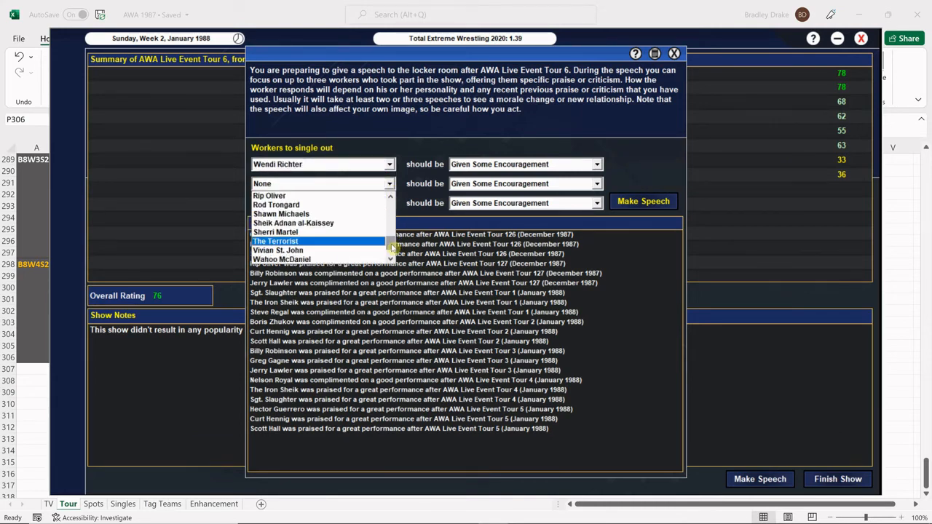
pyautogui.click(277, 232)
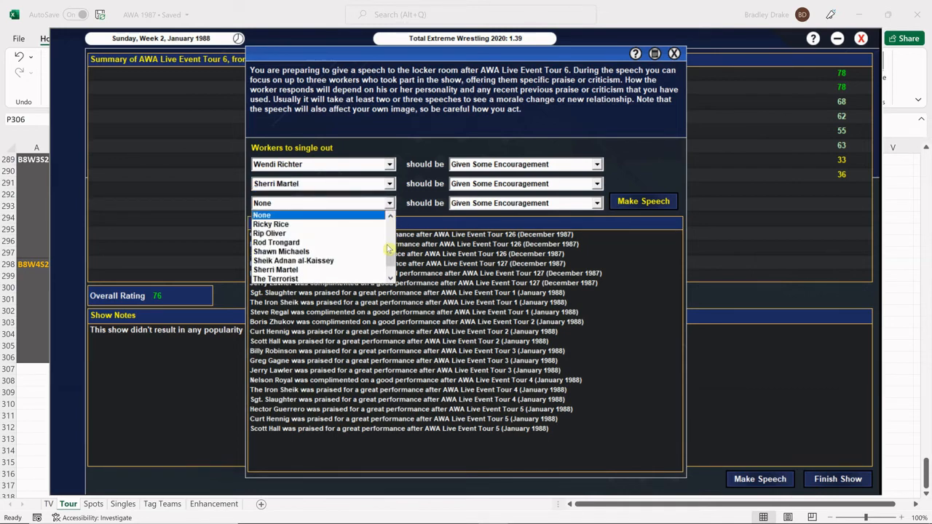
pyautogui.scroll(-3)
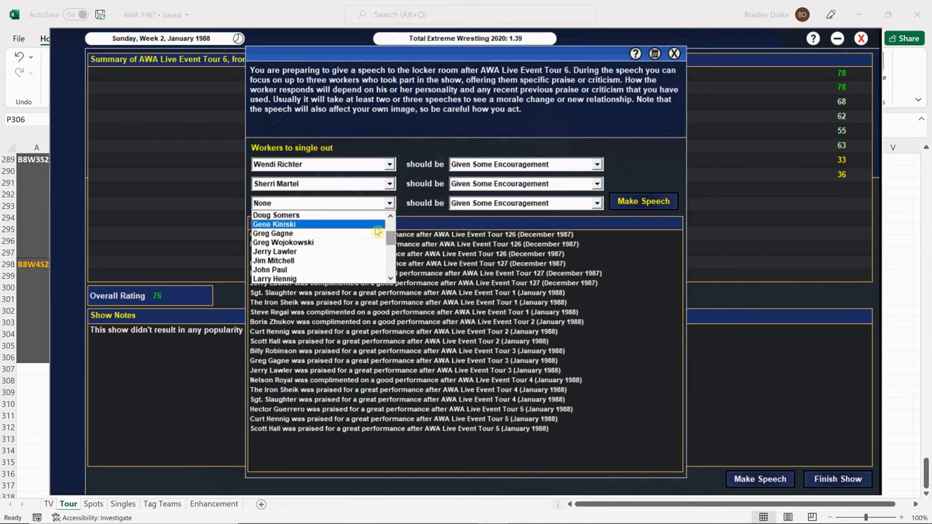
pyautogui.click(274, 225)
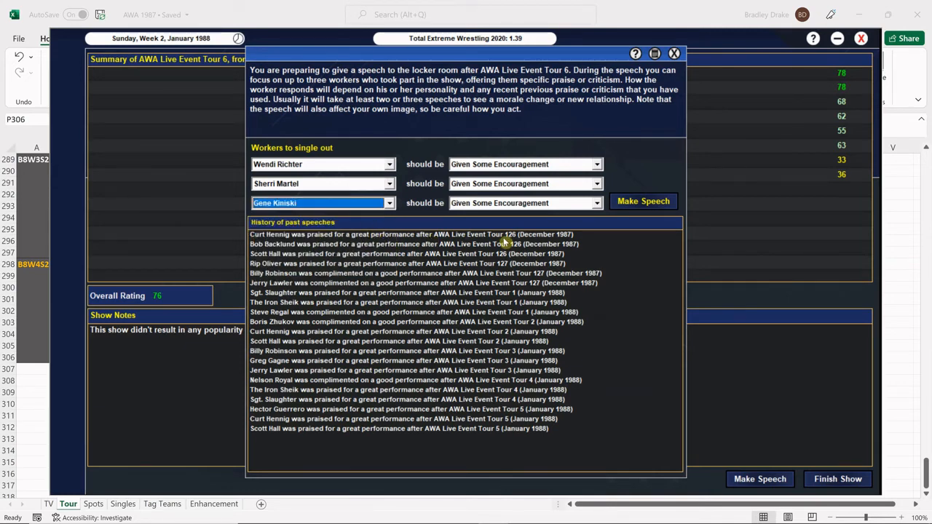
# Step: Praise the workers with Gene Kiniski as a good example, deliver the speech and dismiss the reactions
pyautogui.click(596, 163)
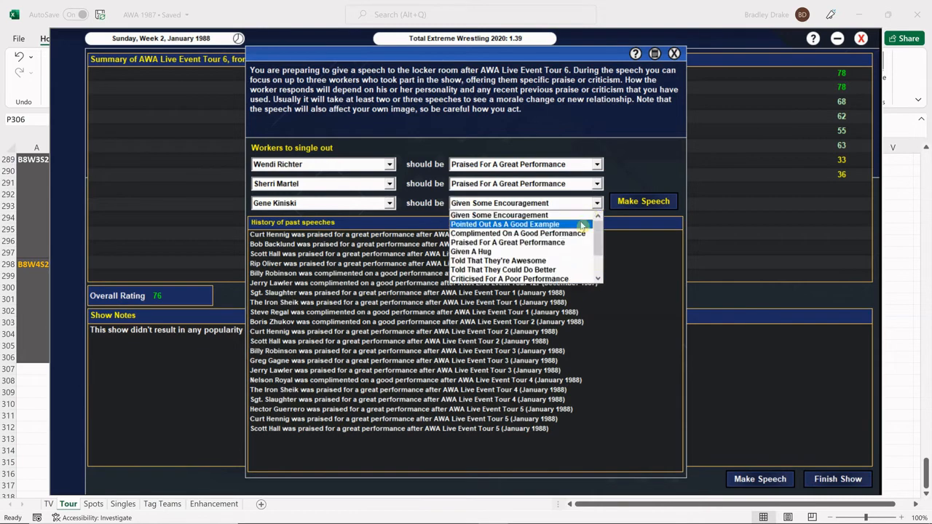
pyautogui.click(644, 201)
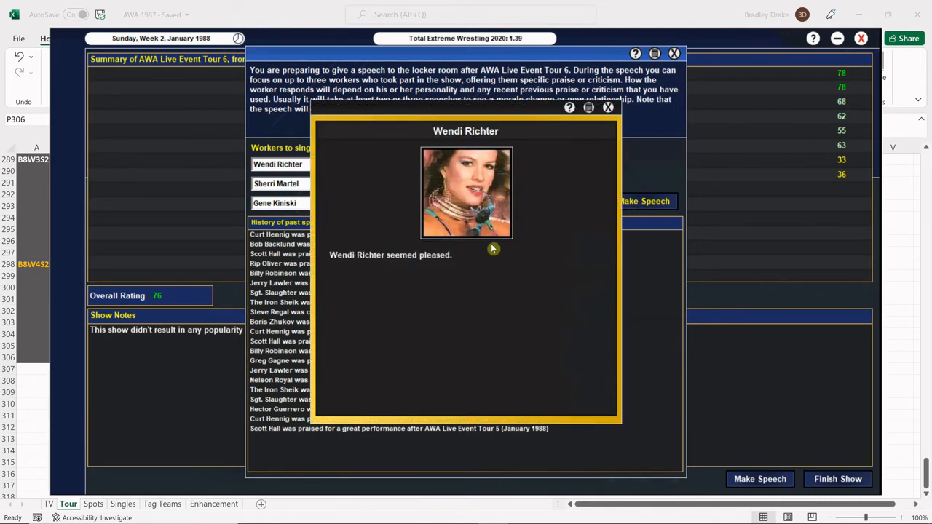
pyautogui.moveTo(624, 155)
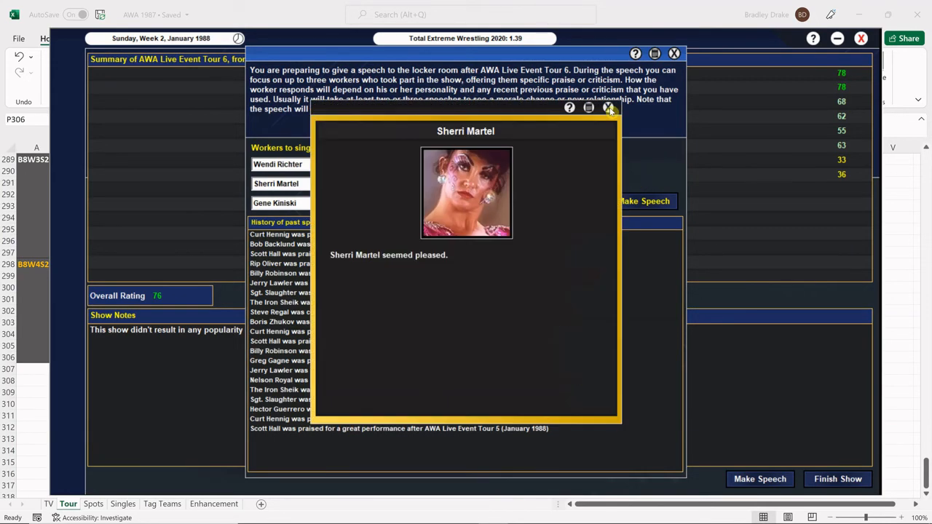
pyautogui.click(609, 108)
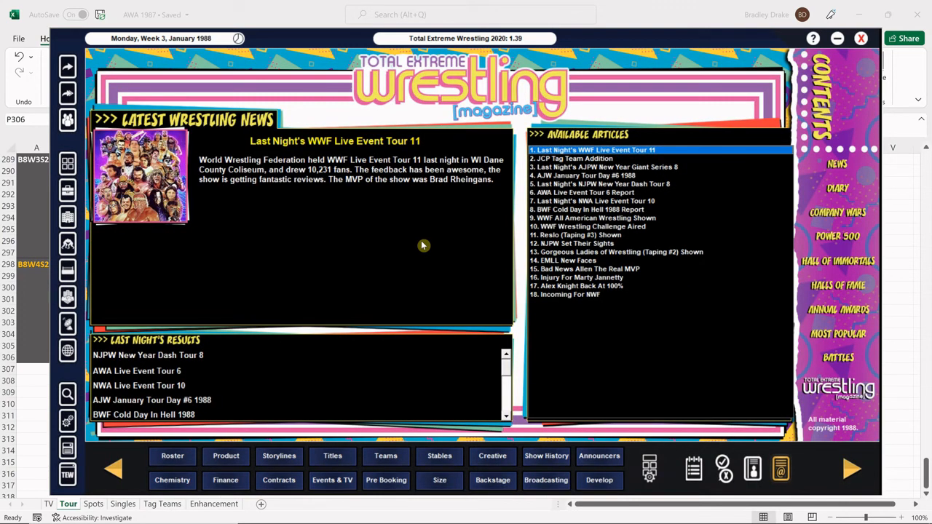
pyautogui.moveTo(82, 289)
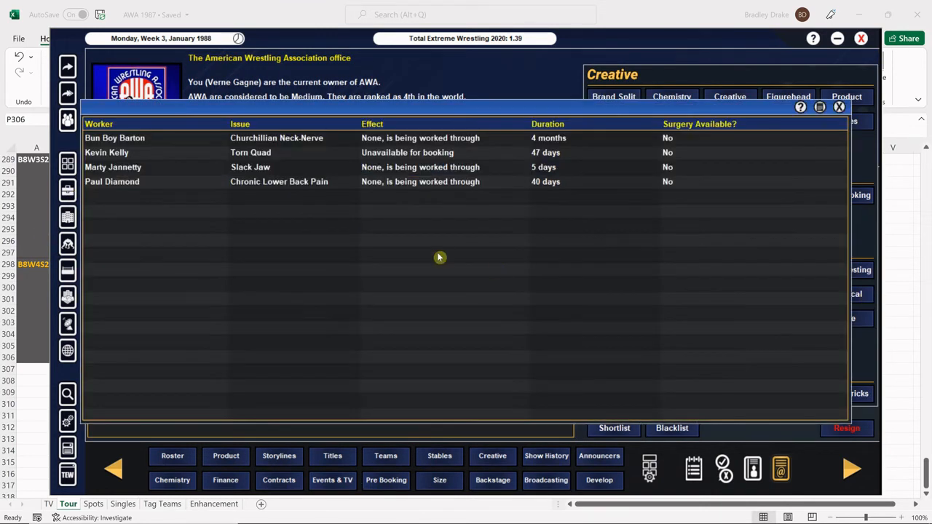
pyautogui.moveTo(290, 188)
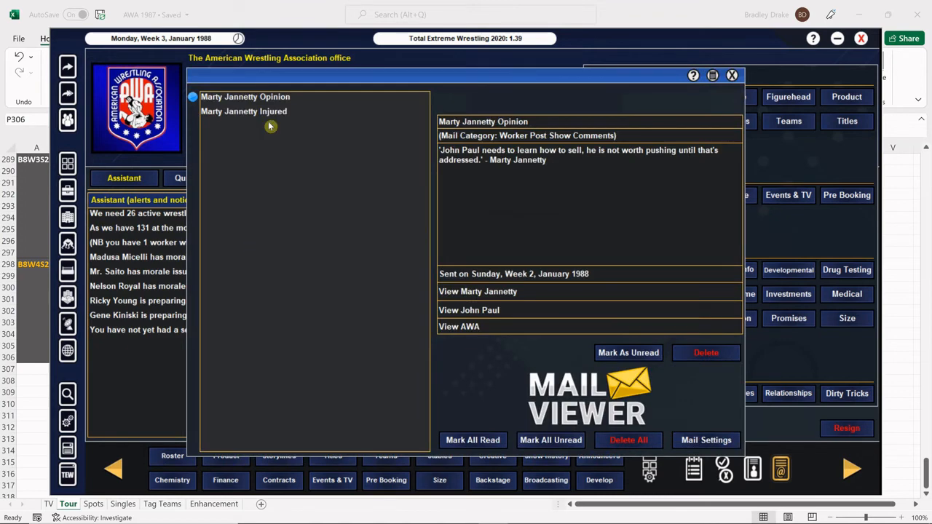
# Step: Close Marty Jannetty's mail and review the company figurehead candidates
pyautogui.click(244, 111)
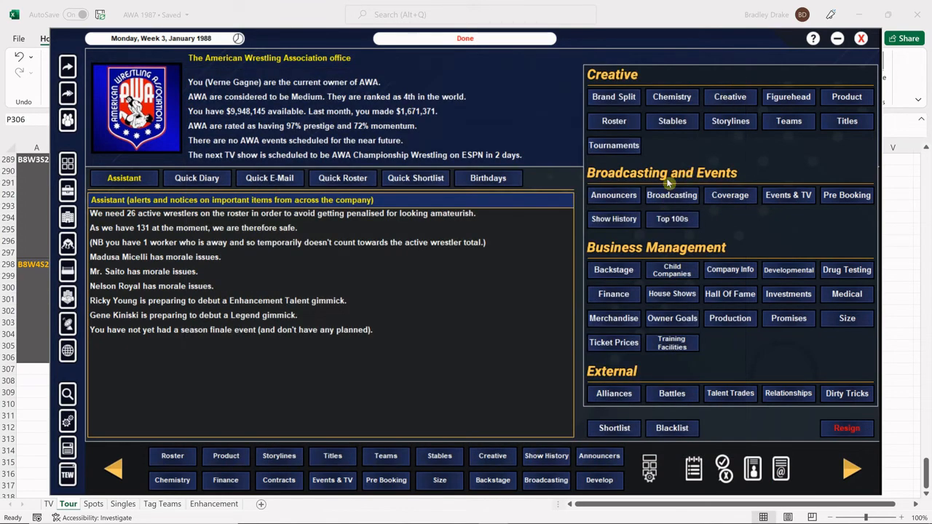
pyautogui.click(789, 96)
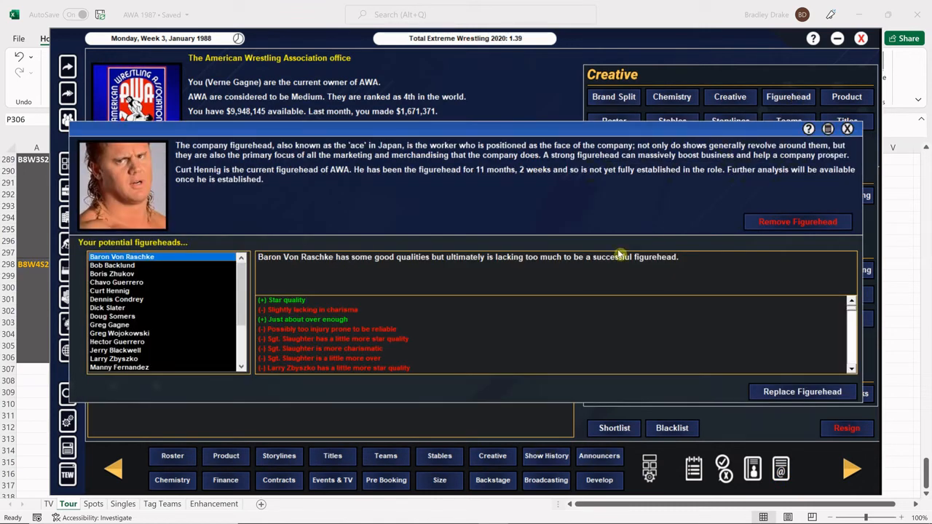
pyautogui.moveTo(643, 216)
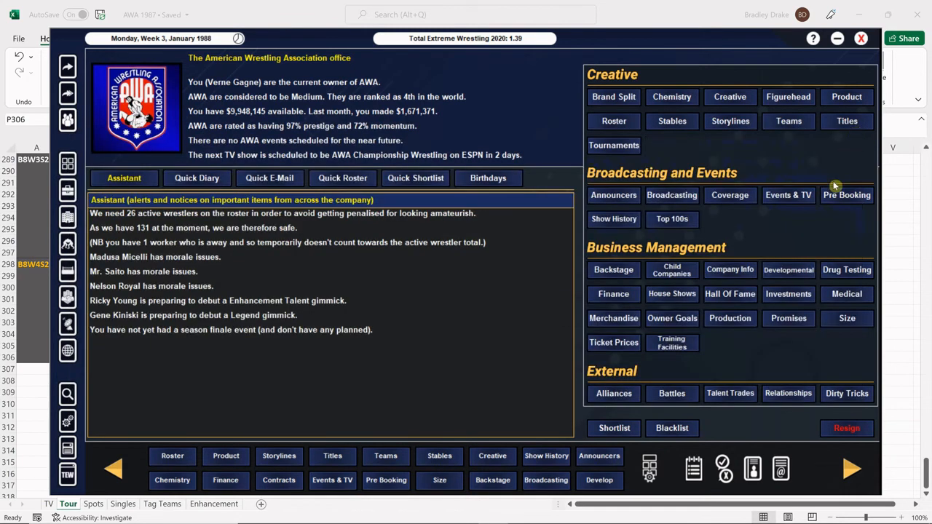
pyautogui.moveTo(757, 178)
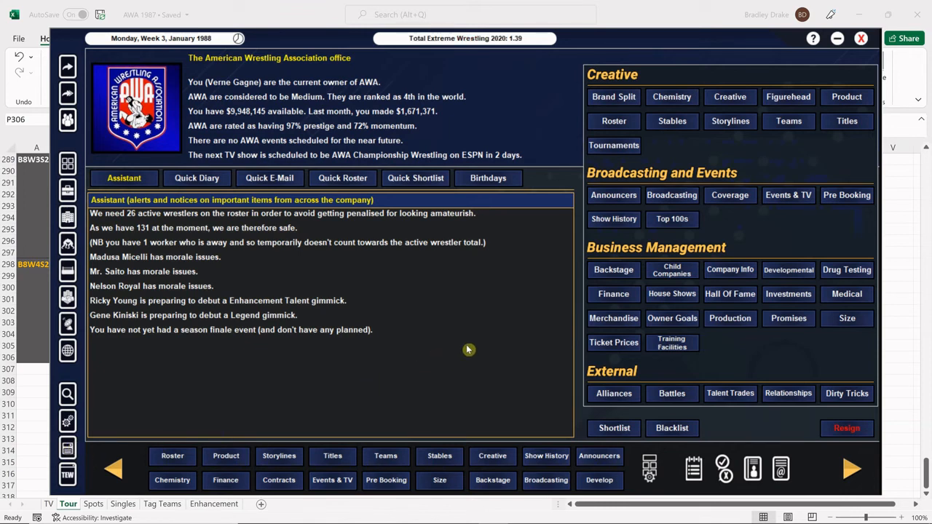
pyautogui.moveTo(411, 457)
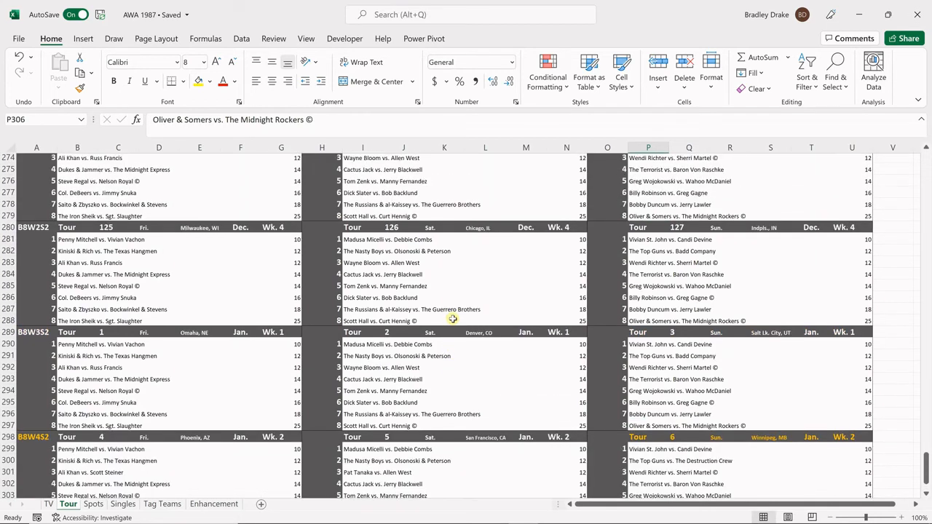
pyautogui.scroll(3)
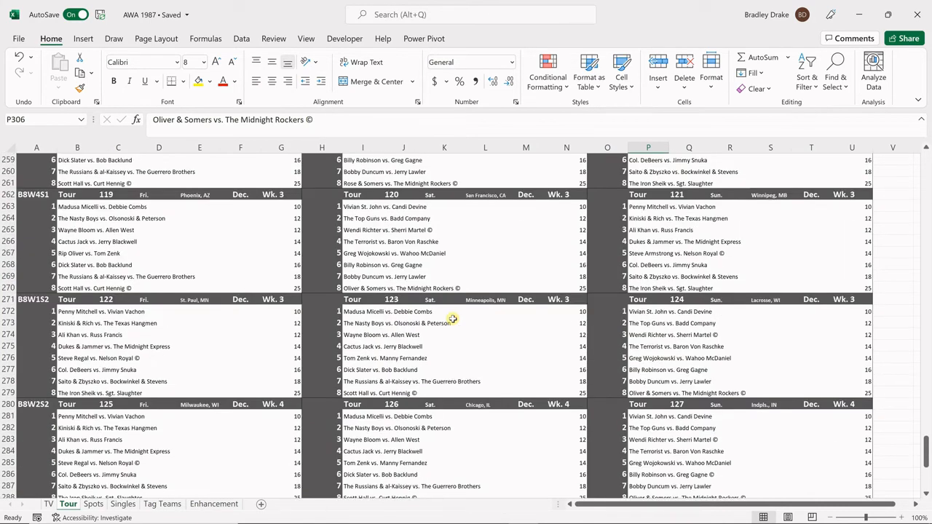
pyautogui.scroll(-3)
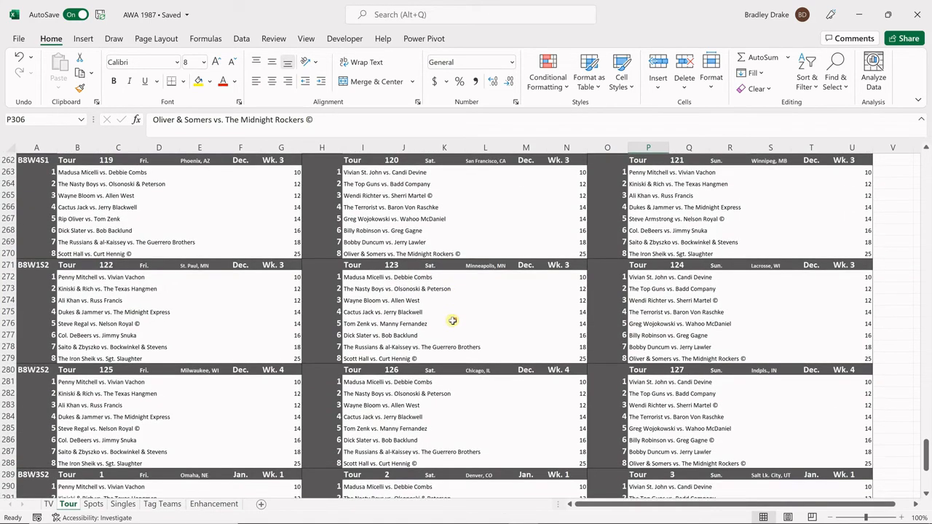
pyautogui.scroll(-3)
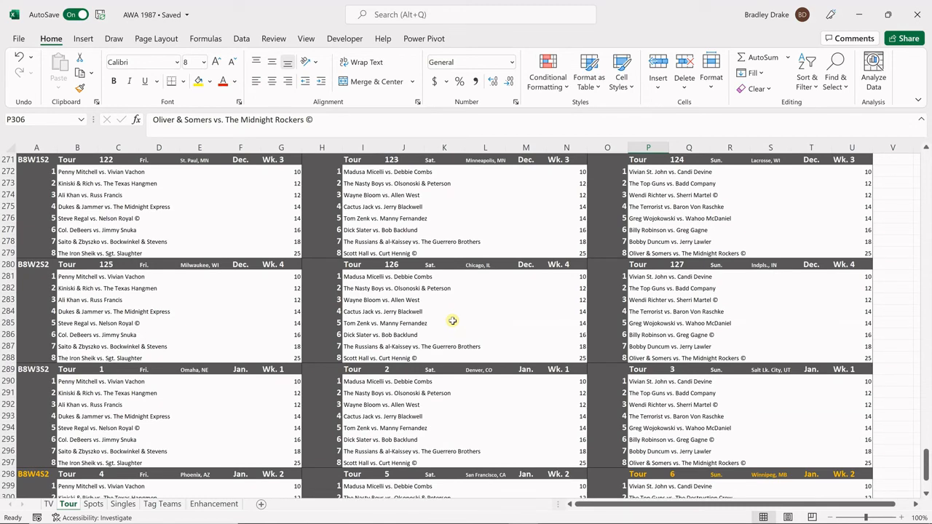
pyautogui.scroll(-3)
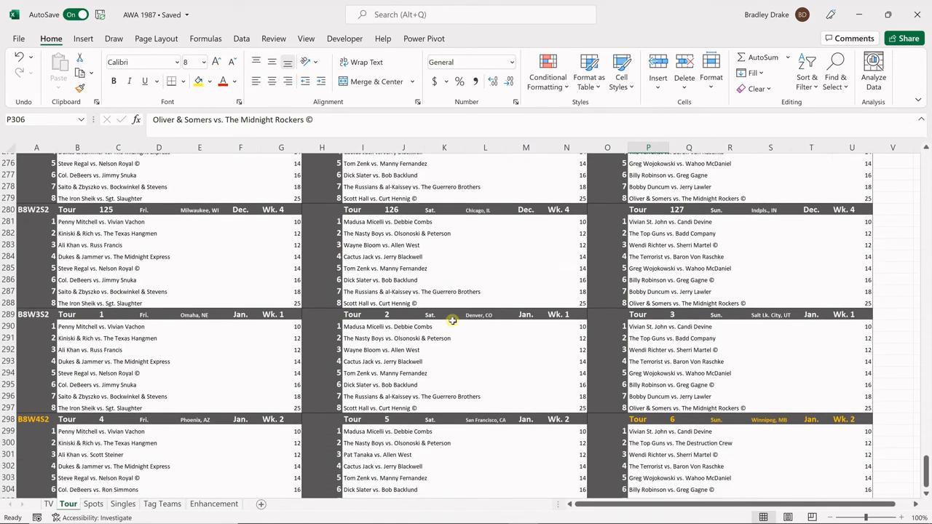
pyautogui.scroll(-3)
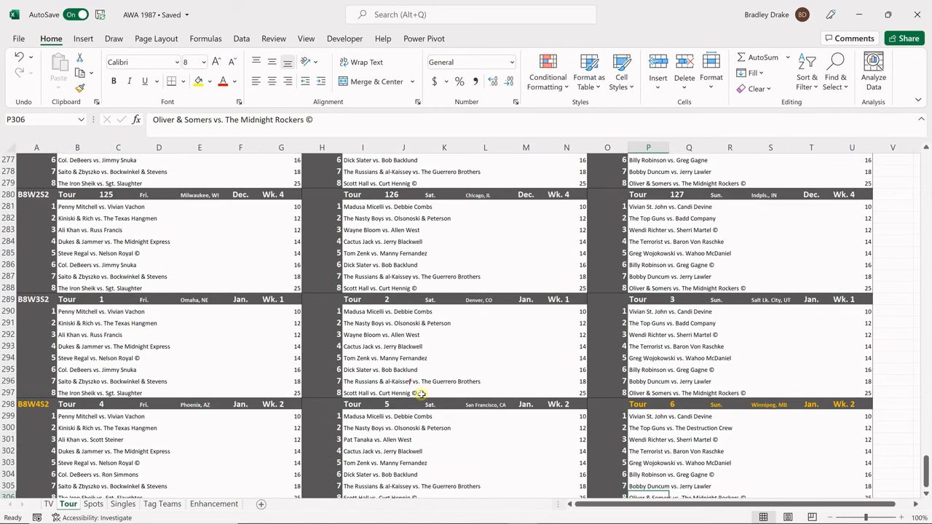
pyautogui.scroll(-3)
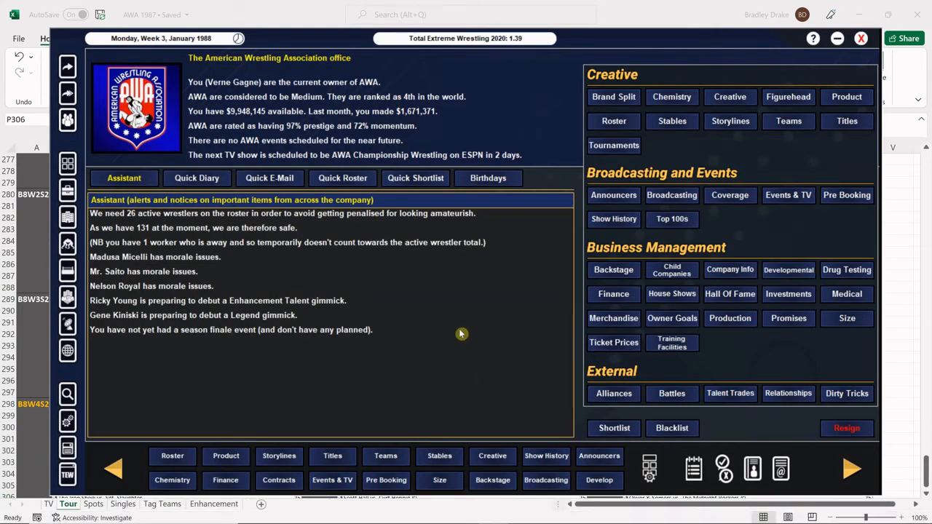
pyautogui.moveTo(606, 318)
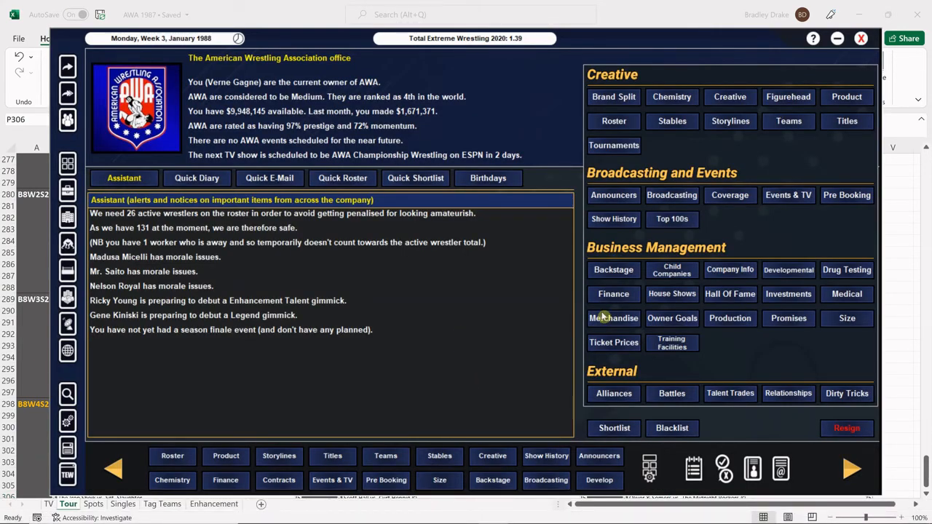
pyautogui.moveTo(597, 300)
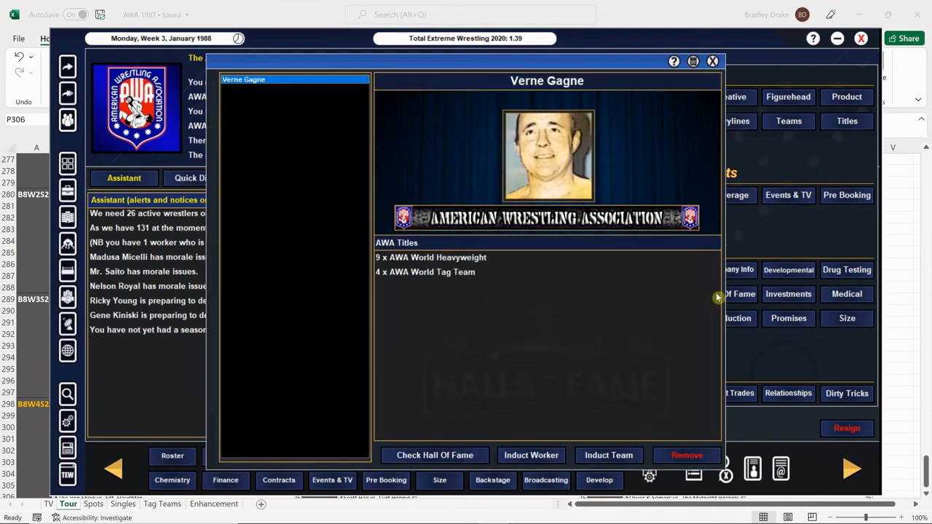
pyautogui.moveTo(501, 331)
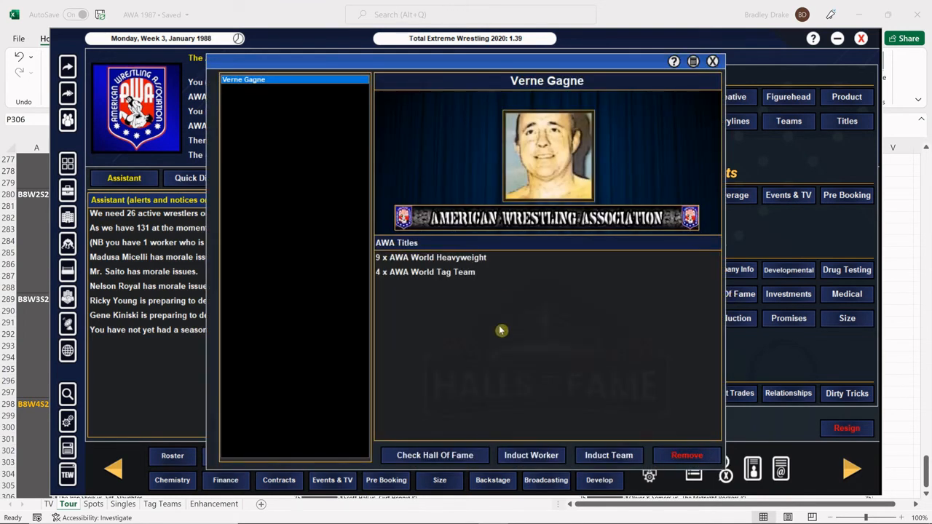
# Step: Run the Hall of Fame induction check and answer the offers for Nick Bockwinkel and The Crusher
pyautogui.click(434, 455)
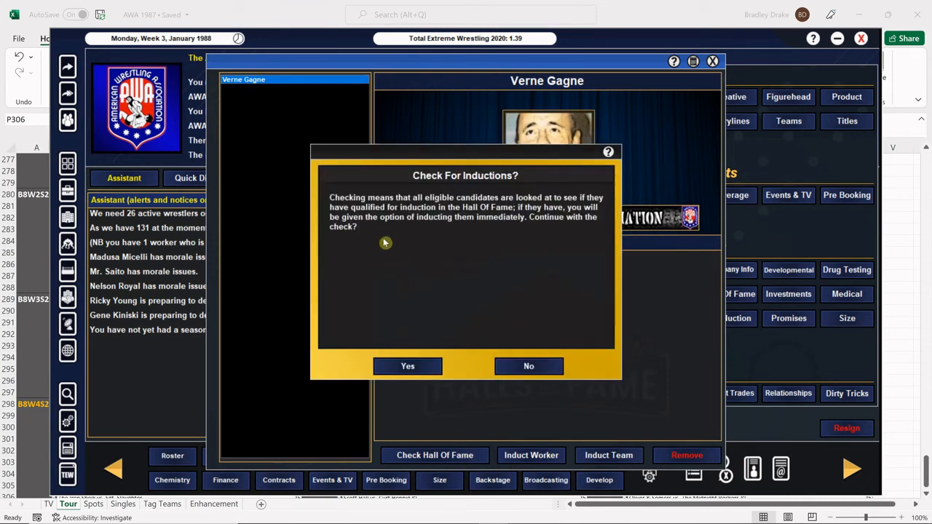
pyautogui.click(408, 366)
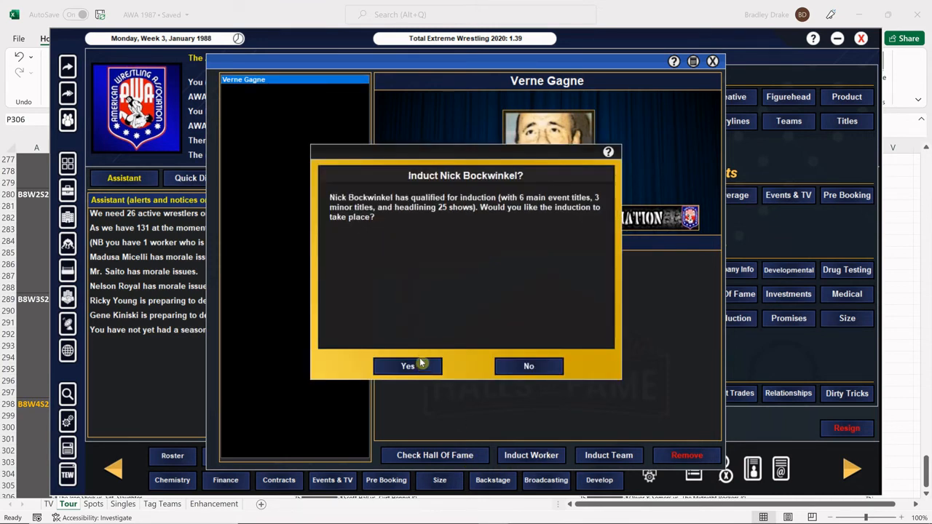
pyautogui.moveTo(494, 315)
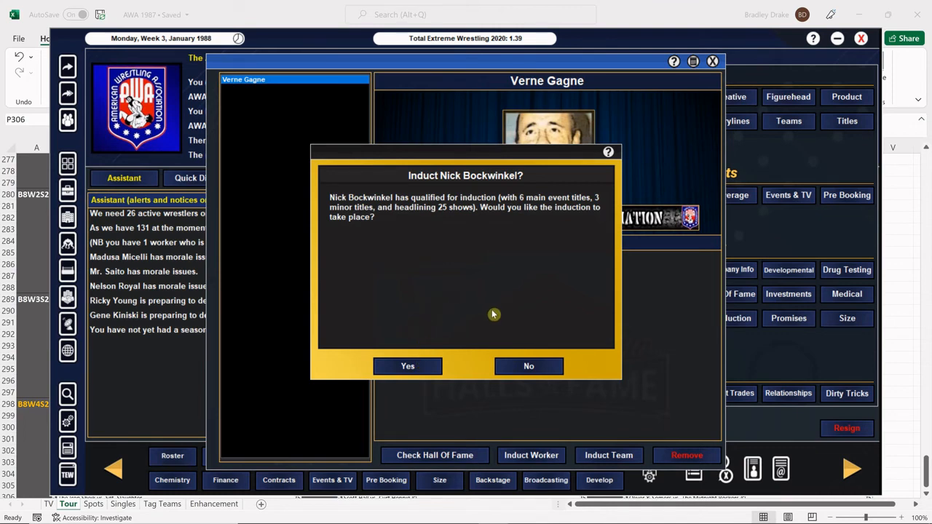
pyautogui.click(529, 365)
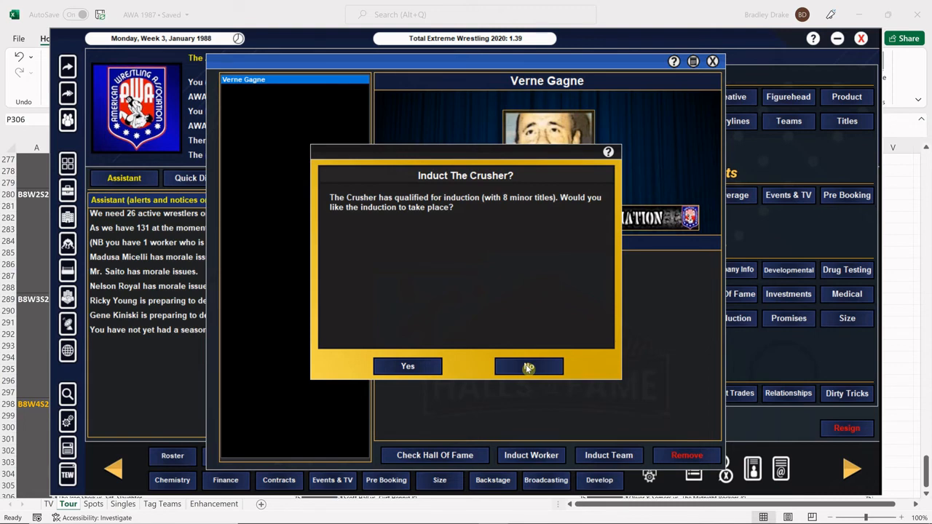
pyautogui.click(529, 367)
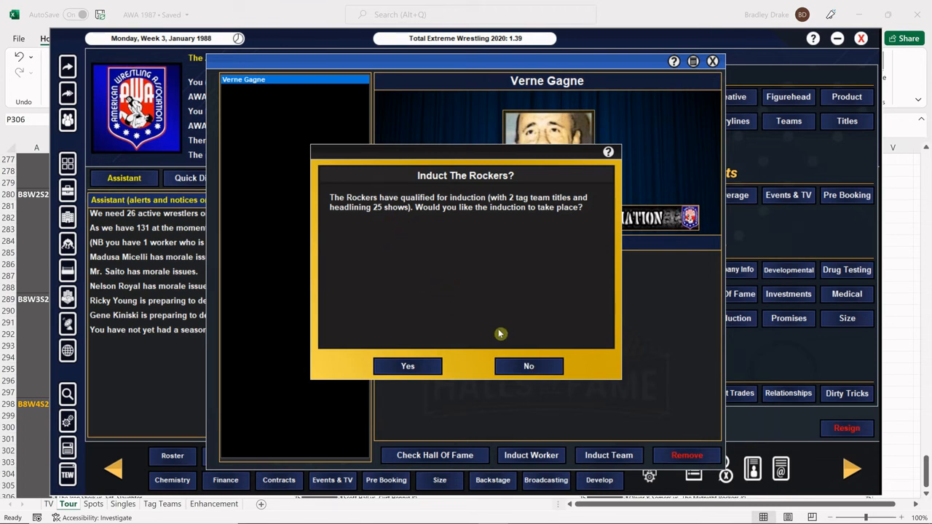
# Step: Answer the induction offers for The Rockers, Rod Trongard and Lee Marshall, then leave the Hall of Fame
pyautogui.click(408, 367)
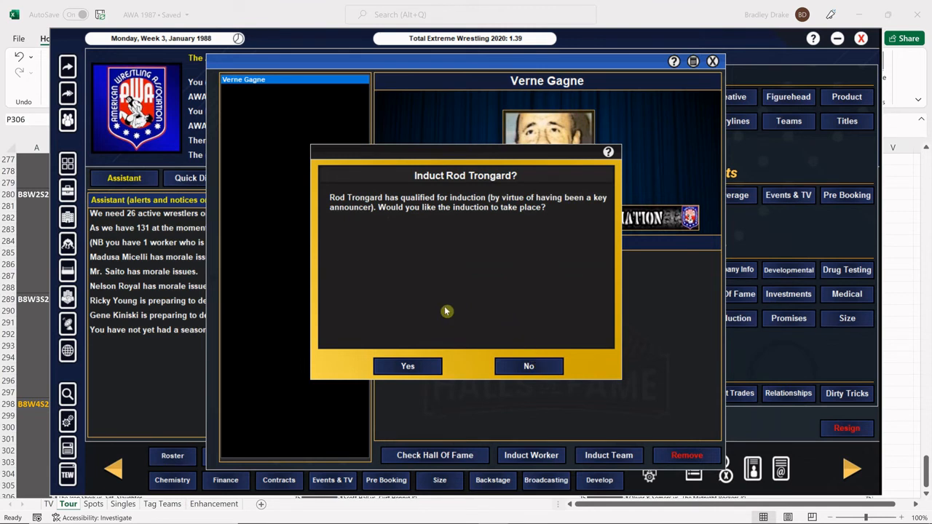
pyautogui.moveTo(431, 314)
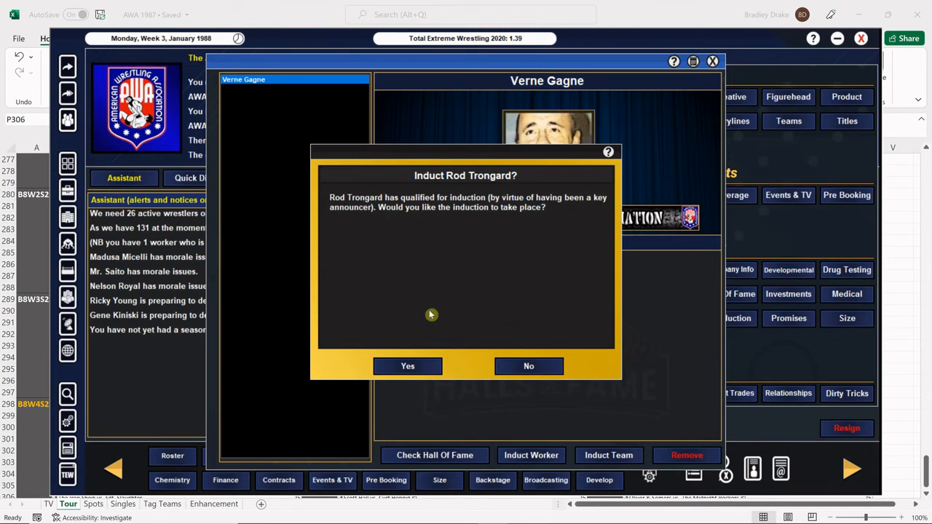
pyautogui.moveTo(456, 308)
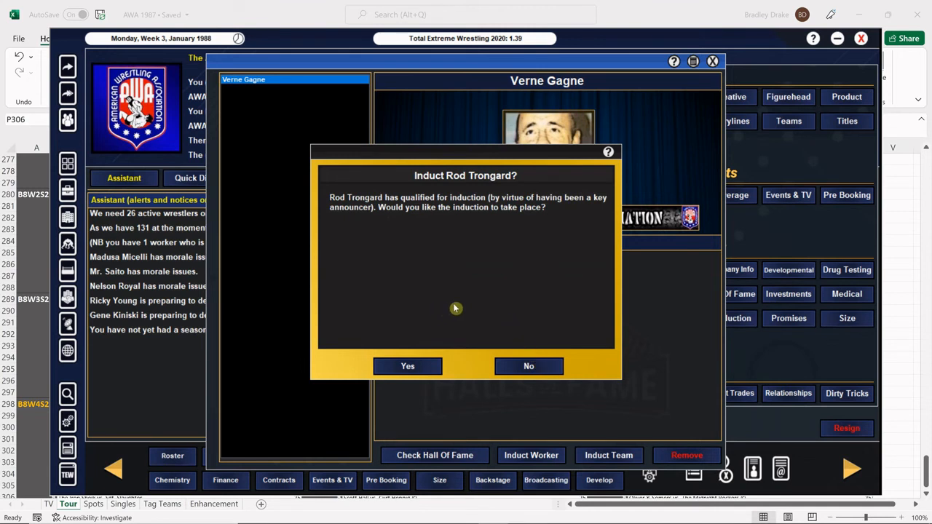
pyautogui.moveTo(423, 273)
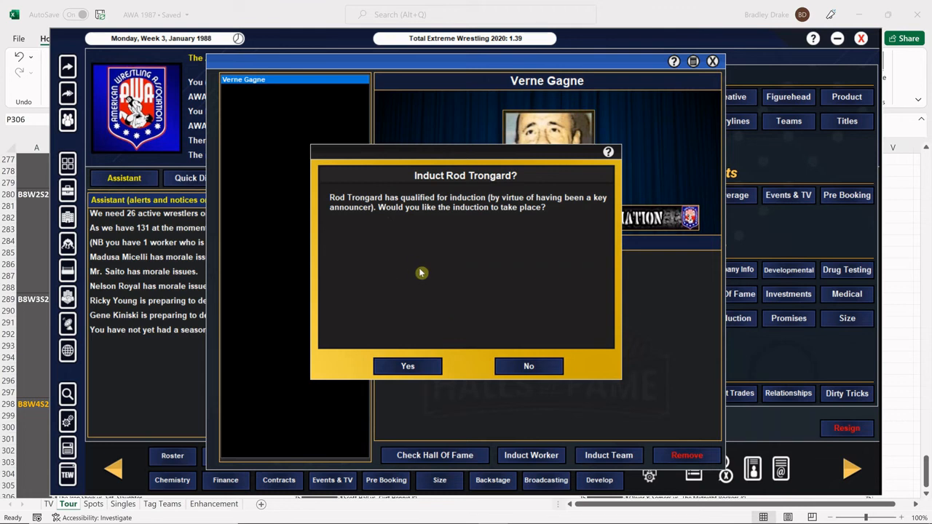
pyautogui.moveTo(483, 259)
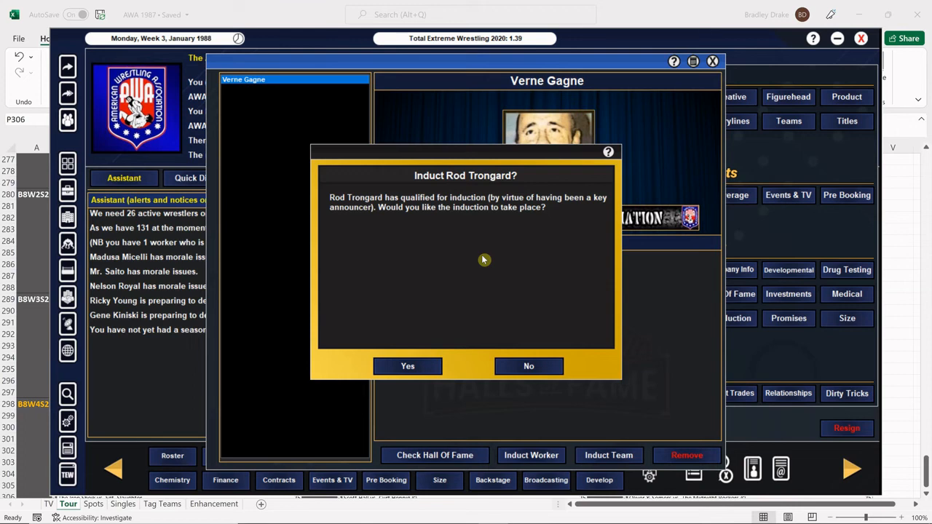
pyautogui.click(407, 366)
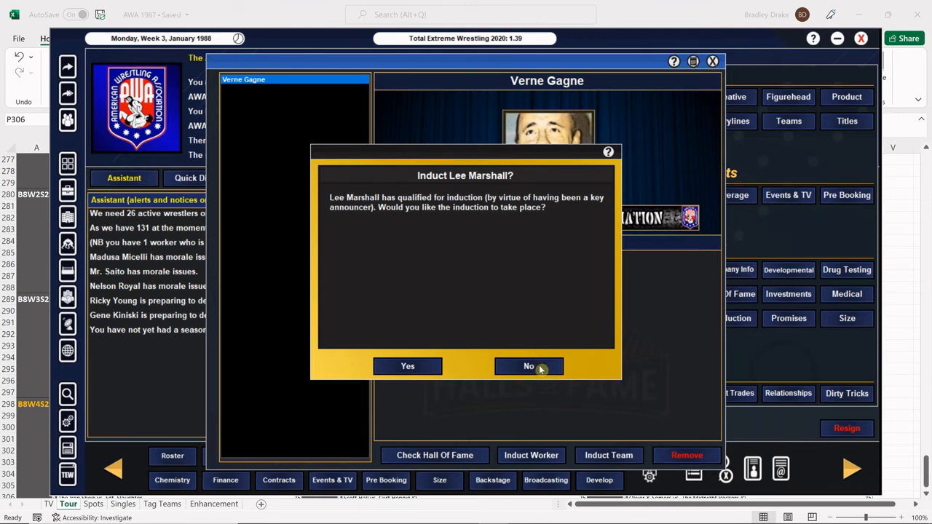
pyautogui.click(529, 367)
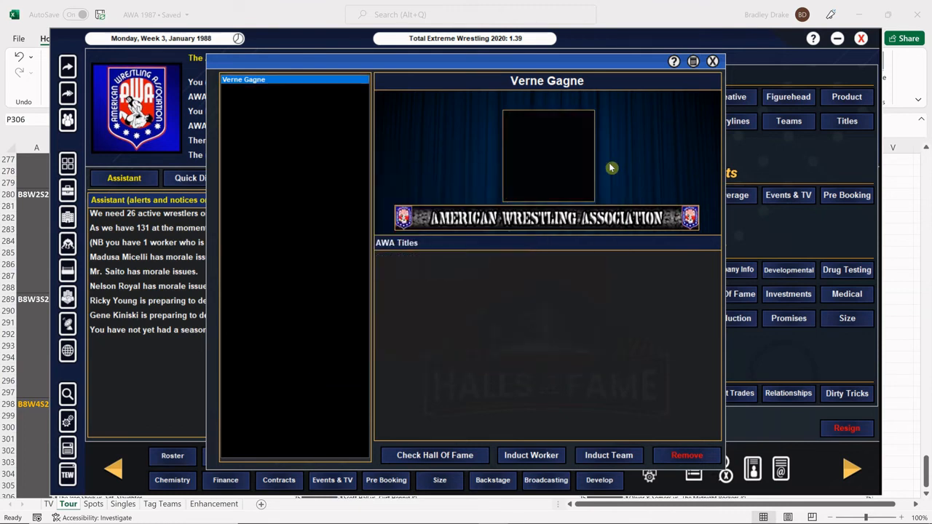
pyautogui.click(711, 61)
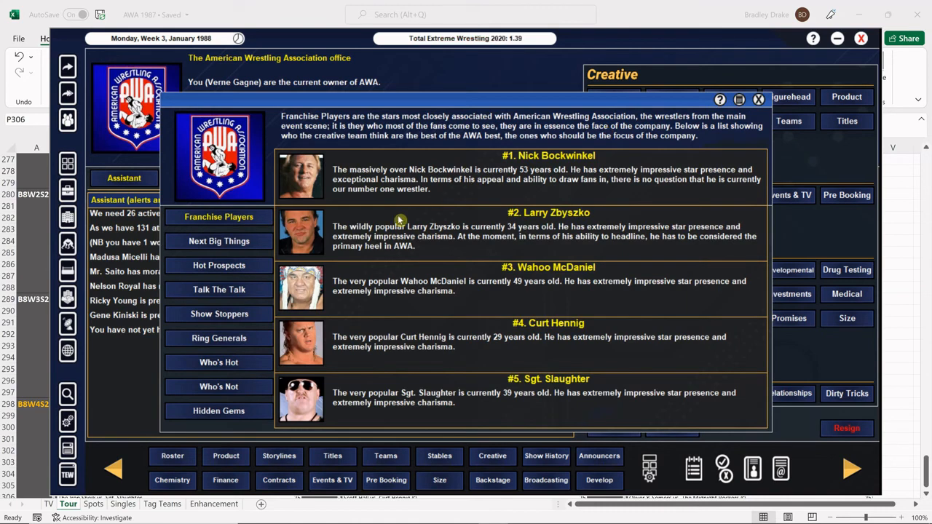
pyautogui.moveTo(434, 178)
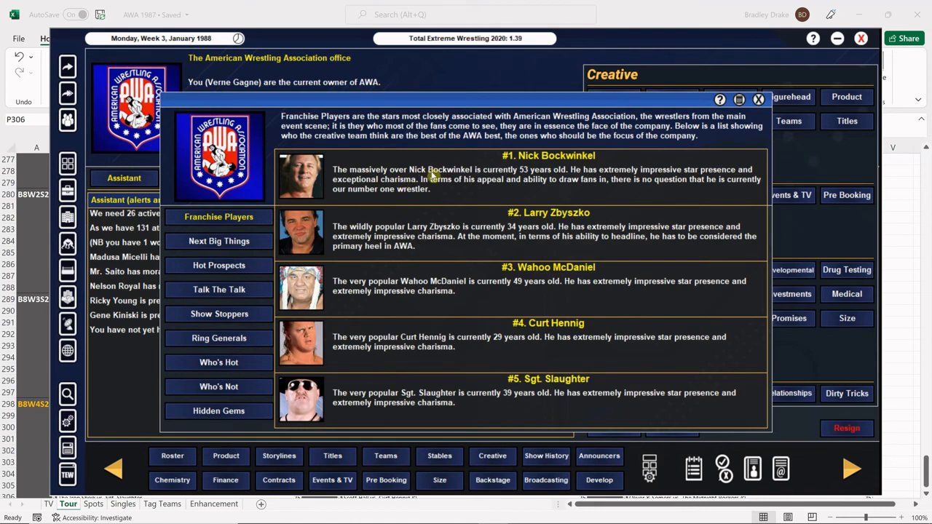
pyautogui.moveTo(428, 322)
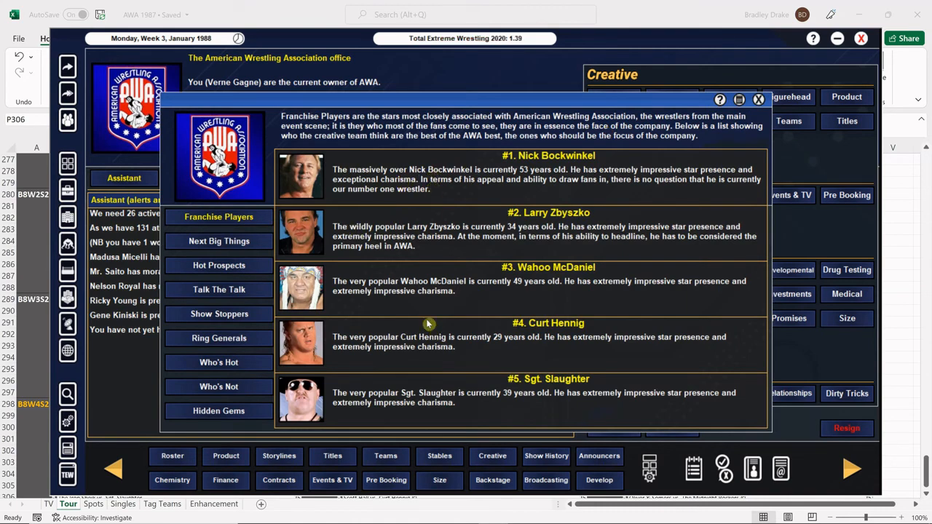
# Step: Review the Next Big Things, Hot Prospects, Talk The Talk, Show Stoppers and Ring Generals lists
pyautogui.click(218, 242)
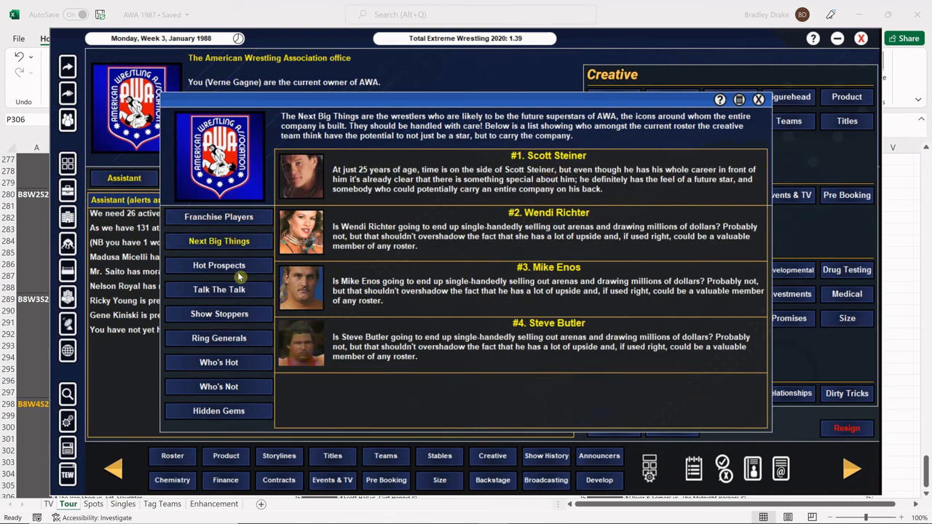
pyautogui.click(219, 265)
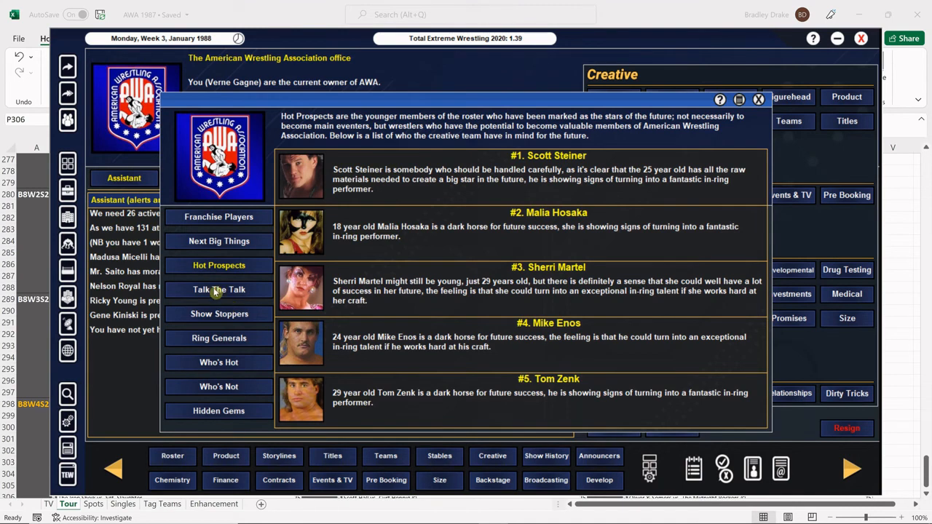
pyautogui.click(219, 290)
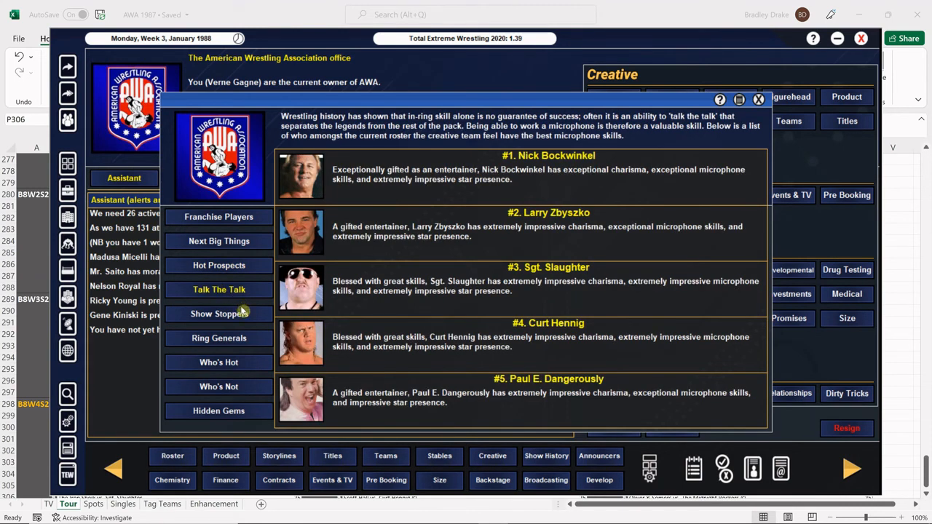
pyautogui.moveTo(245, 321)
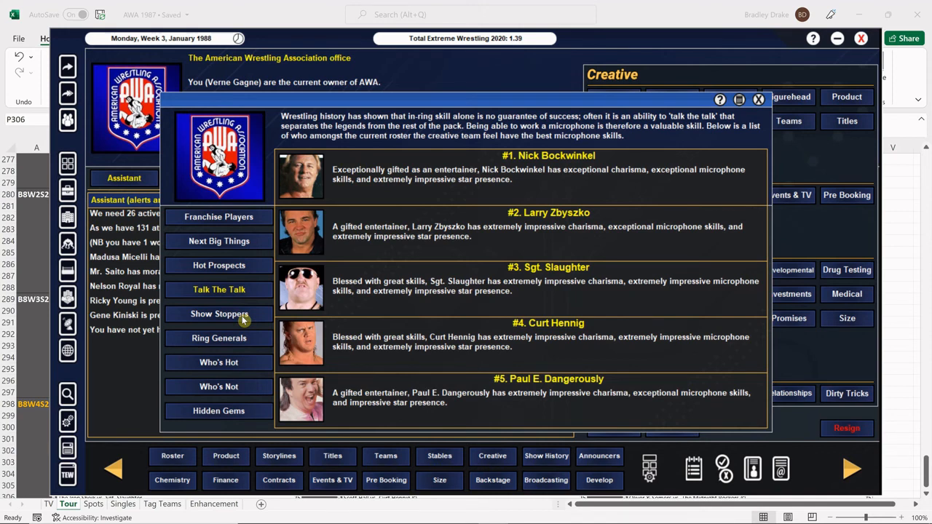
pyautogui.click(219, 315)
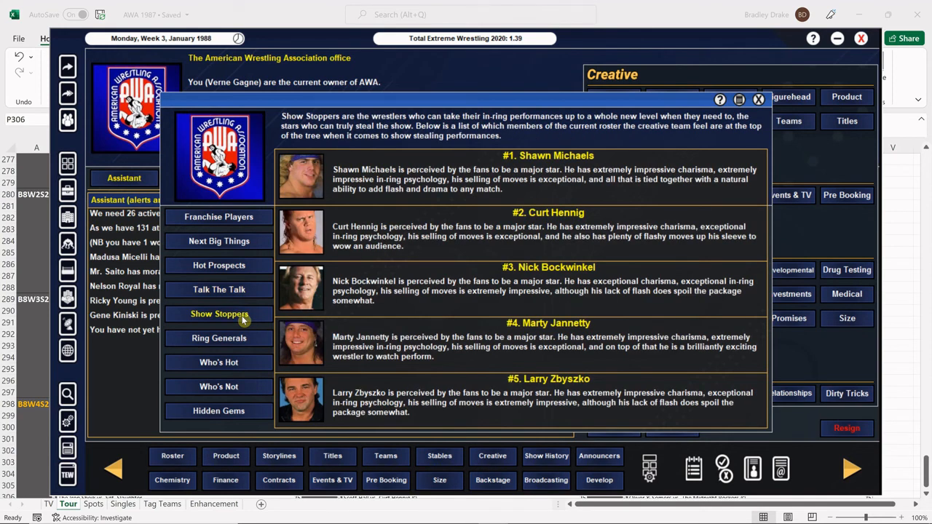
pyautogui.moveTo(251, 349)
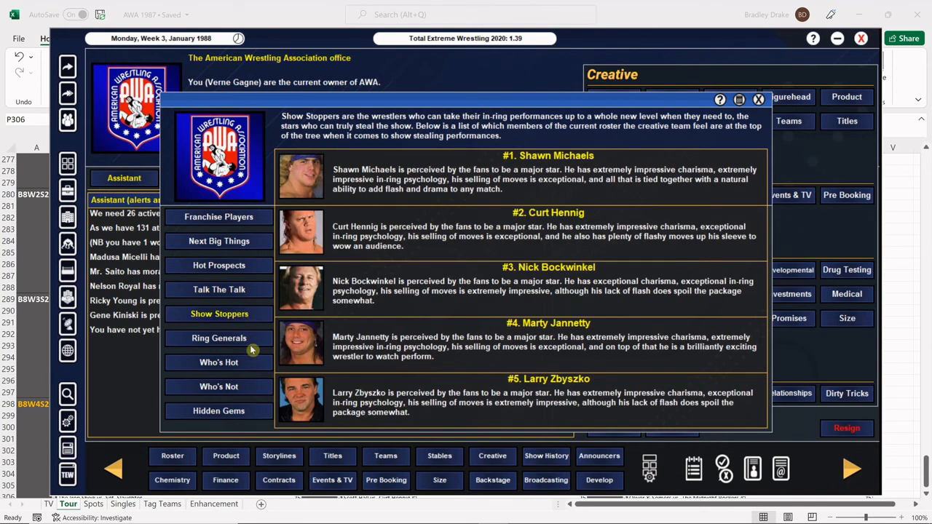
pyautogui.click(218, 338)
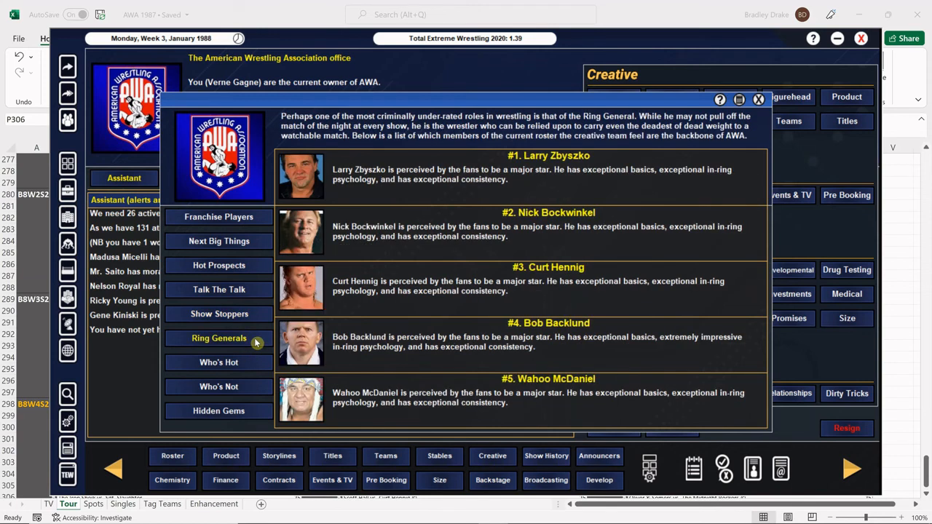
pyautogui.moveTo(256, 367)
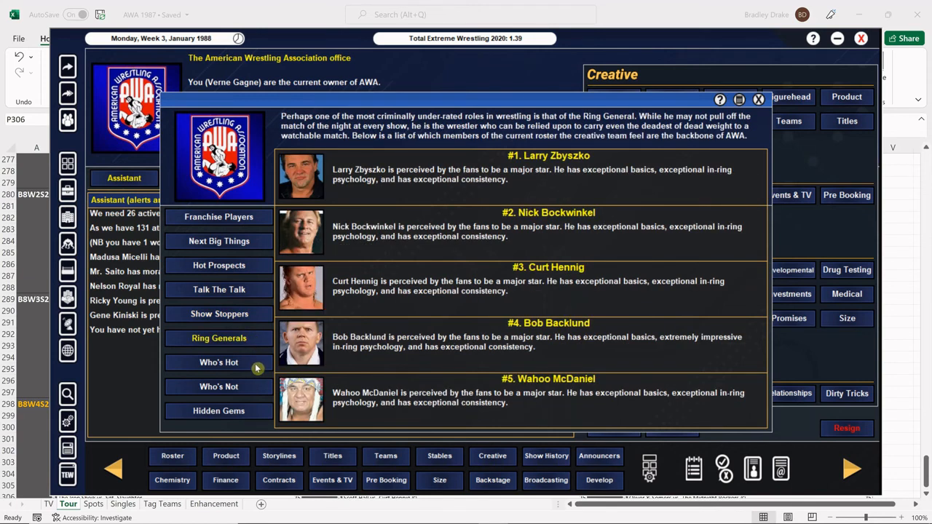
# Step: Review the Who's Hot, Who's Not and Hidden Gems lists, then return to the AWA office
pyautogui.click(219, 362)
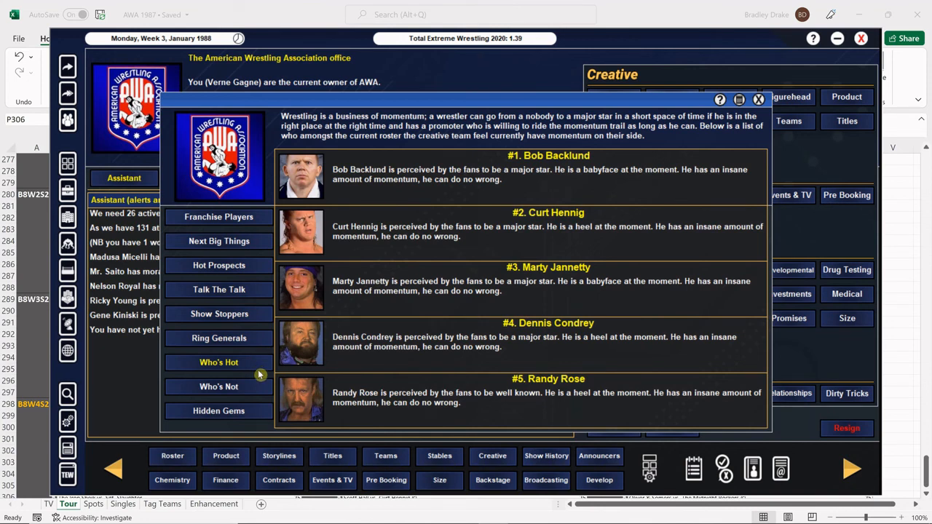
pyautogui.moveTo(255, 393)
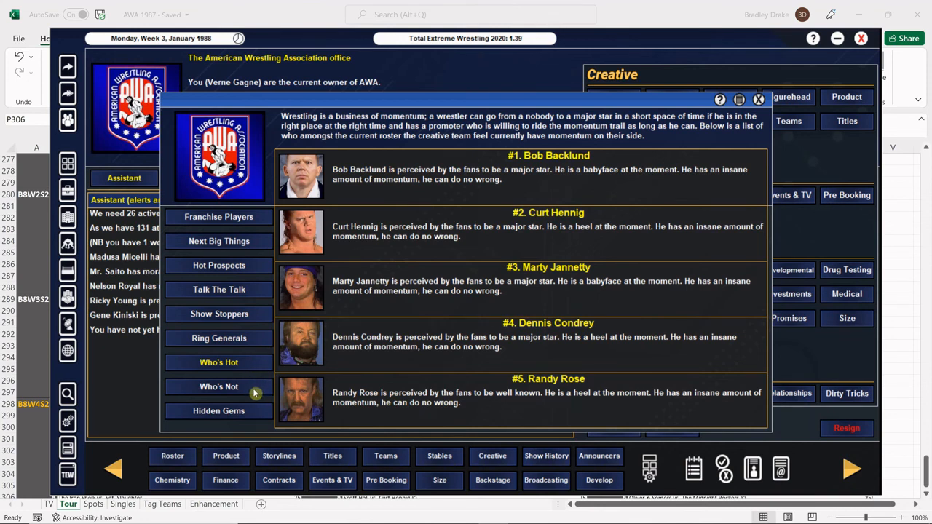
pyautogui.click(219, 388)
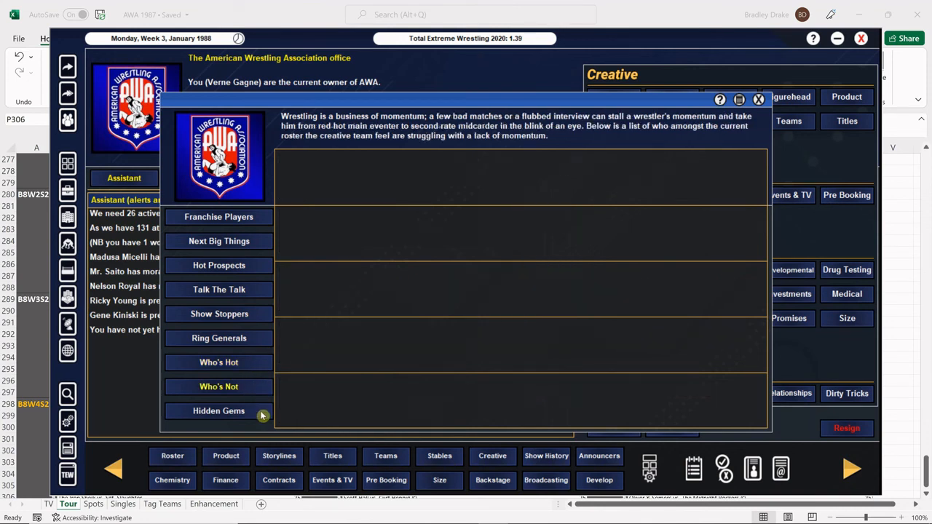
pyautogui.click(219, 411)
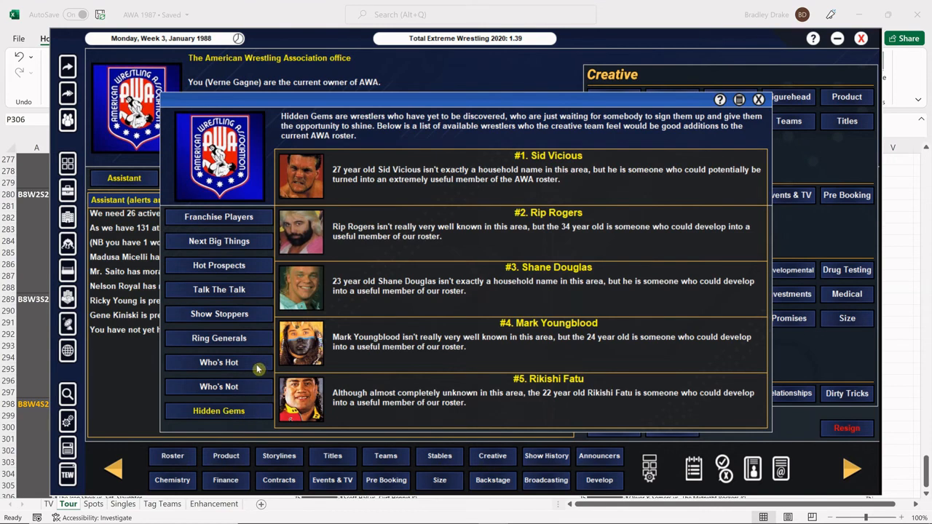
pyautogui.click(757, 99)
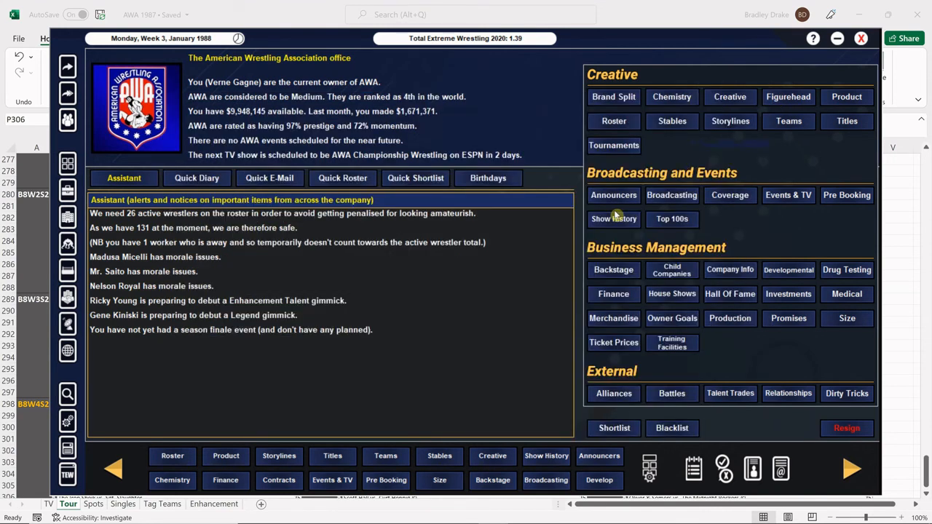
pyautogui.moveTo(455, 332)
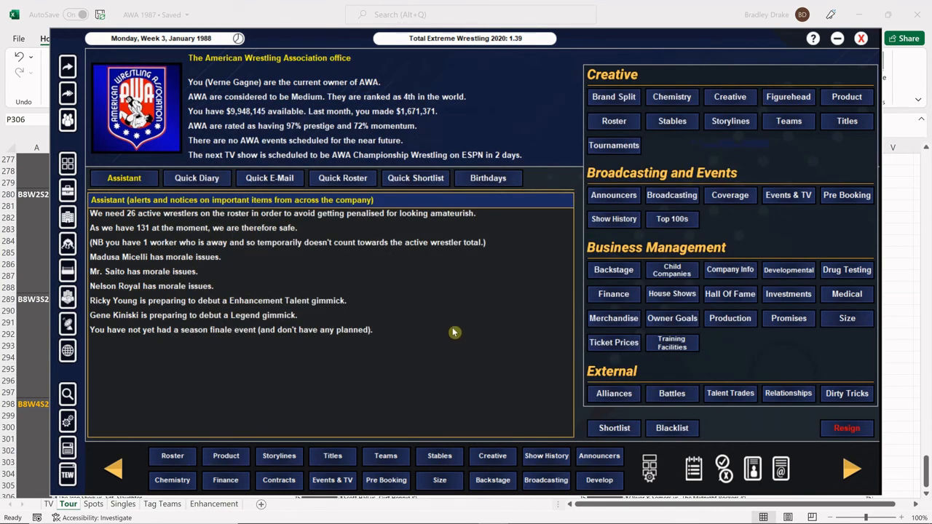